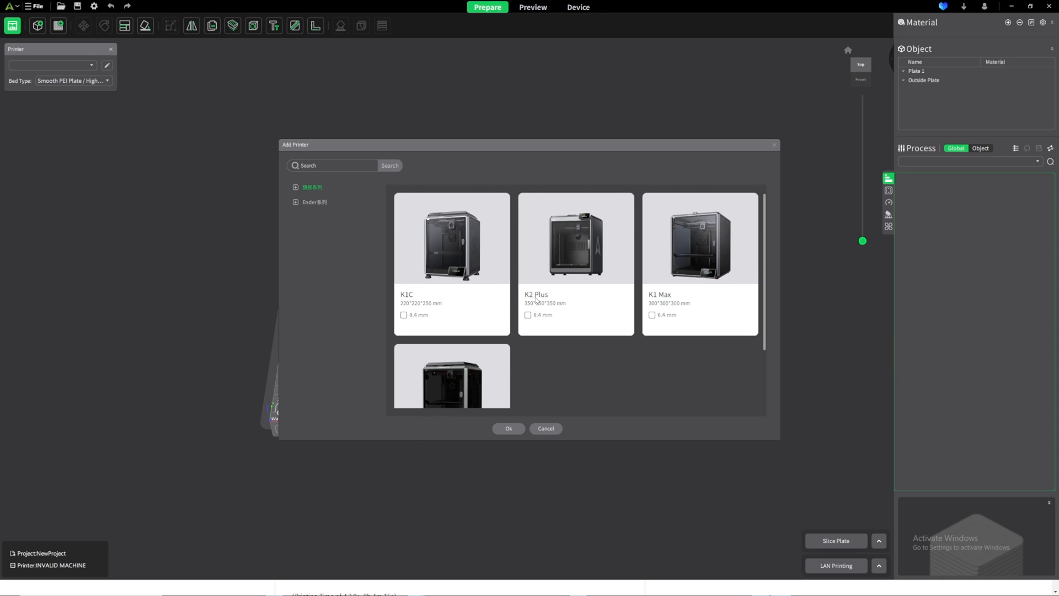
Leave the Add Printer dialog for the Creality Print 5.0.0 release notes tab on GitHub
{"action": "left_click", "coordinate": [529, 315]}
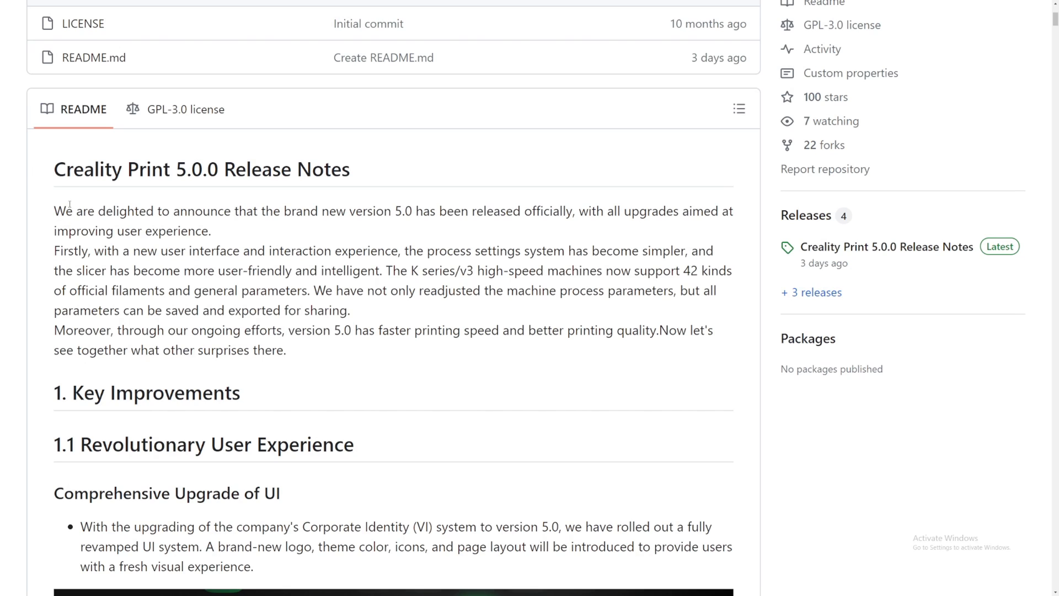
{"action": "left_click_drag", "start_coordinate": [54, 211], "coordinate": [279, 270]}
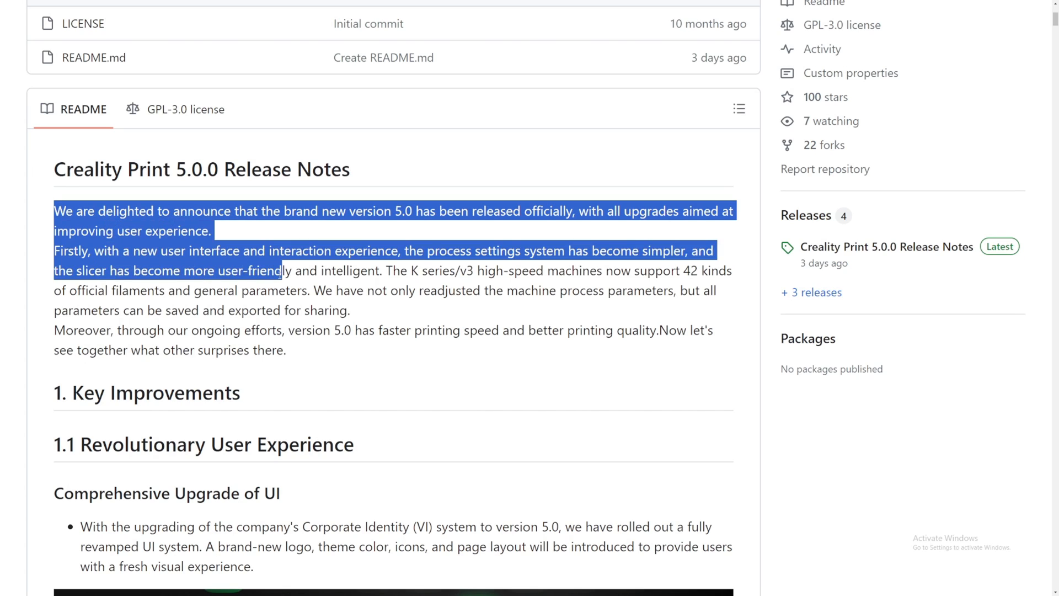
{"action": "scroll", "scroll_direction": "down", "scroll_amount": 3}
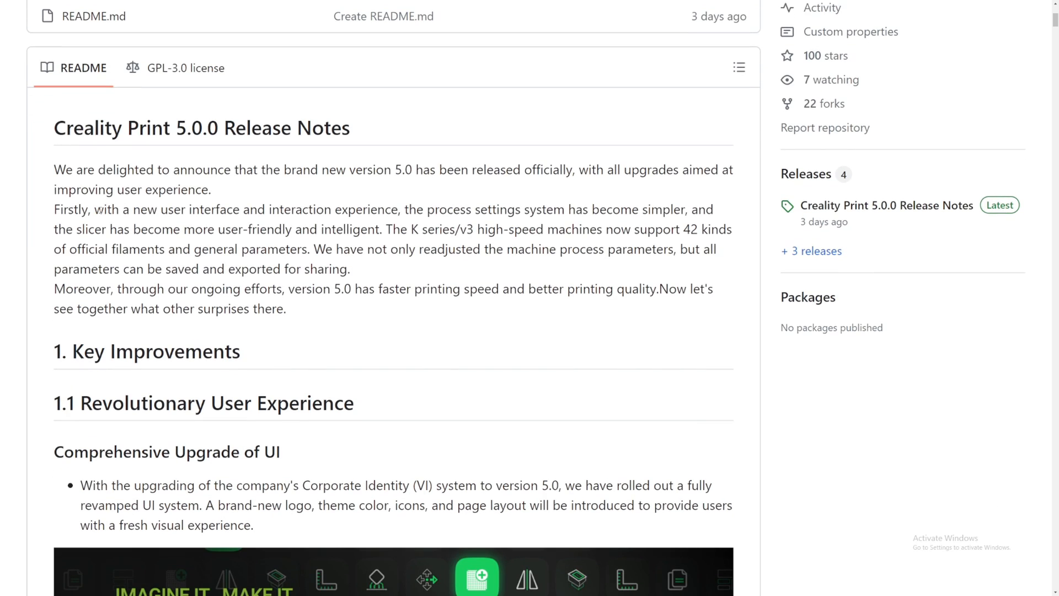
{"action": "double_click", "coordinate": [287, 210]}
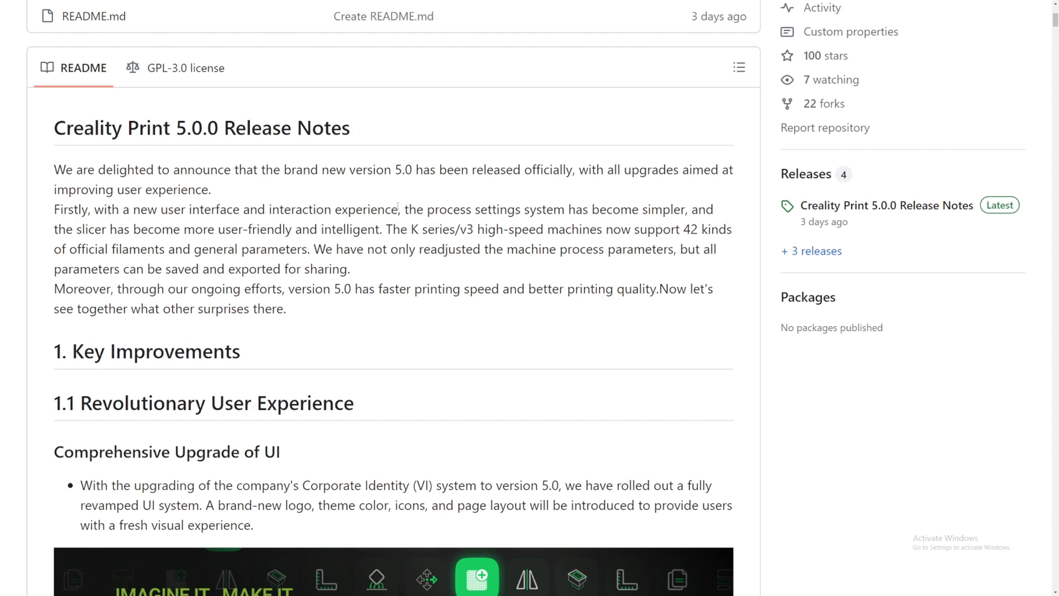
{"action": "scroll", "scroll_direction": "down", "scroll_amount": 3}
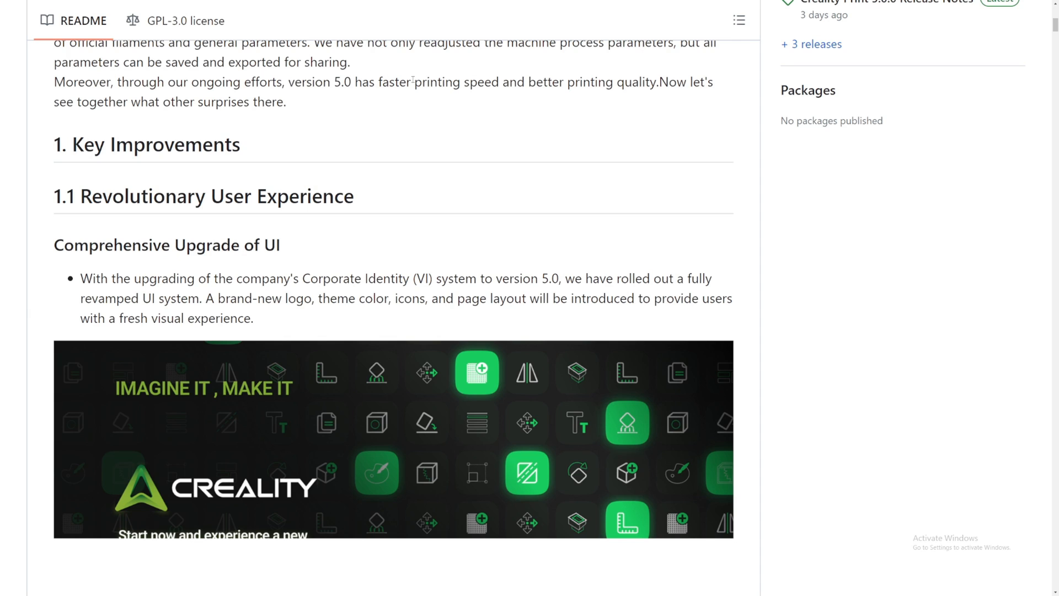
{"action": "double_click", "coordinate": [615, 82]}
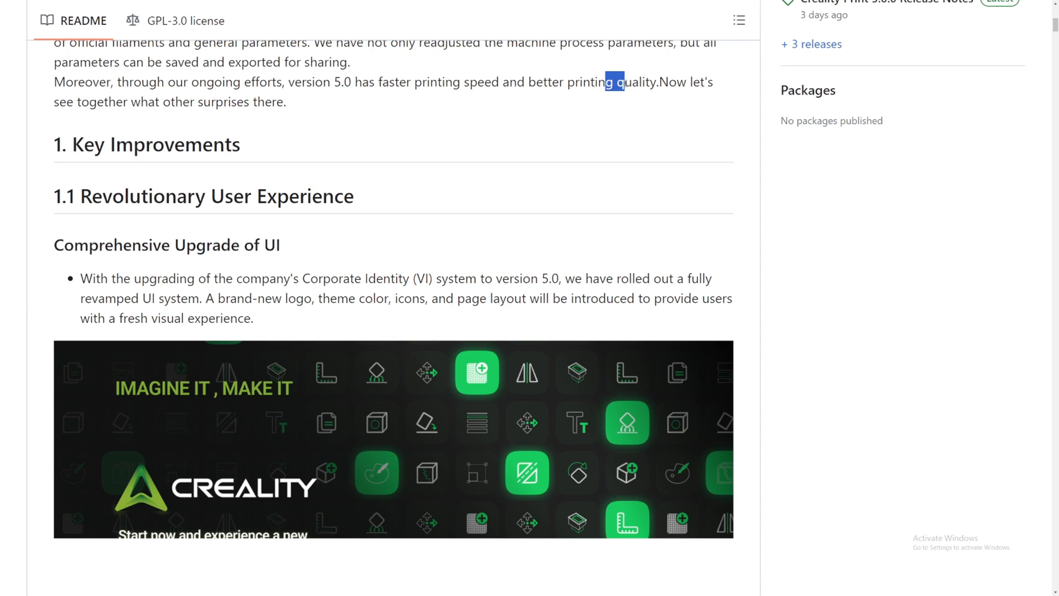
{"action": "scroll", "scroll_direction": "down", "scroll_amount": 3}
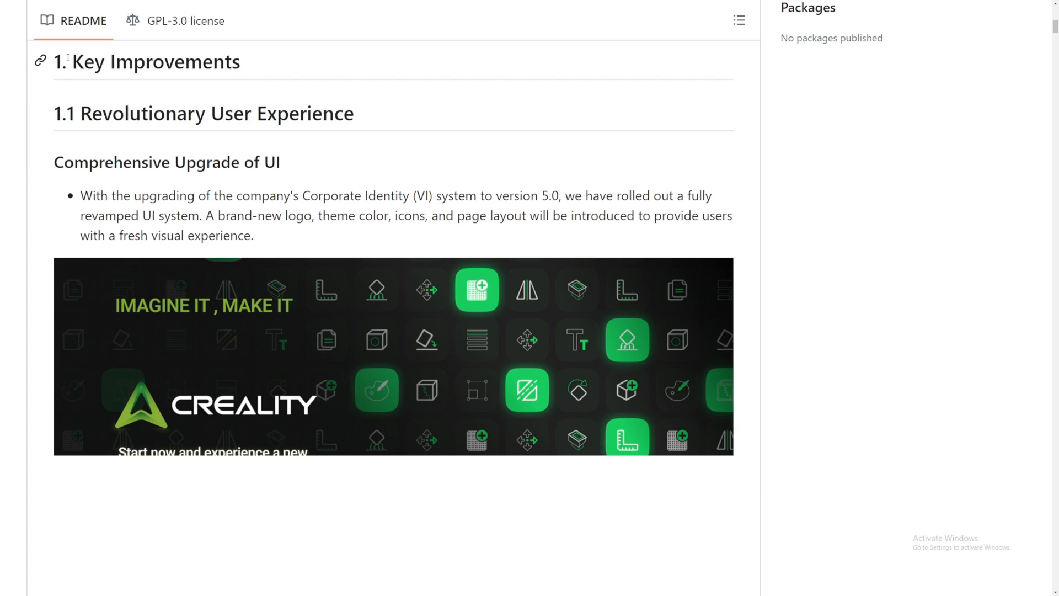
{"action": "scroll", "scroll_direction": "down", "scroll_amount": 3}
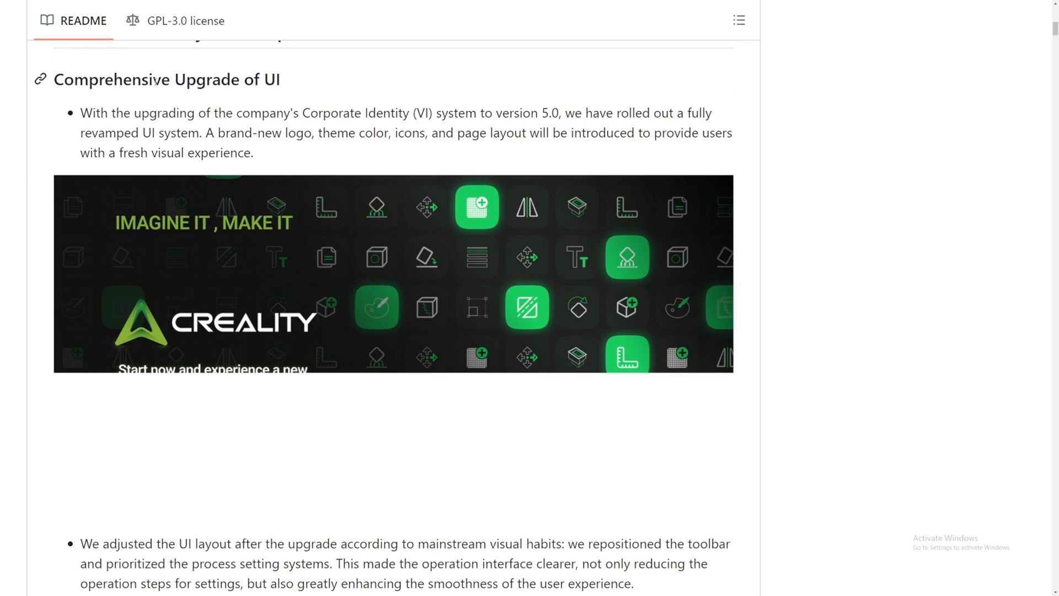
{"action": "scroll", "scroll_direction": "down", "scroll_amount": 3}
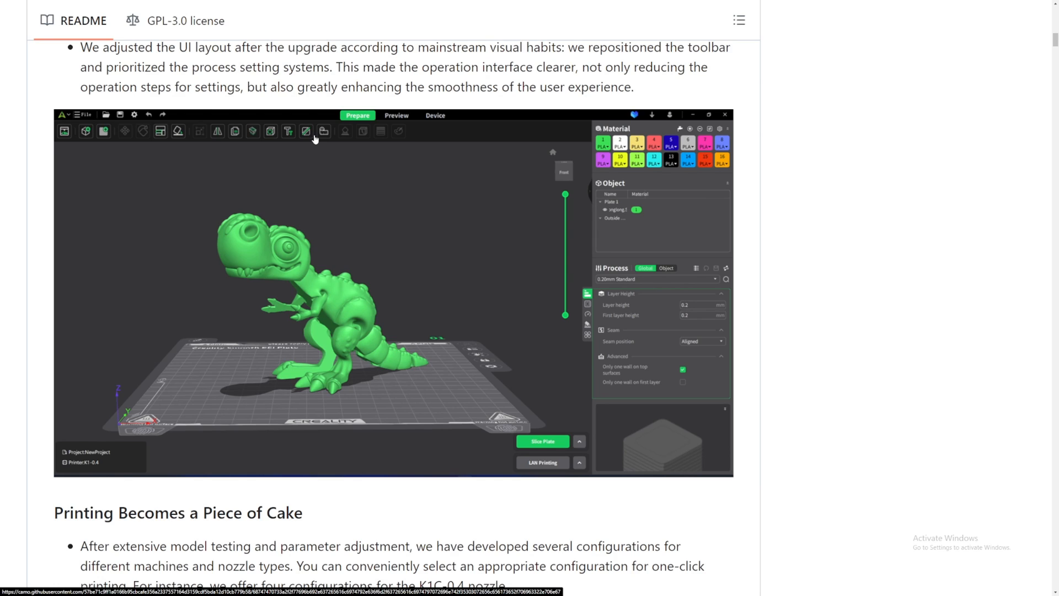
{"action": "mouse_move", "coordinate": [669, 177]}
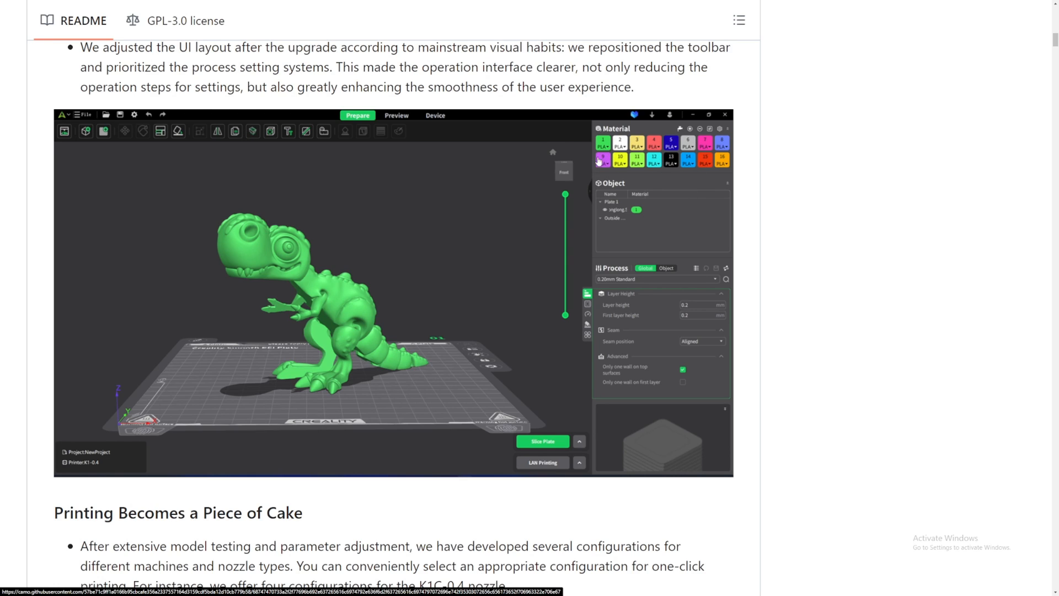
{"action": "mouse_move", "coordinate": [666, 179]}
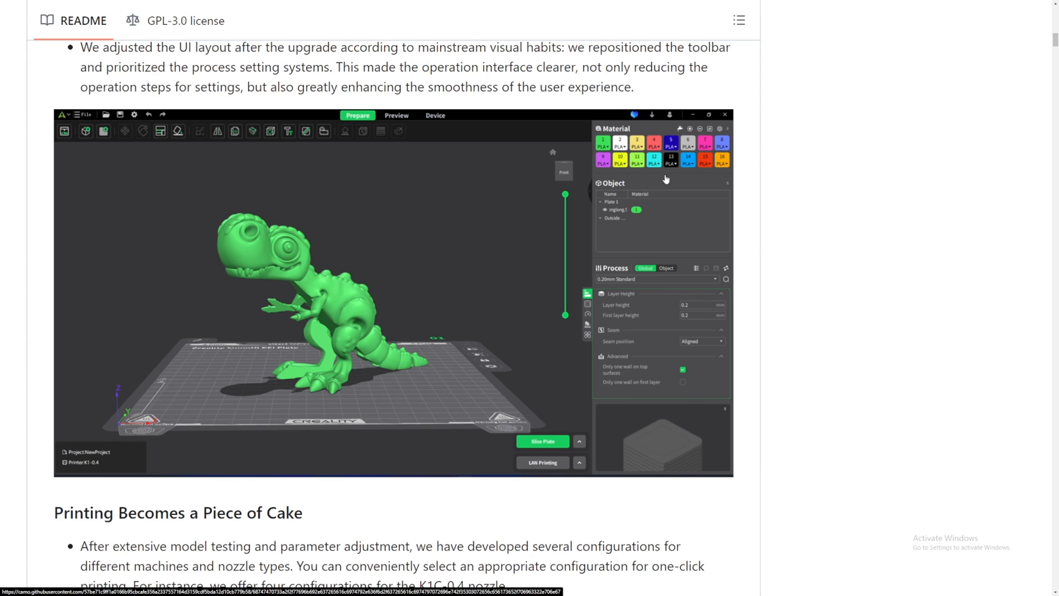
{"action": "mouse_move", "coordinate": [409, 136]}
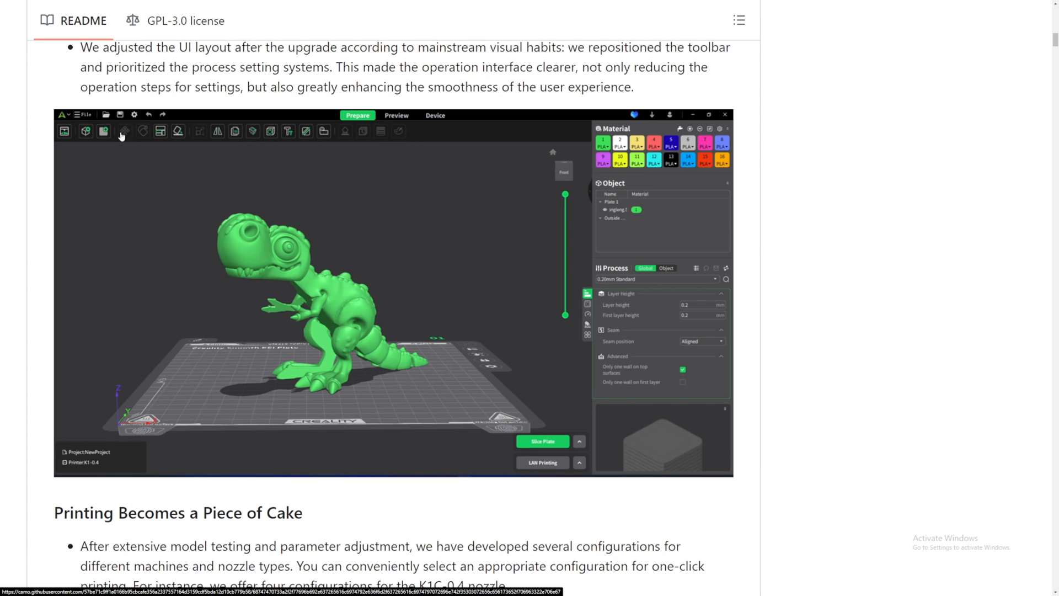
{"action": "mouse_move", "coordinate": [217, 133]}
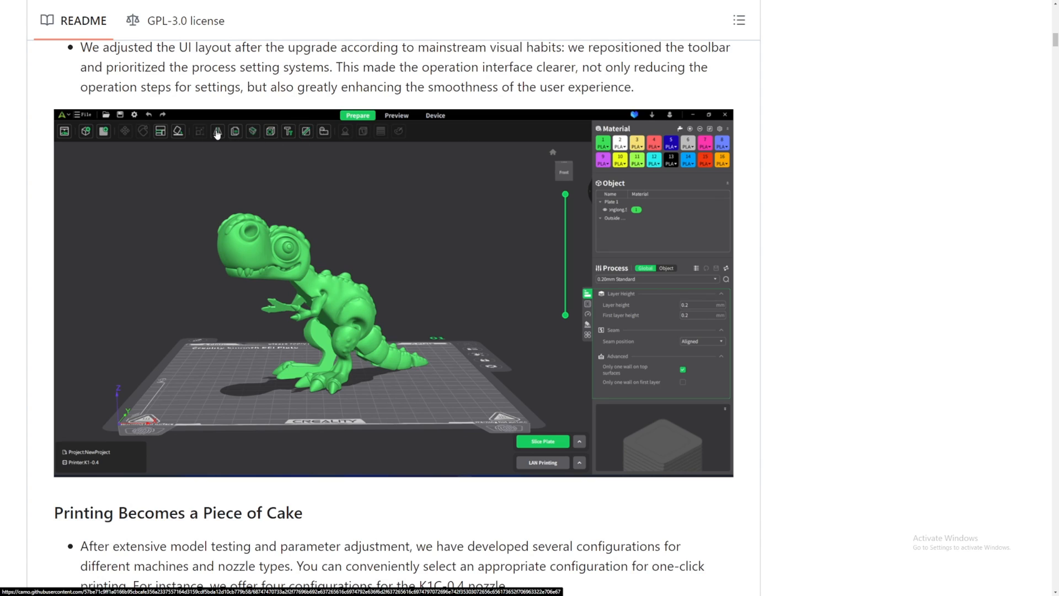
{"action": "mouse_move", "coordinate": [363, 247]}
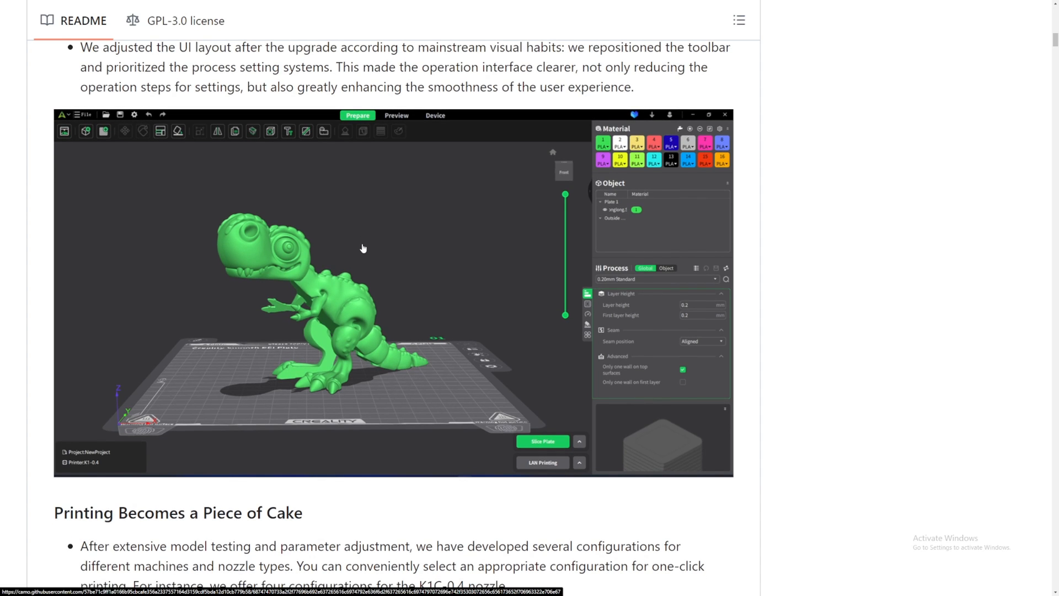
{"action": "scroll", "scroll_direction": "down", "scroll_amount": 3}
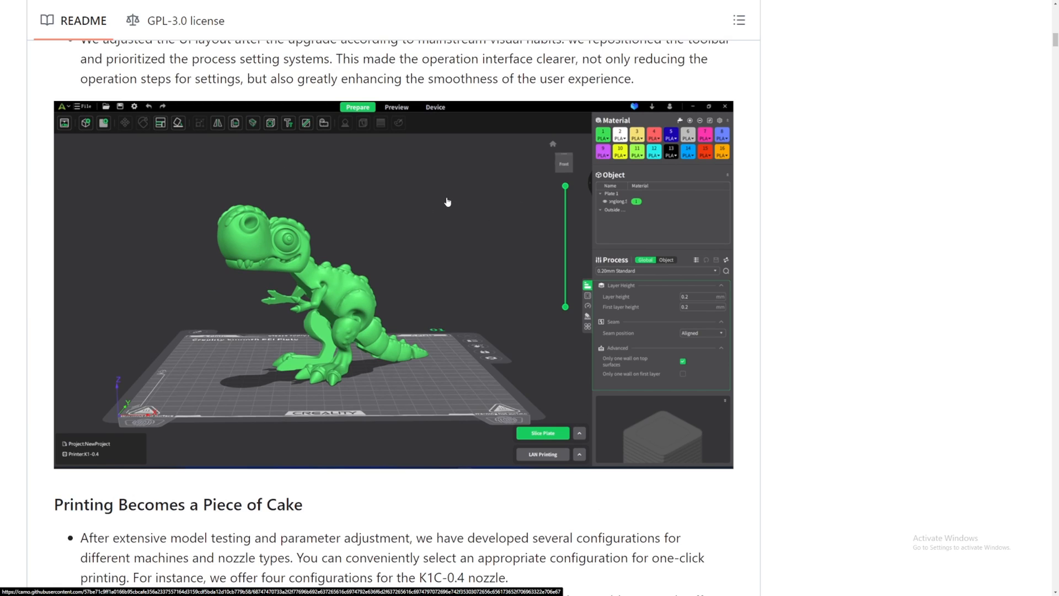
{"action": "scroll", "scroll_direction": "down", "scroll_amount": 3}
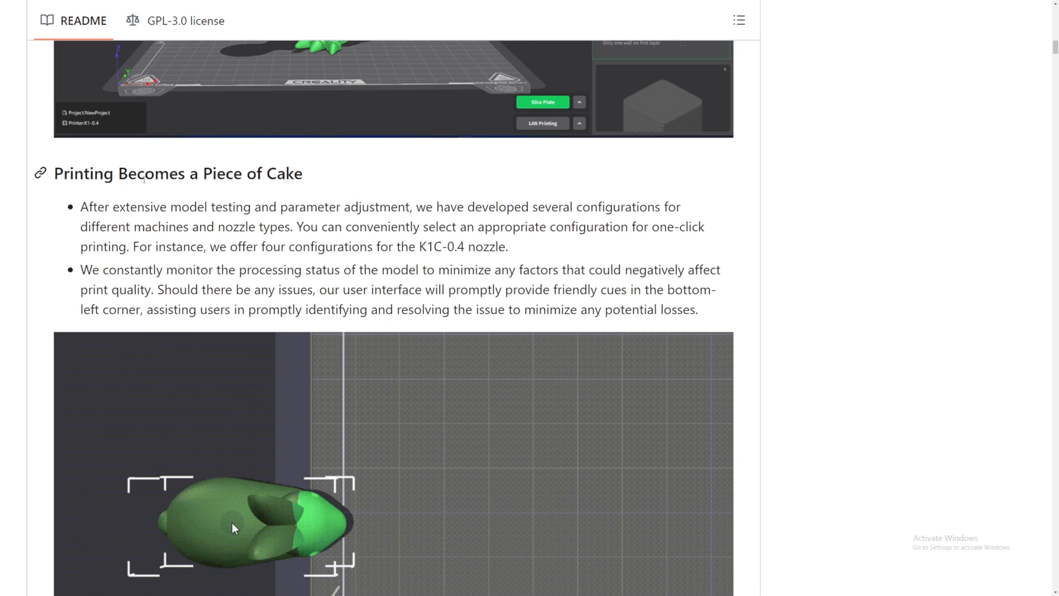
{"action": "scroll", "scroll_direction": "down", "scroll_amount": 3}
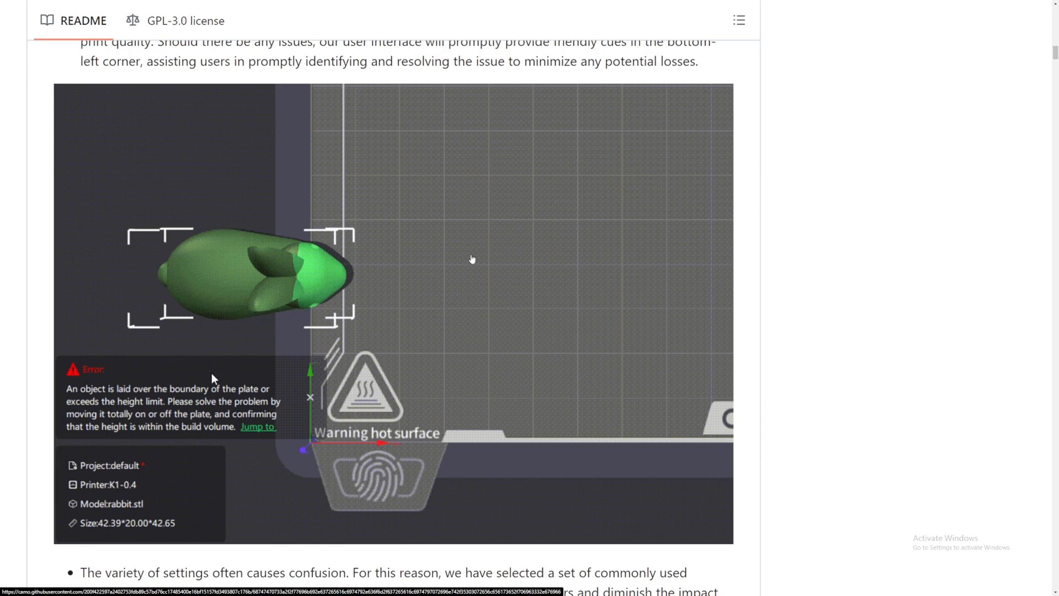
{"action": "left_click_drag", "start_coordinate": [250, 271], "coordinate": [507, 264]}
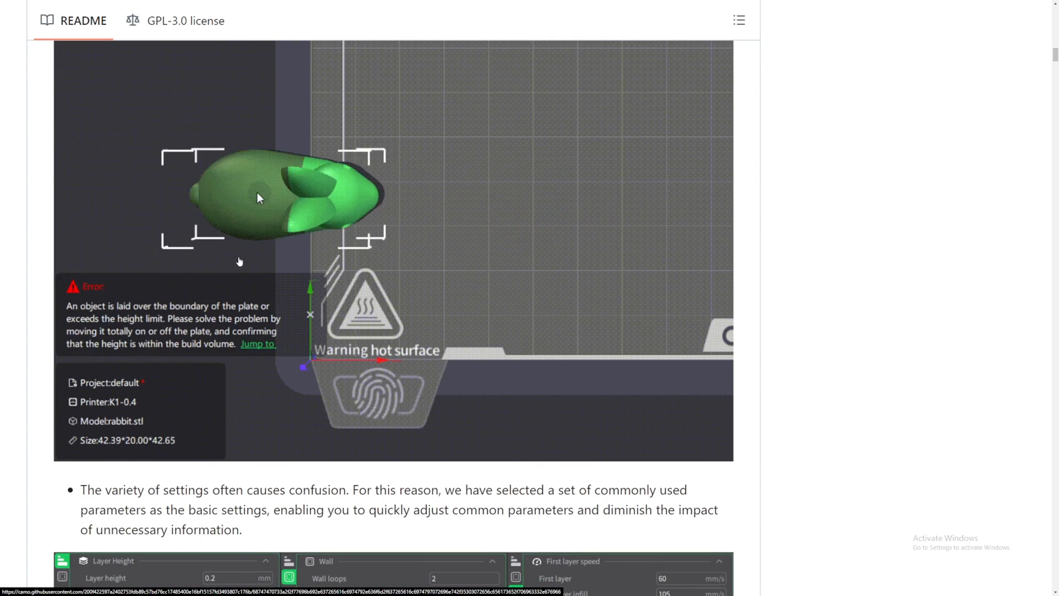
{"action": "scroll", "scroll_direction": "down", "scroll_amount": 3}
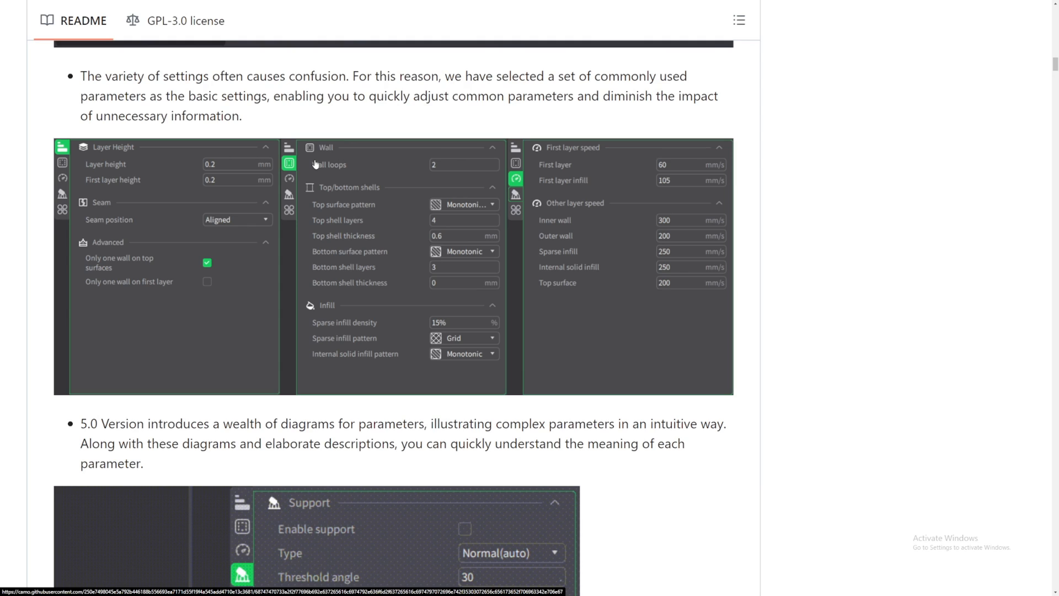
{"action": "mouse_move", "coordinate": [508, 130]}
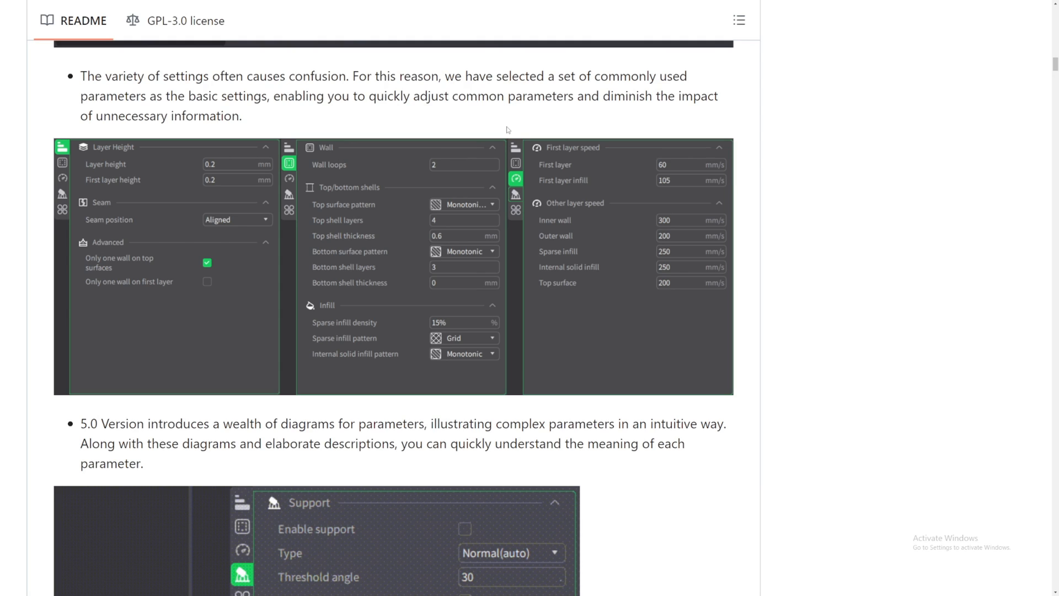
{"action": "mouse_move", "coordinate": [675, 225]}
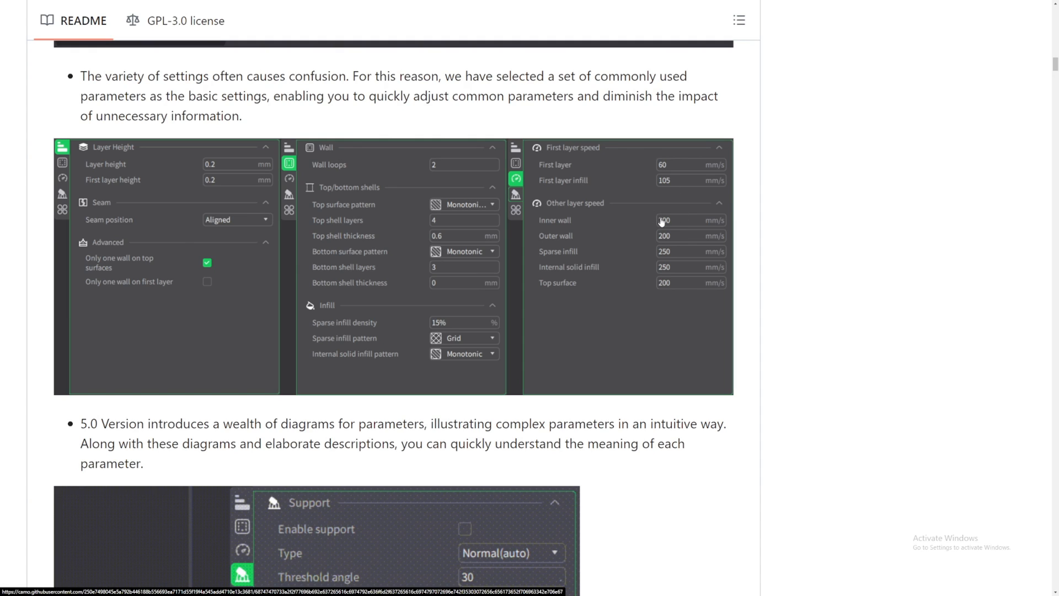
{"action": "mouse_move", "coordinate": [659, 219]}
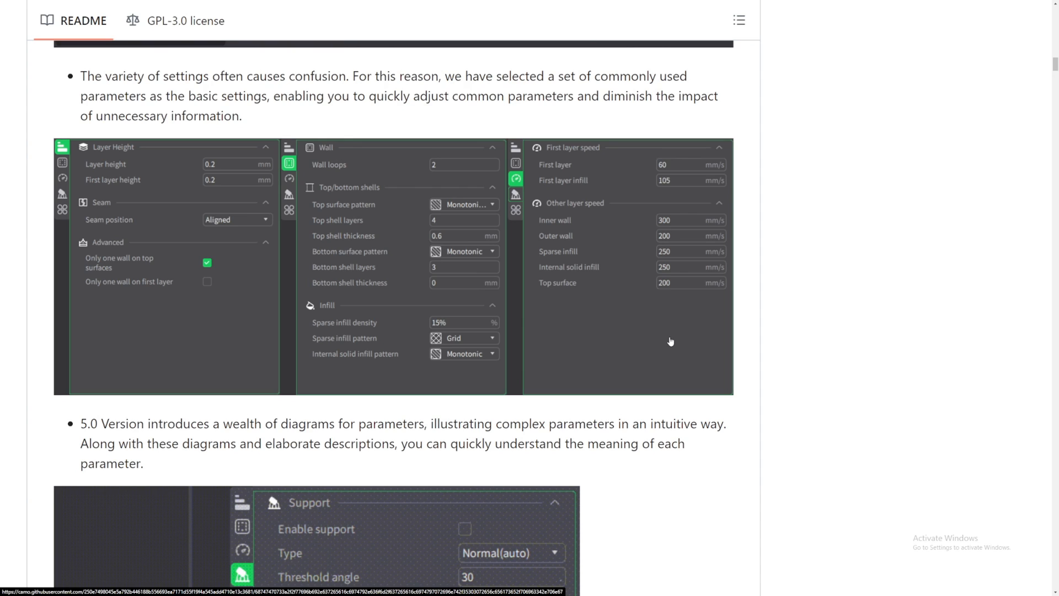
{"action": "mouse_move", "coordinate": [653, 213]}
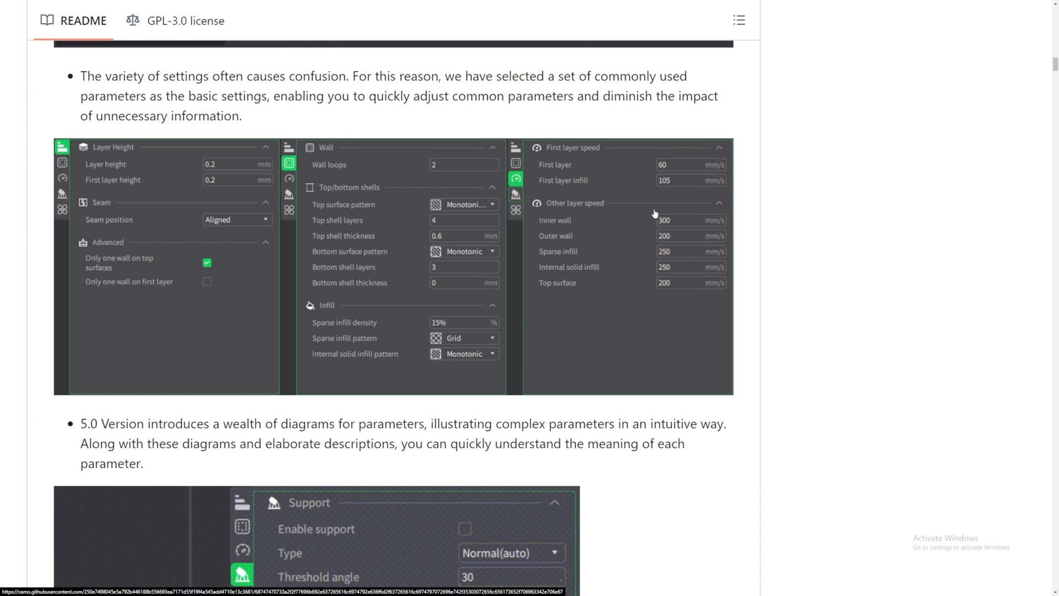
{"action": "mouse_move", "coordinate": [687, 195]}
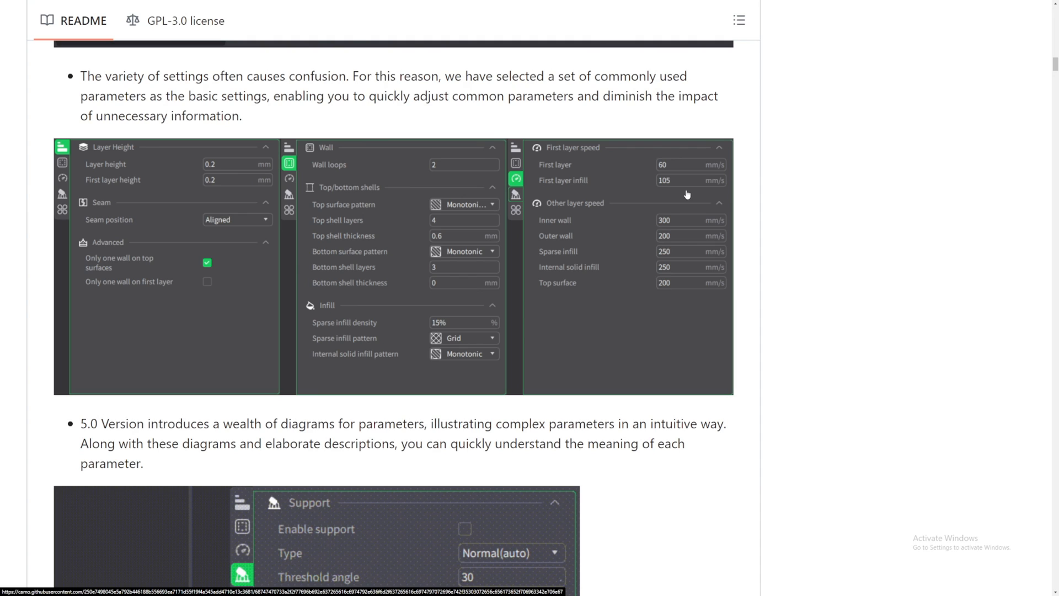
Scroll past the Support panel screenshot to the Top shell thickness, Brim type and Spiral vase images
{"action": "scroll", "scroll_direction": "down", "scroll_amount": 3}
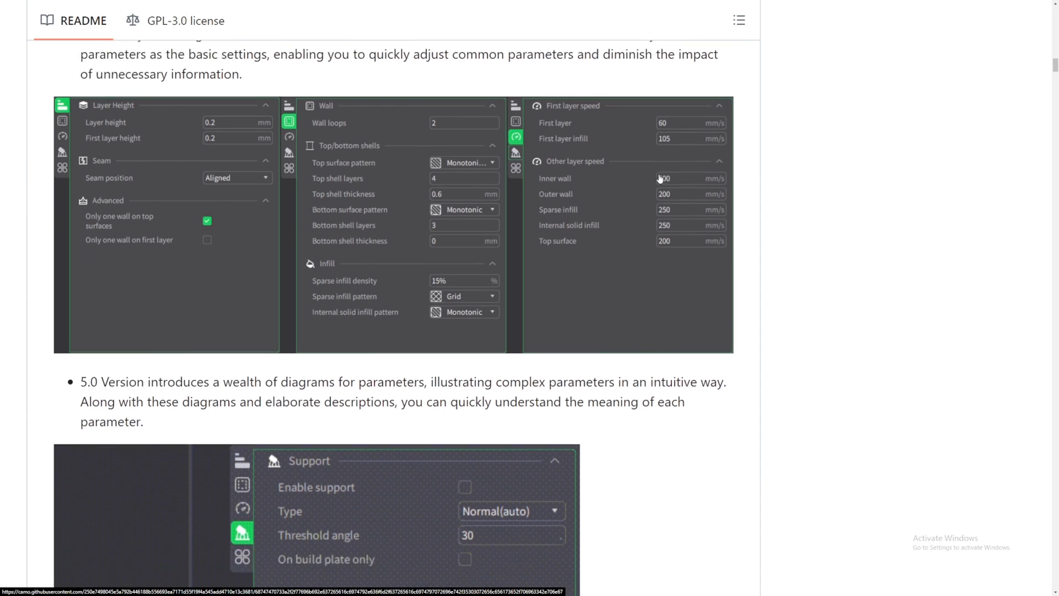
{"action": "scroll", "scroll_direction": "down", "scroll_amount": 3}
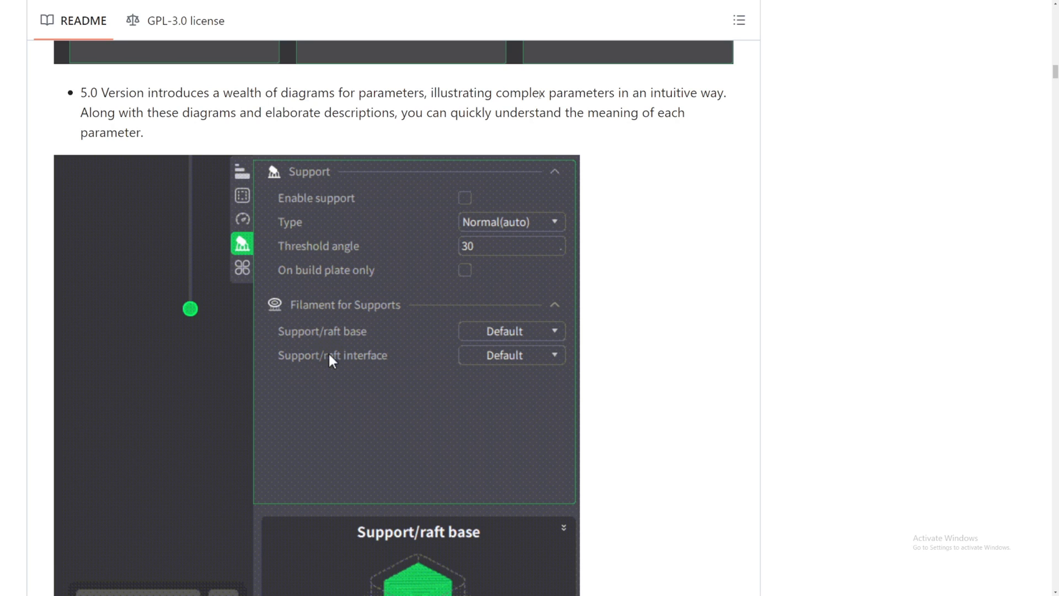
{"action": "scroll", "scroll_direction": "down", "scroll_amount": 3}
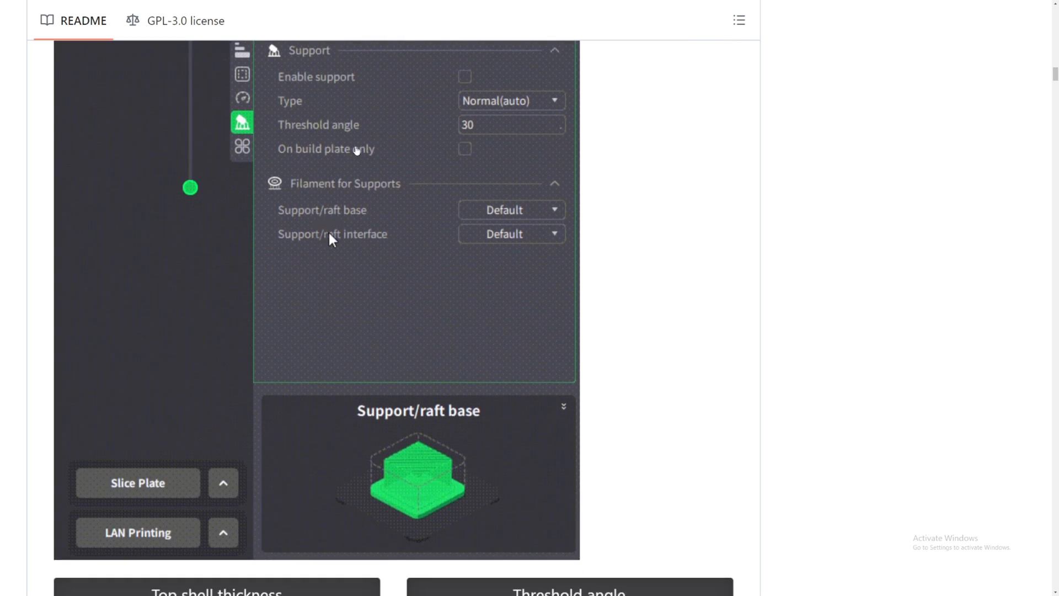
{"action": "scroll", "scroll_direction": "down", "scroll_amount": 3}
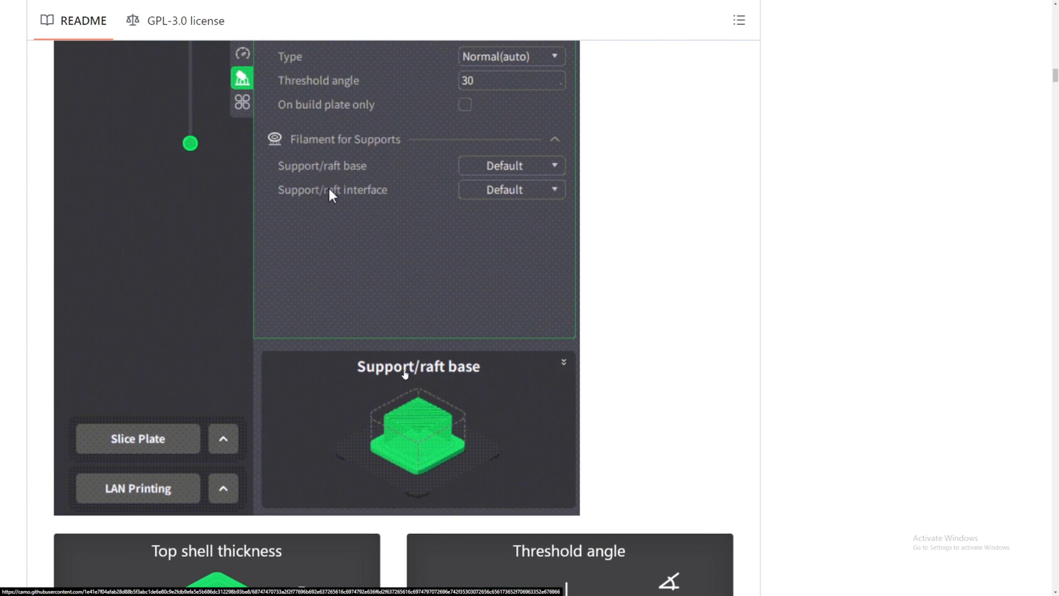
{"action": "scroll", "scroll_direction": "down", "scroll_amount": 3}
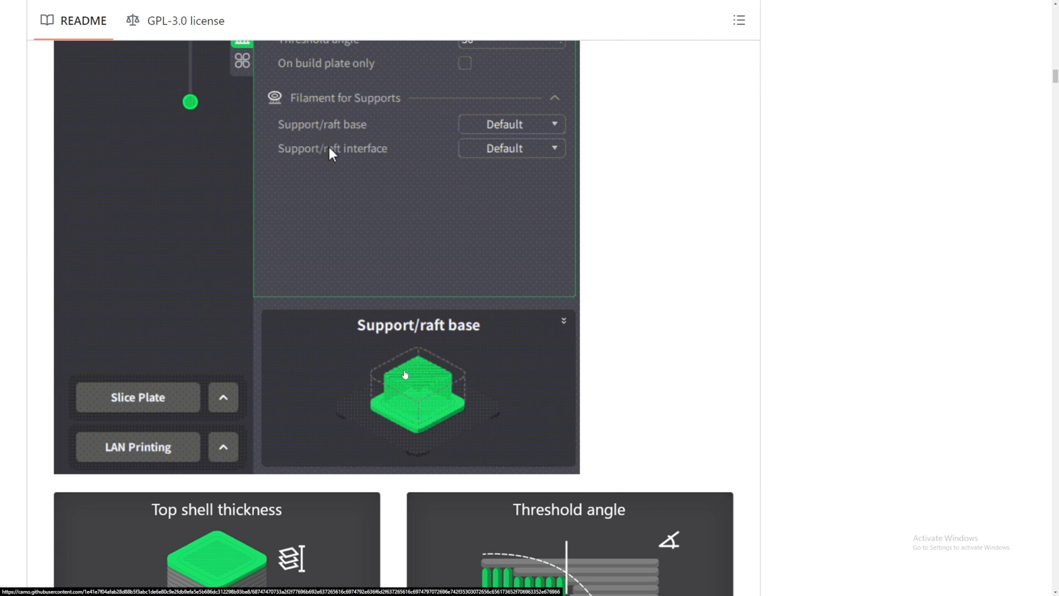
{"action": "scroll", "scroll_direction": "down", "scroll_amount": 3}
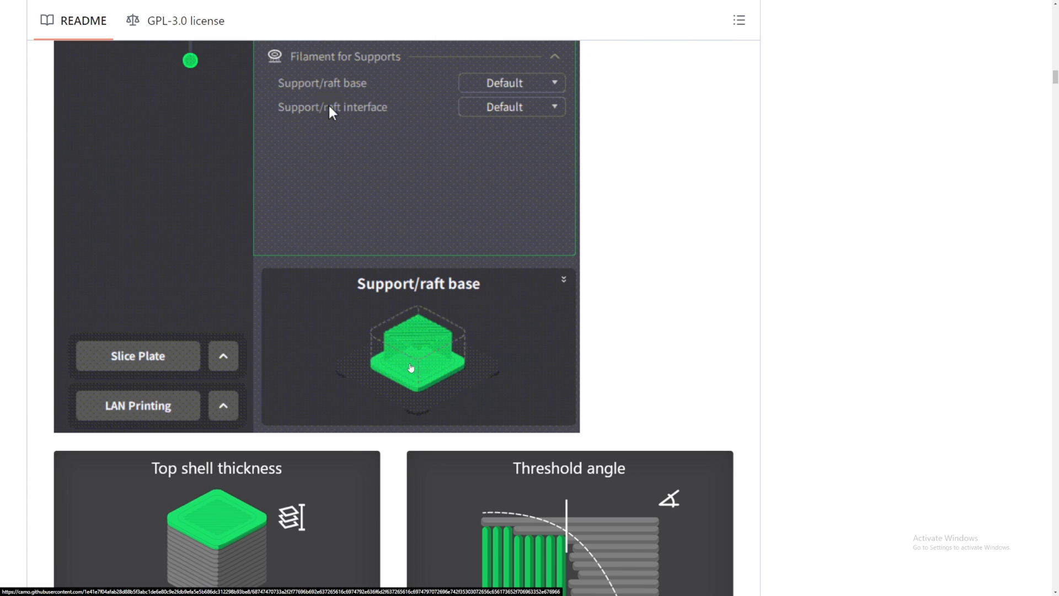
{"action": "scroll", "scroll_direction": "down", "scroll_amount": 3}
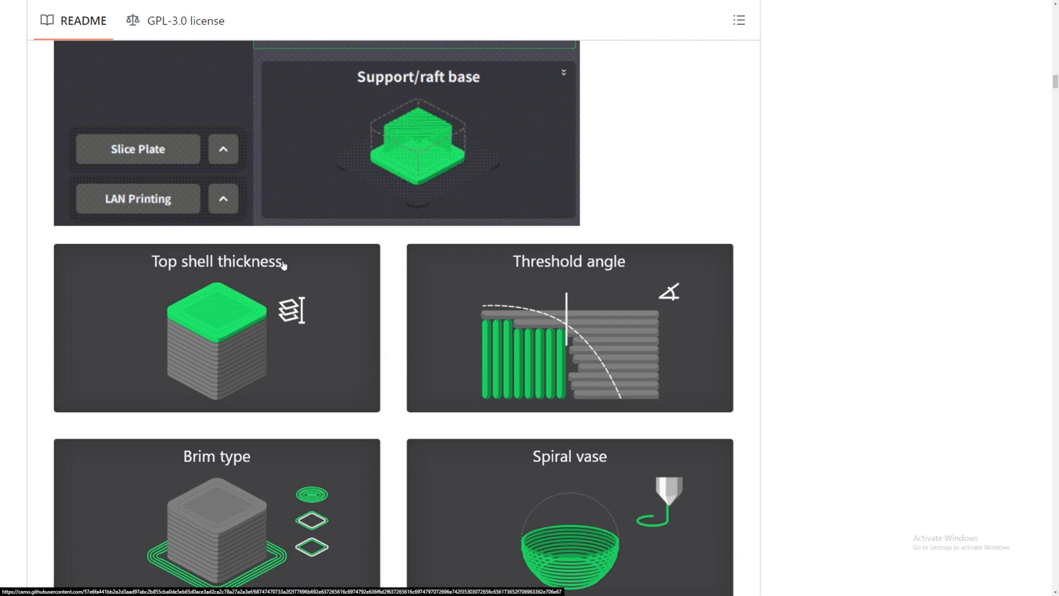
{"action": "scroll", "scroll_direction": "down", "scroll_amount": 3}
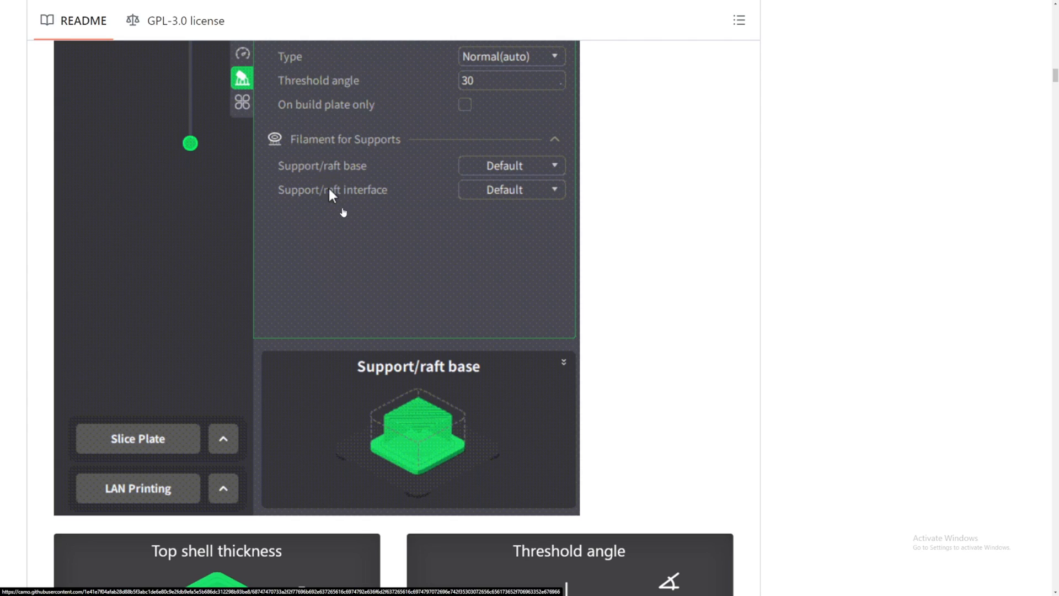
{"action": "scroll", "scroll_direction": "down", "scroll_amount": 3}
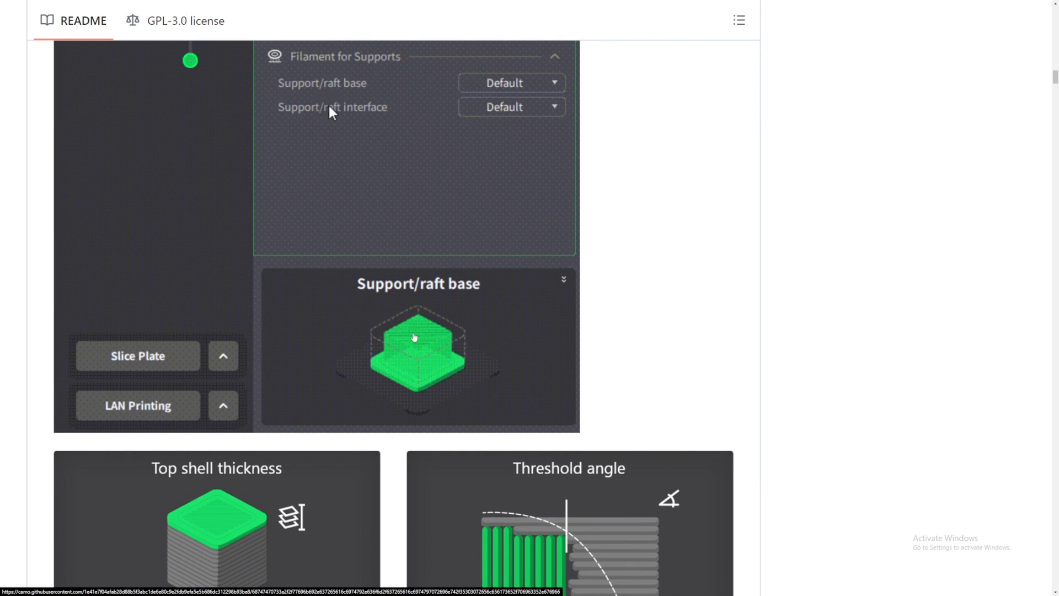
{"action": "scroll", "scroll_direction": "down", "scroll_amount": 3}
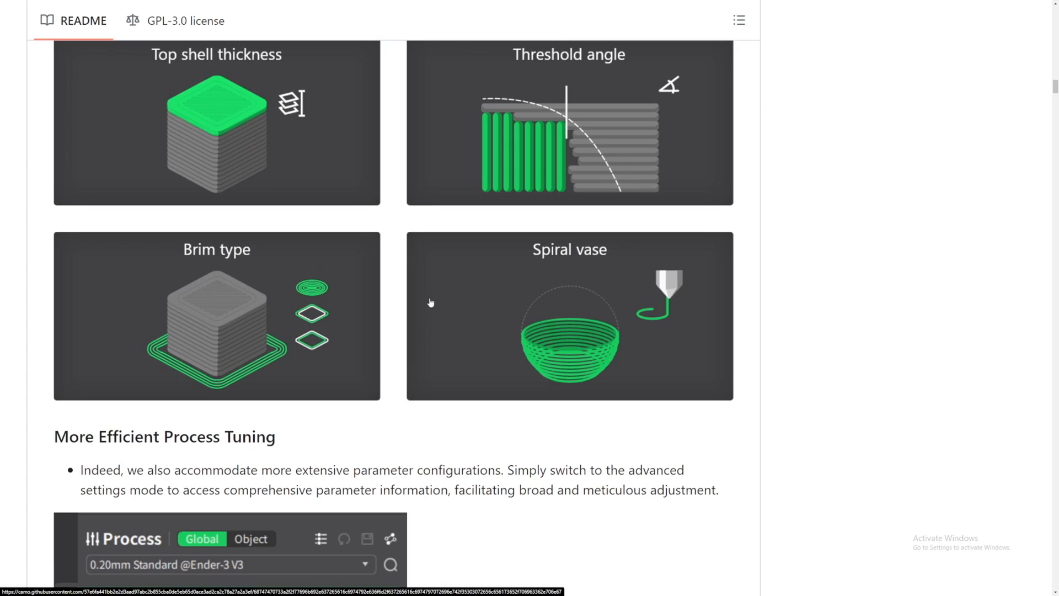
{"action": "mouse_move", "coordinate": [419, 297]}
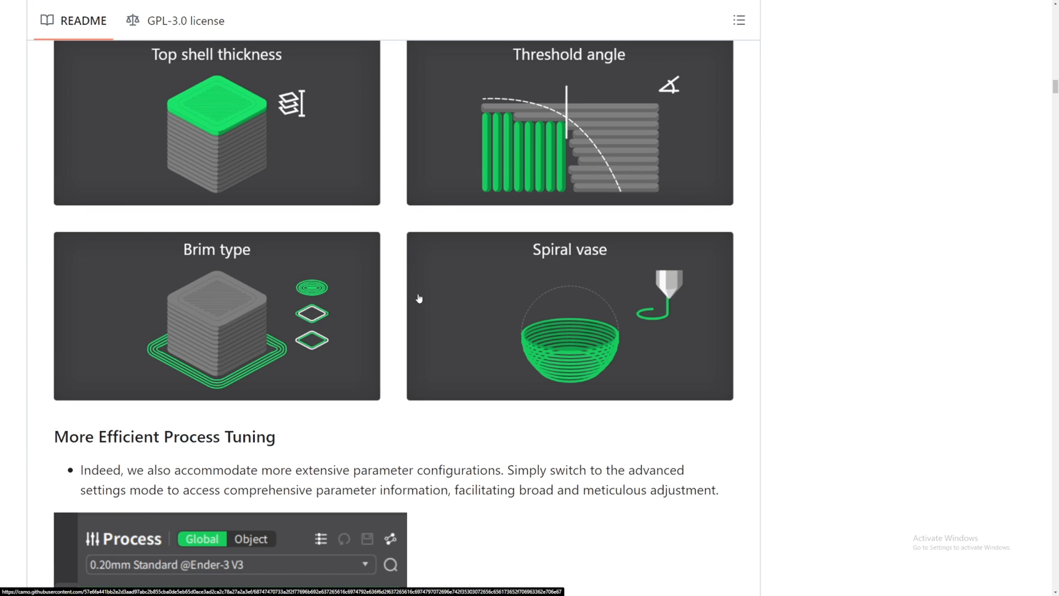
Scroll through More Efficient Process Tuning and the valid-range colour legend to the WYSIWYG preview
{"action": "scroll", "scroll_direction": "down", "scroll_amount": 3}
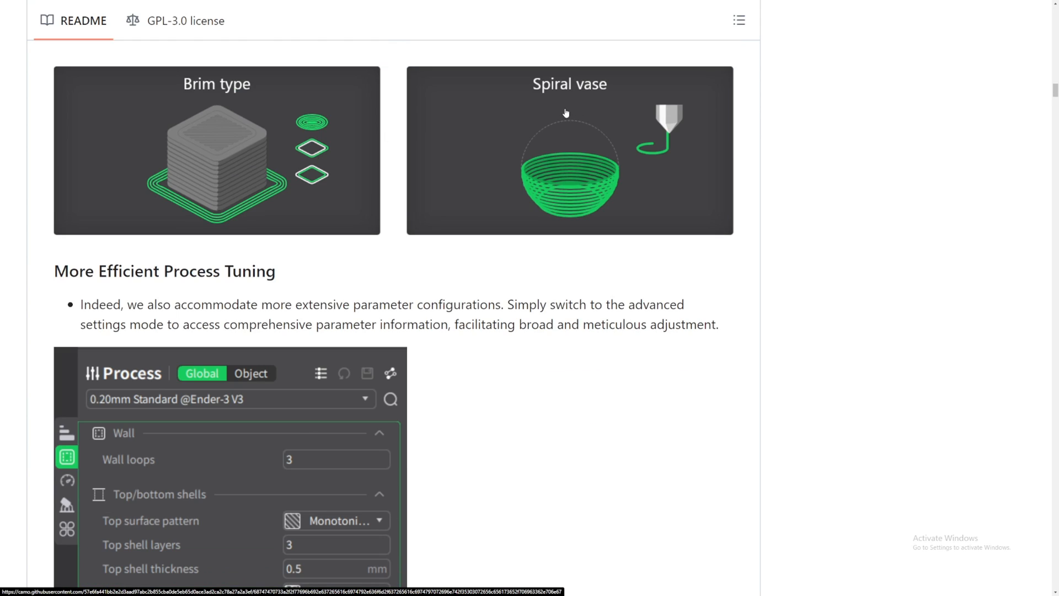
{"action": "scroll", "scroll_direction": "down", "scroll_amount": 3}
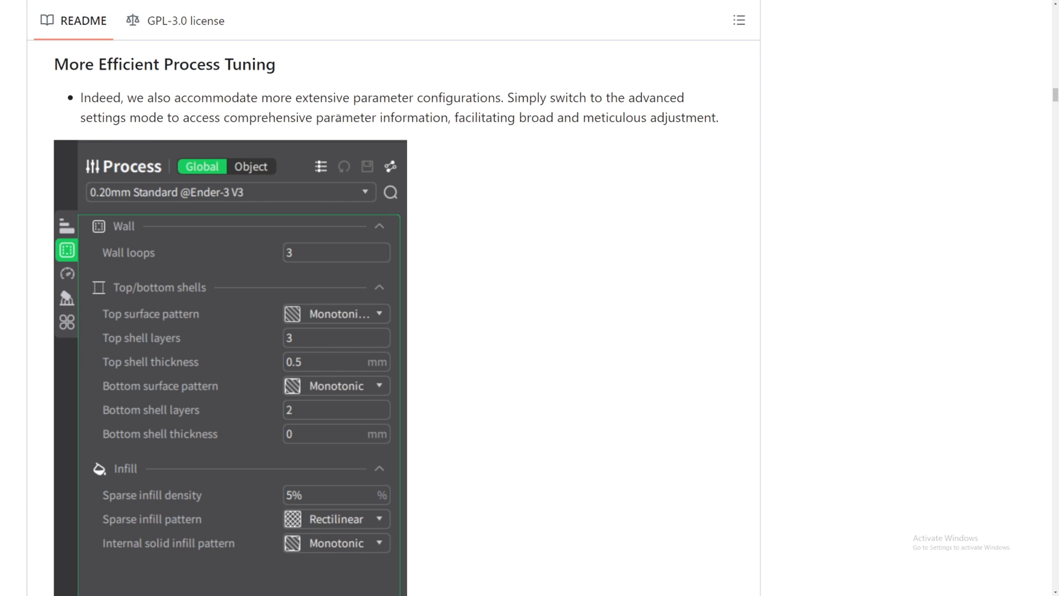
{"action": "scroll", "scroll_direction": "down", "scroll_amount": 3}
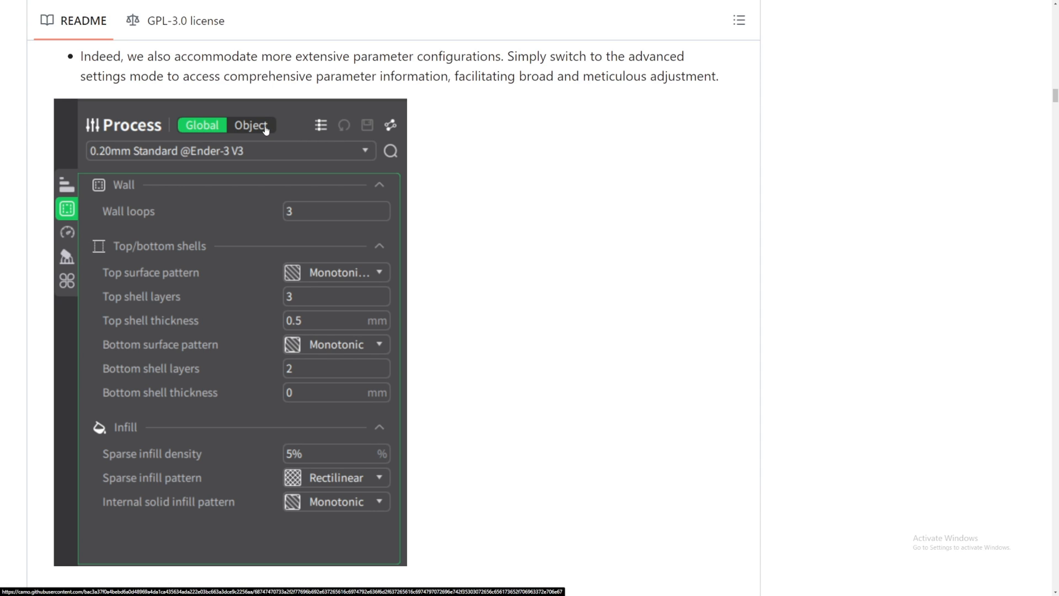
{"action": "mouse_move", "coordinate": [240, 133]}
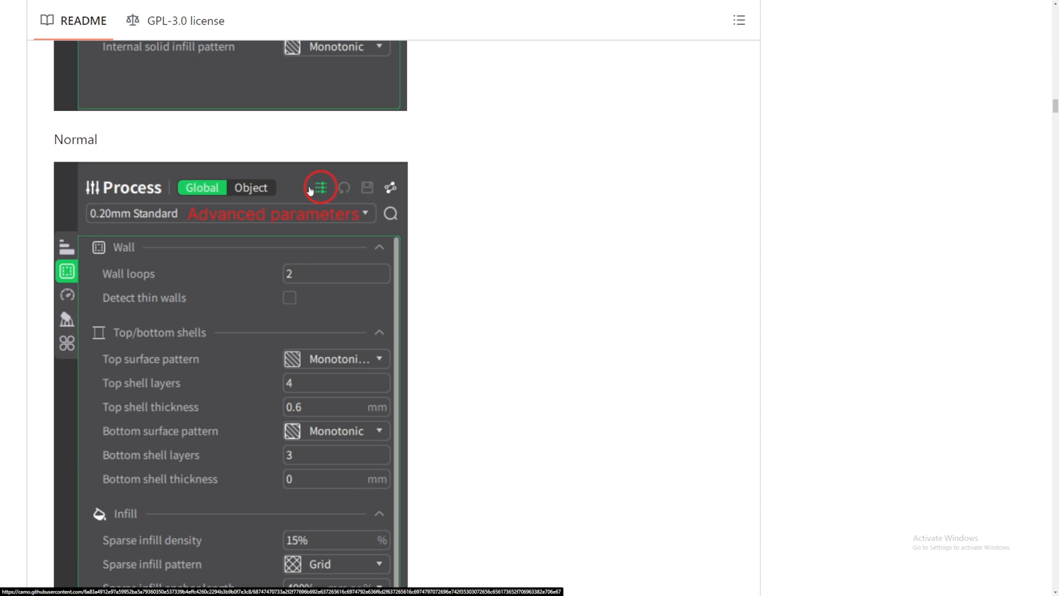
{"action": "scroll", "scroll_direction": "down", "scroll_amount": 3}
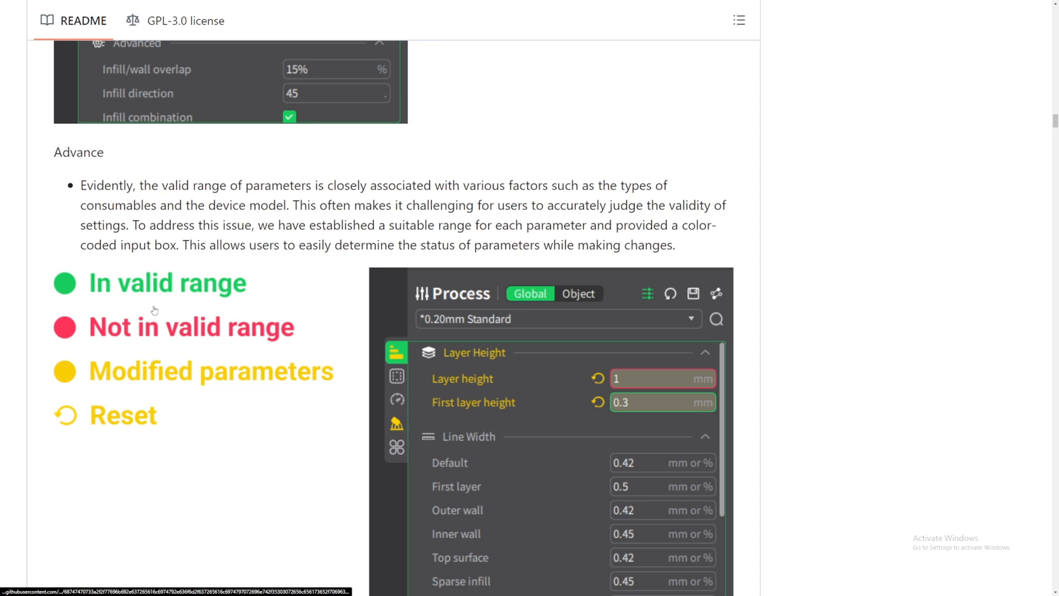
{"action": "scroll", "scroll_direction": "down", "scroll_amount": 3}
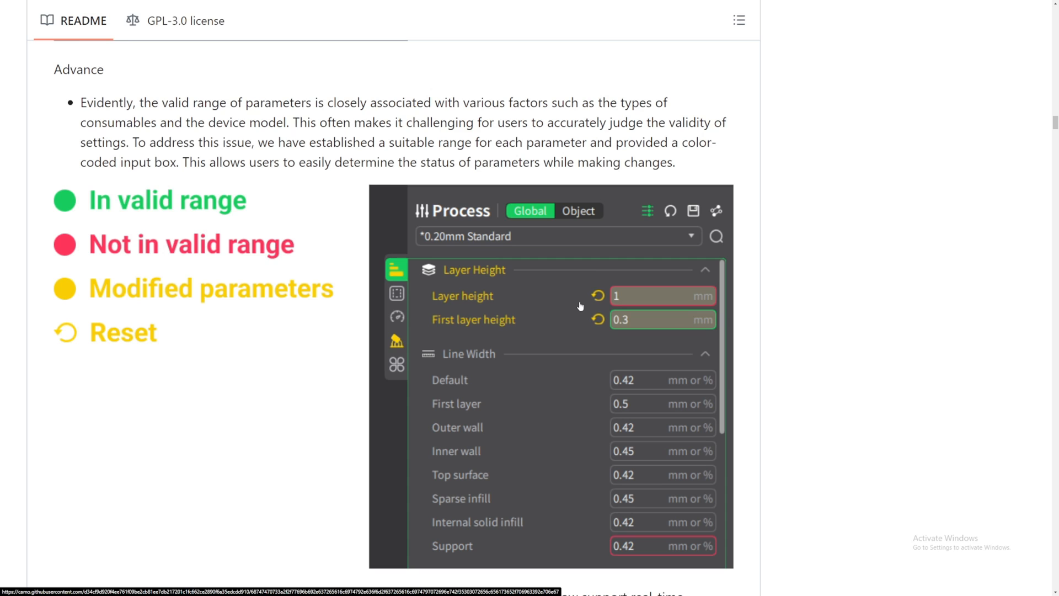
{"action": "scroll", "scroll_direction": "down", "scroll_amount": 3}
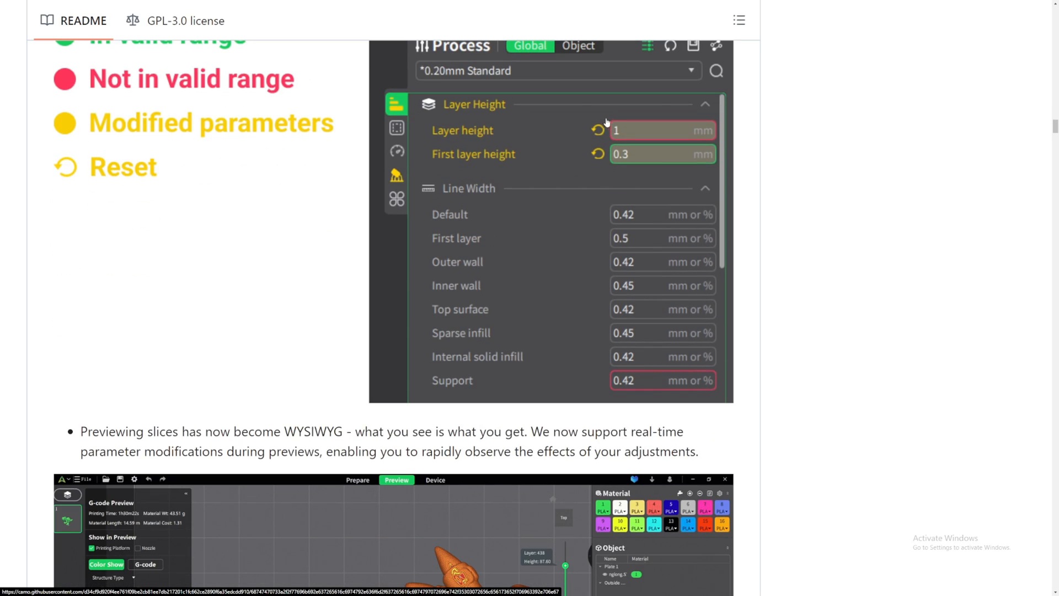
{"action": "mouse_move", "coordinate": [635, 135]}
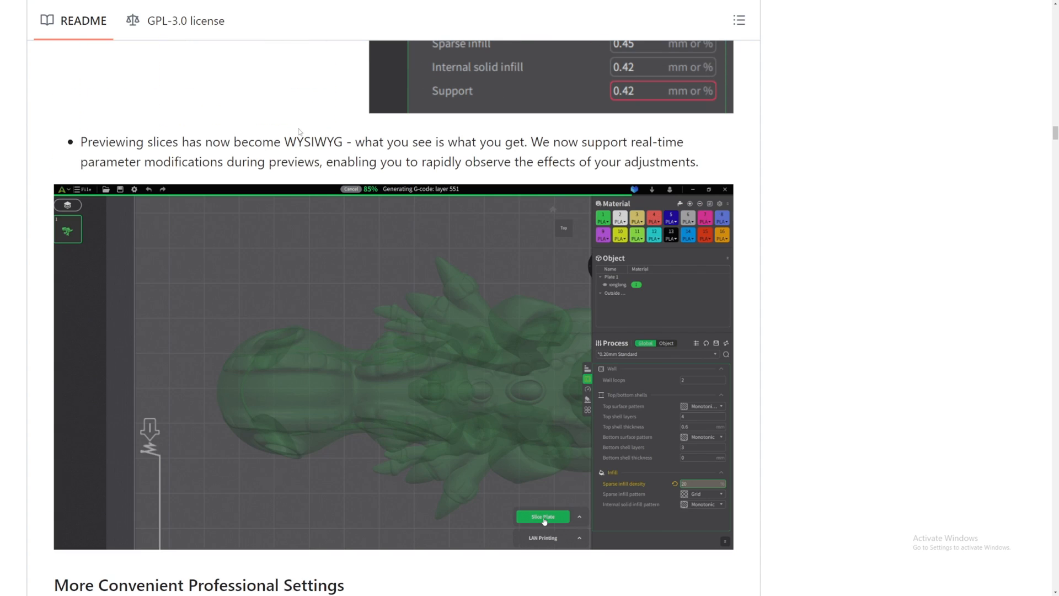
Open the WYSIWYG slice preview screenshot full-size, showing G-code generation at 85%
{"action": "double_click", "coordinate": [307, 142]}
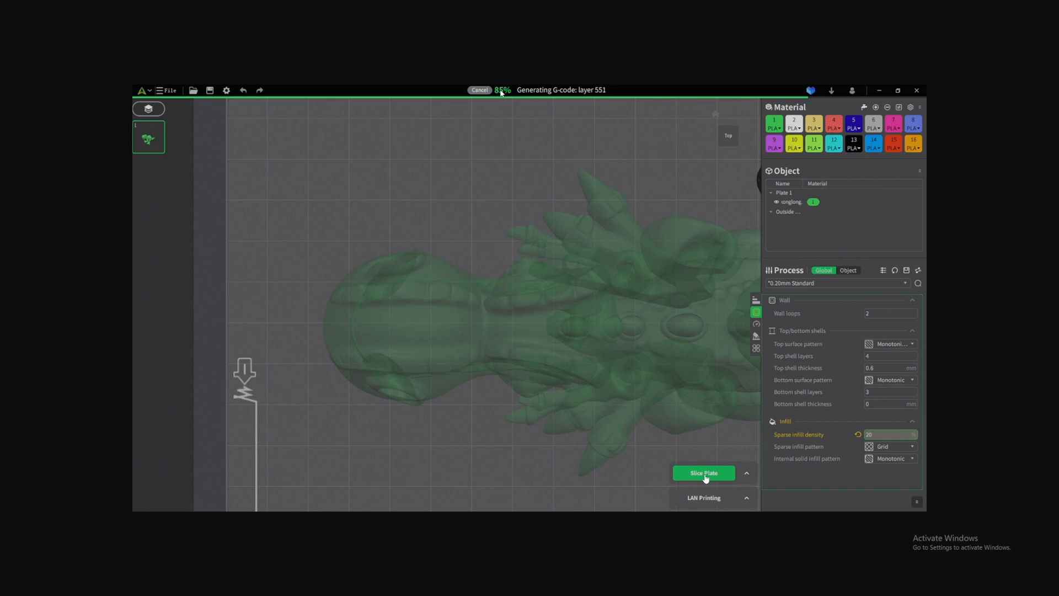
{"action": "mouse_move", "coordinate": [577, 220]}
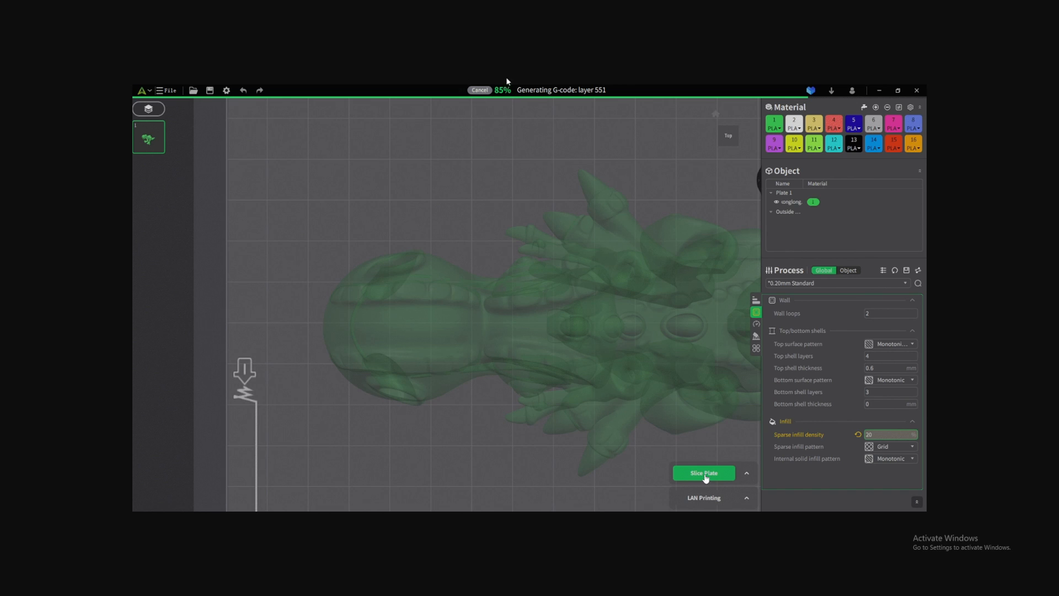
{"action": "mouse_move", "coordinate": [515, 88]}
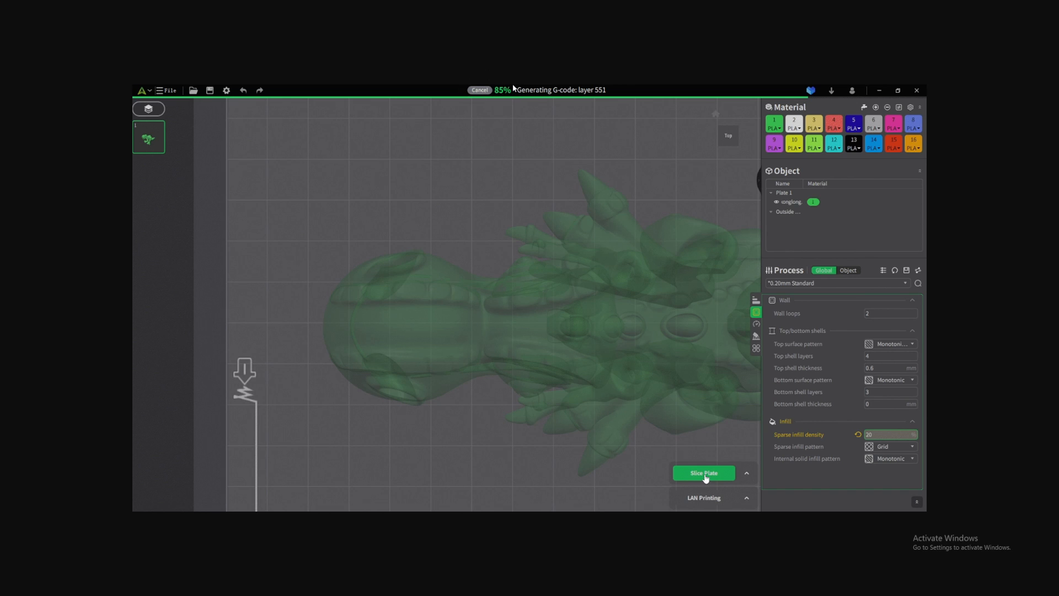
{"action": "mouse_move", "coordinate": [573, 48]}
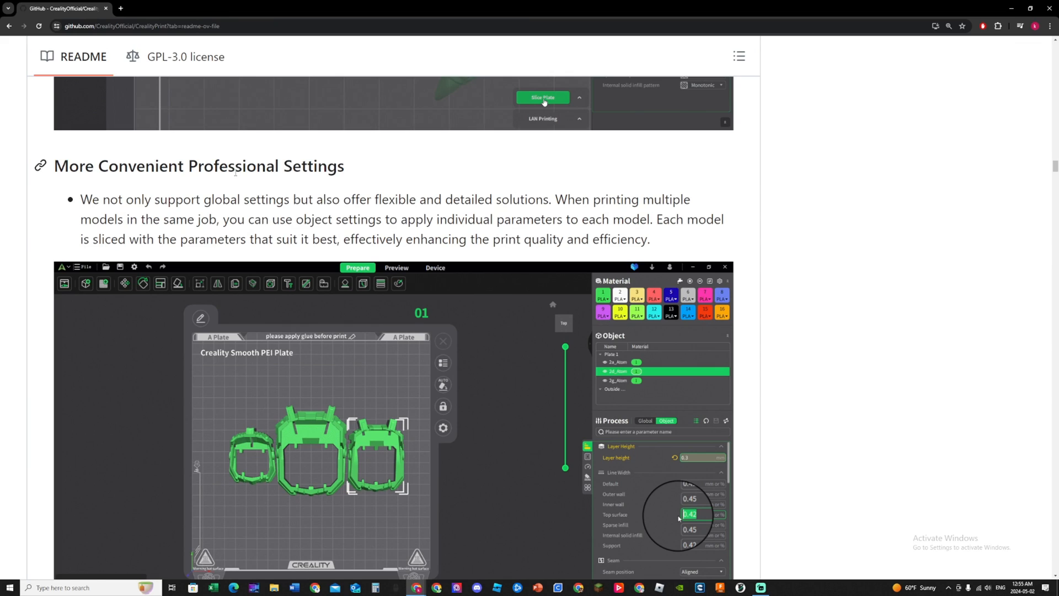
Scroll past the per-object settings and Compare Presets screenshots to 1.2 Settings Configuration Upgrade
{"action": "scroll", "scroll_direction": "down", "scroll_amount": 3}
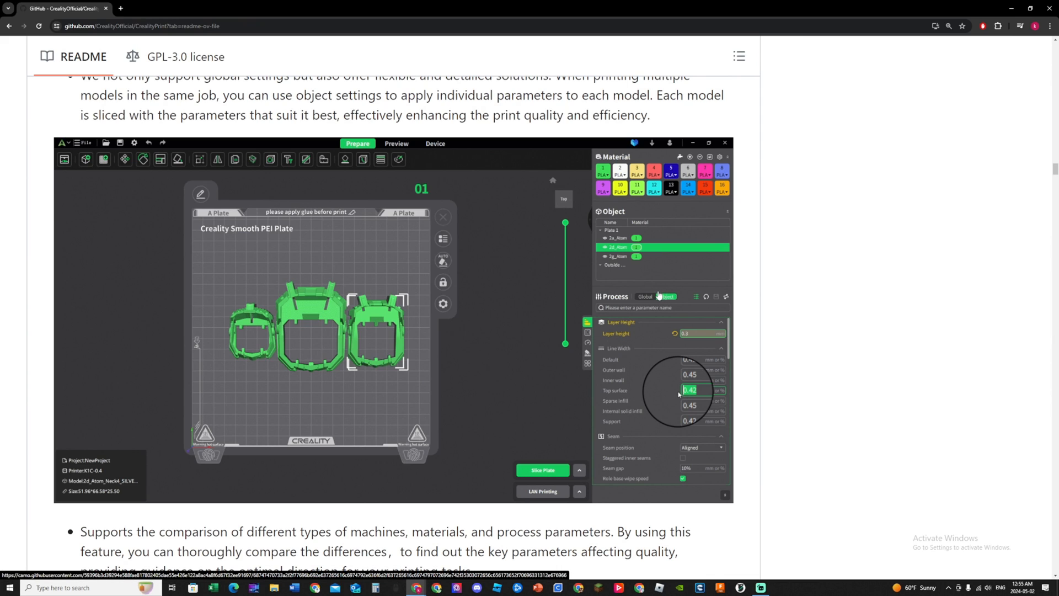
{"action": "scroll", "scroll_direction": "down", "scroll_amount": 3}
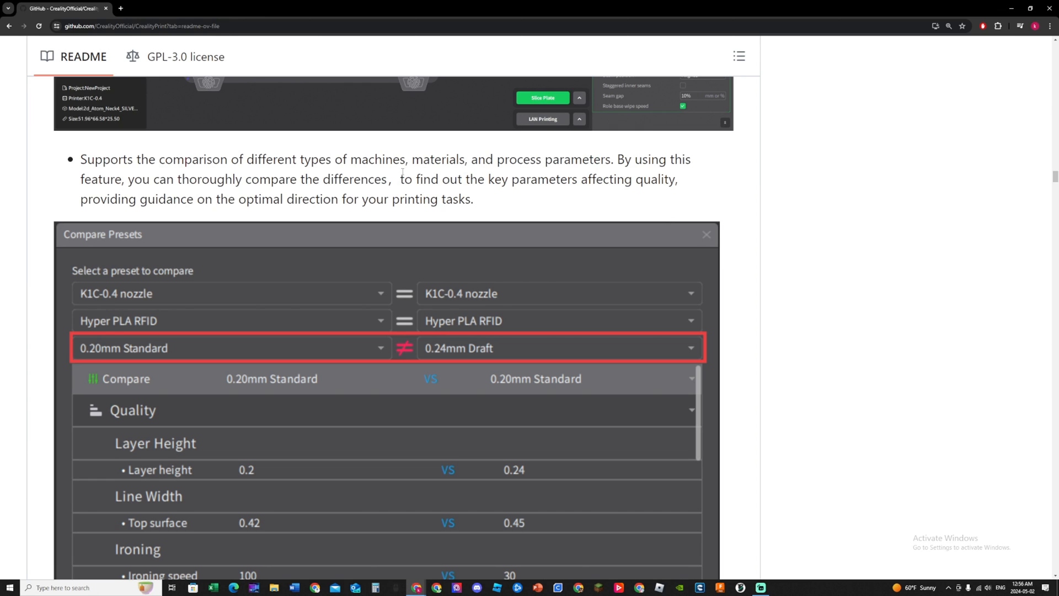
{"action": "scroll", "scroll_direction": "down", "scroll_amount": 3}
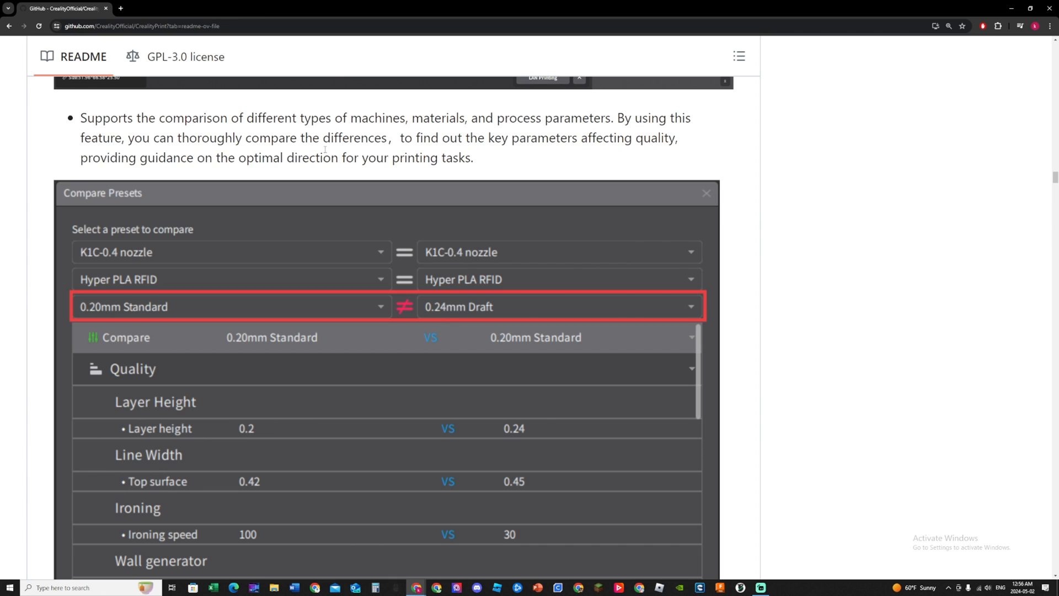
{"action": "scroll", "scroll_direction": "down", "scroll_amount": 3}
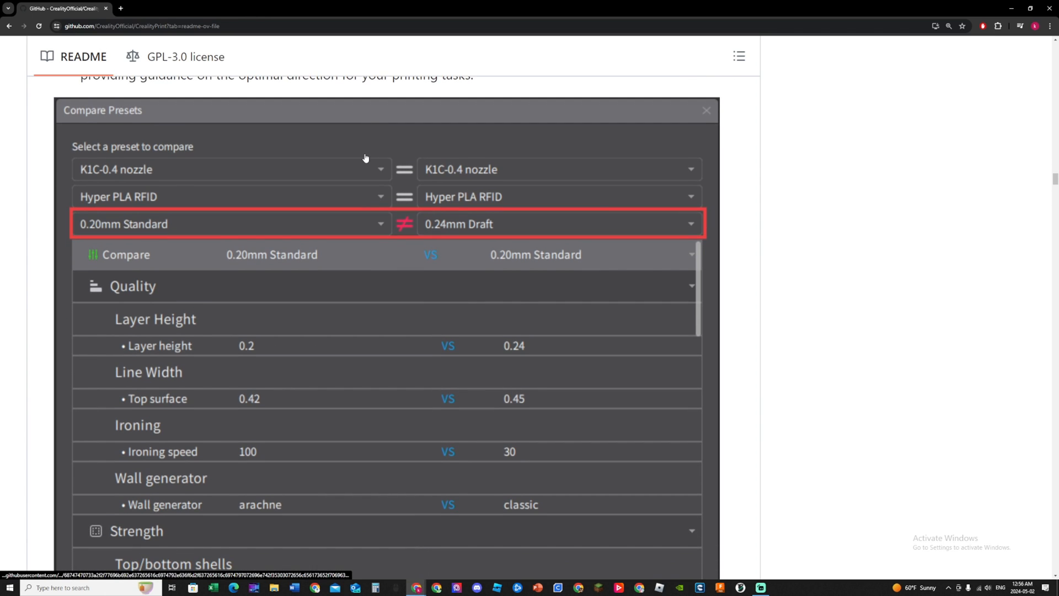
{"action": "scroll", "scroll_direction": "down", "scroll_amount": 3}
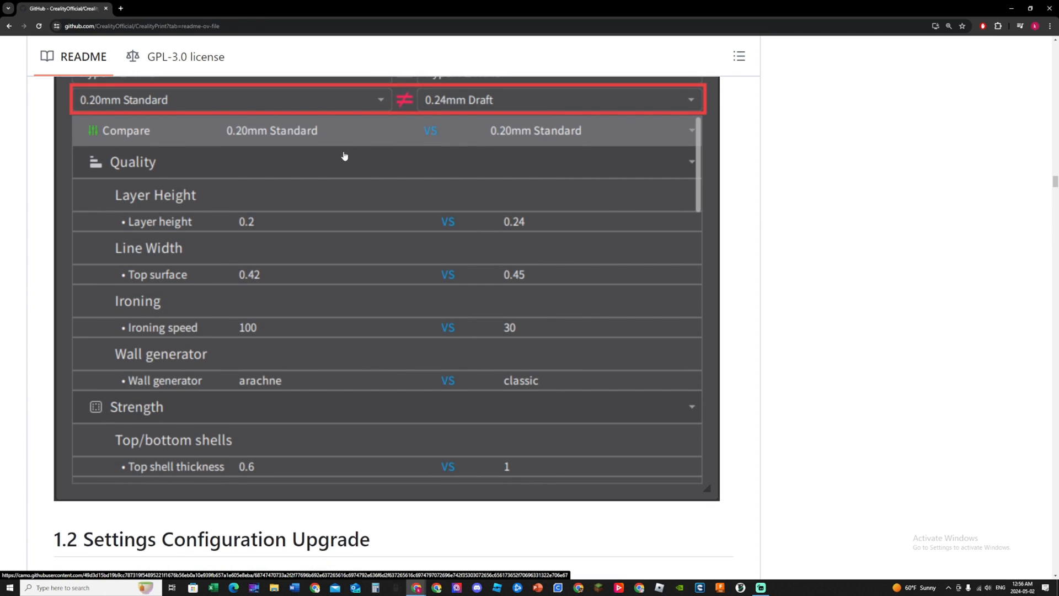
{"action": "scroll", "scroll_direction": "down", "scroll_amount": 3}
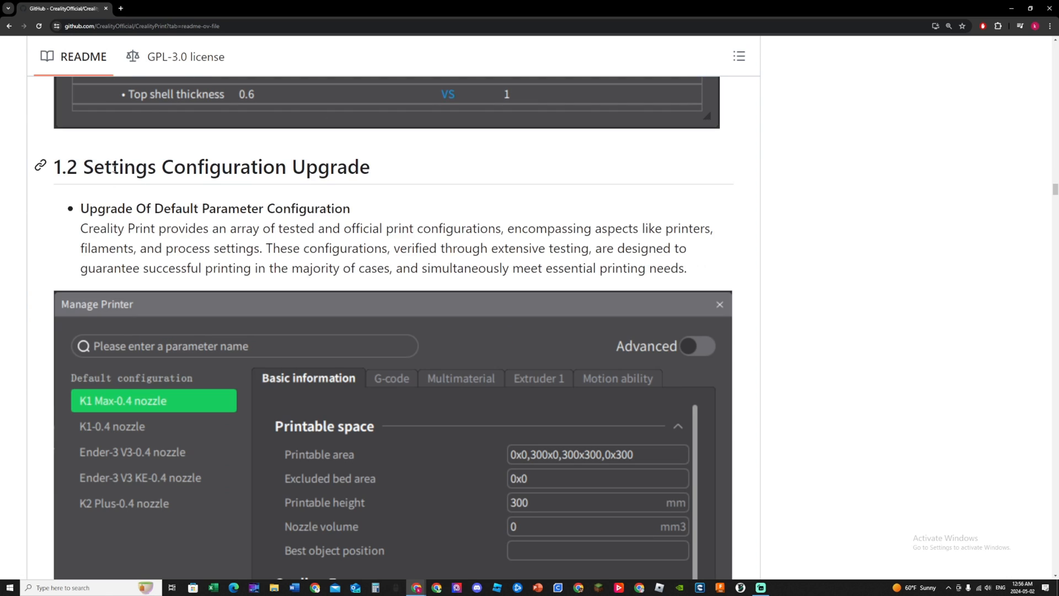
Scroll past the printer, filament and process preset screenshots to the 5.0 vs 4.3.8 quality paragraph
{"action": "scroll", "scroll_direction": "down", "scroll_amount": 3}
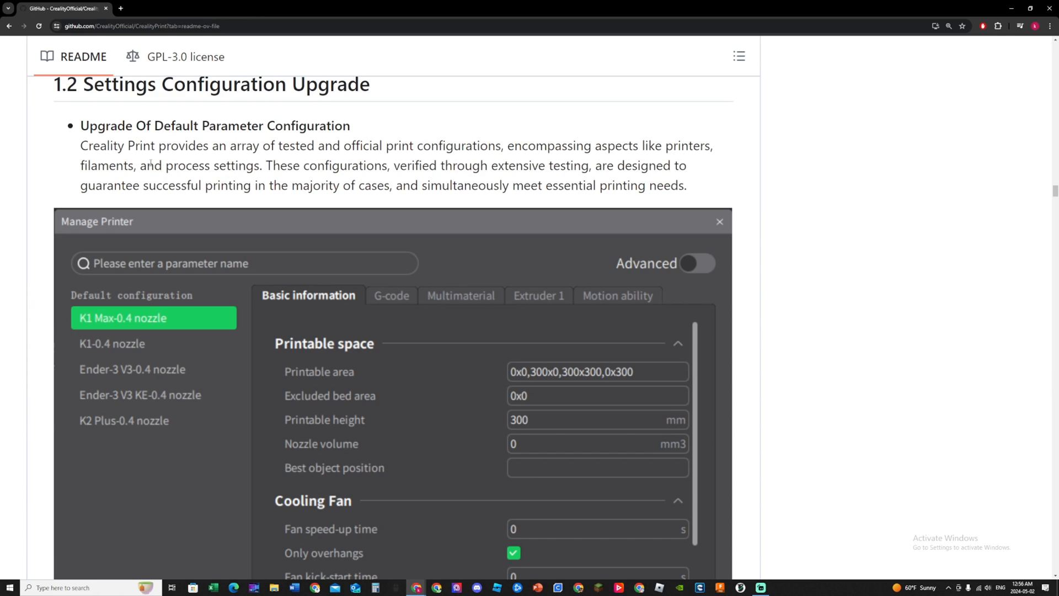
{"action": "scroll", "scroll_direction": "down", "scroll_amount": 3}
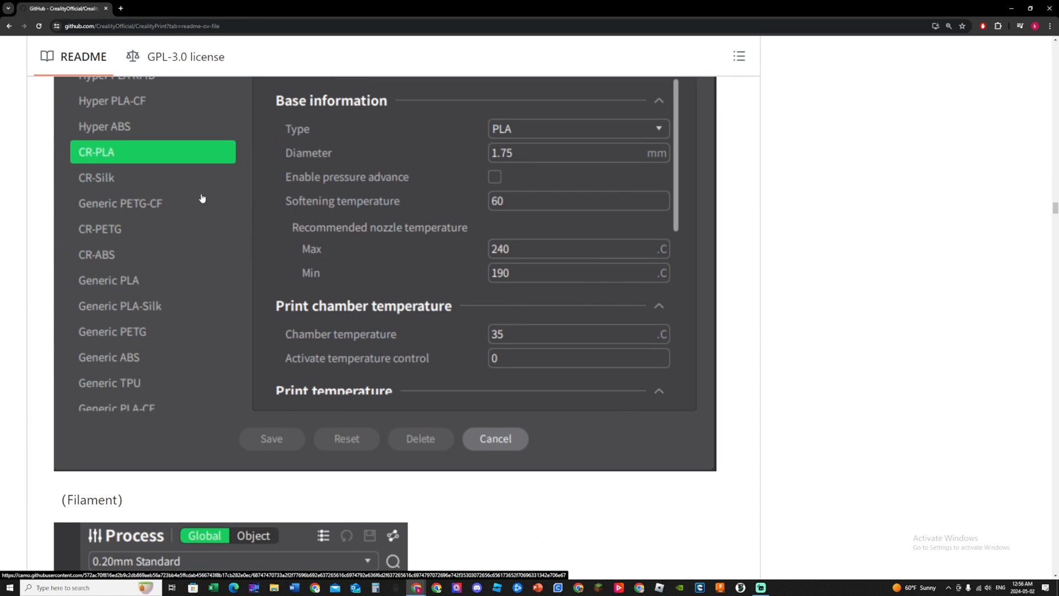
{"action": "scroll", "scroll_direction": "down", "scroll_amount": 3}
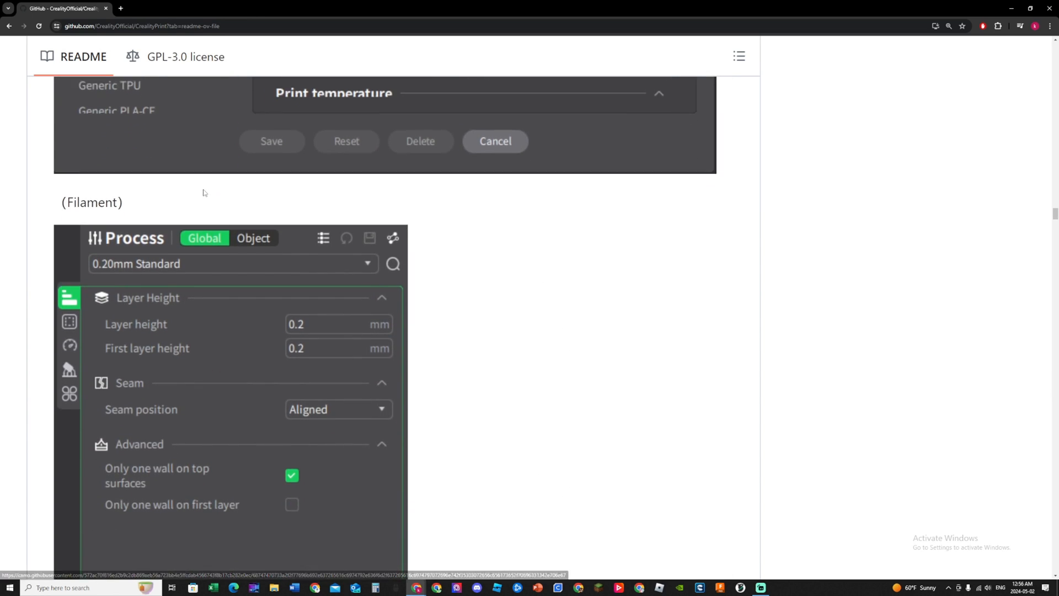
{"action": "scroll", "scroll_direction": "down", "scroll_amount": 3}
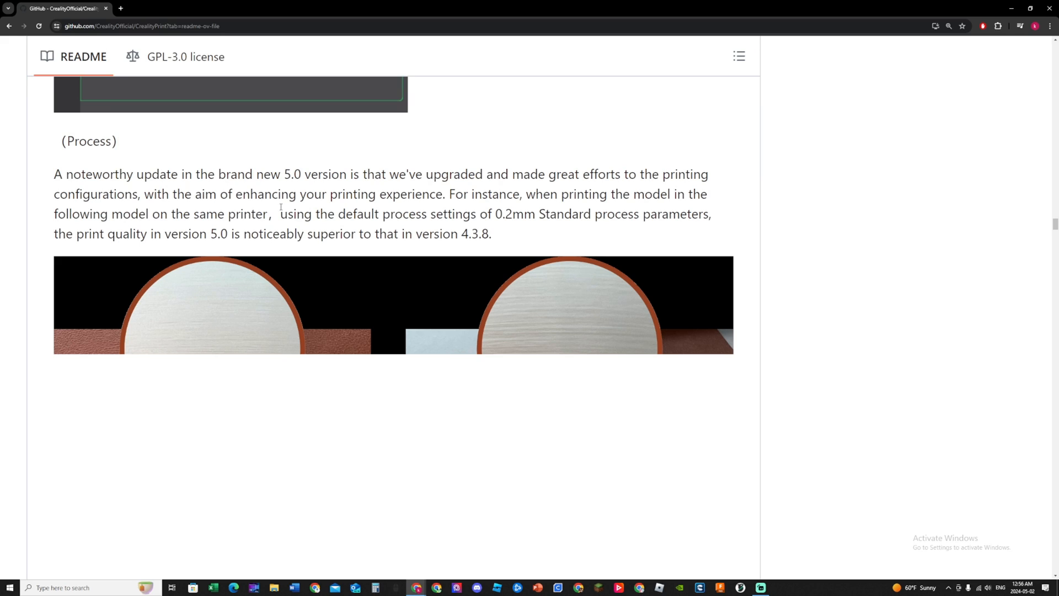
{"action": "mouse_move", "coordinate": [394, 186]}
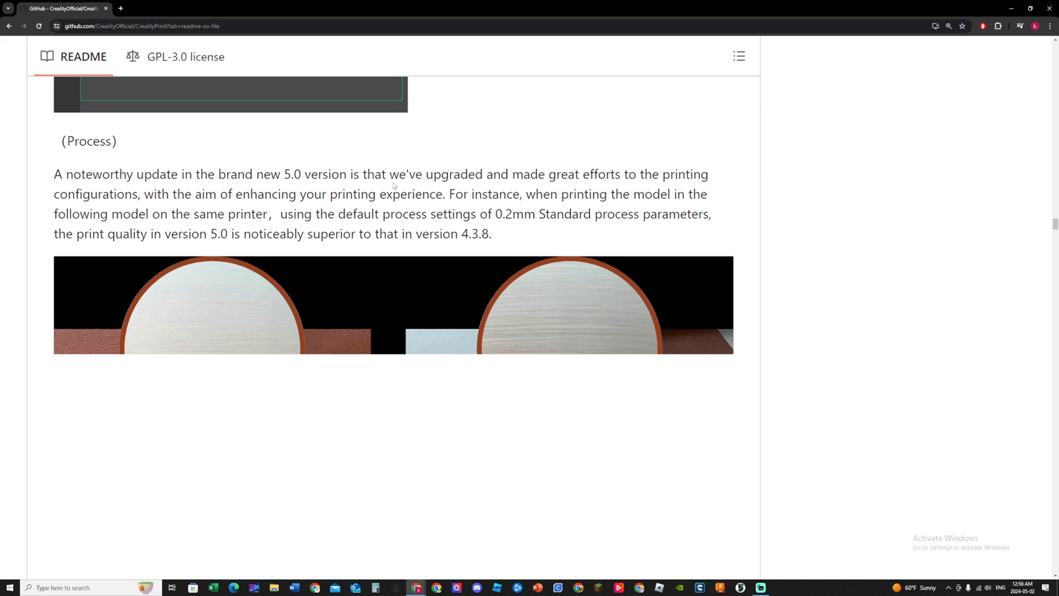
{"action": "mouse_move", "coordinate": [561, 188]}
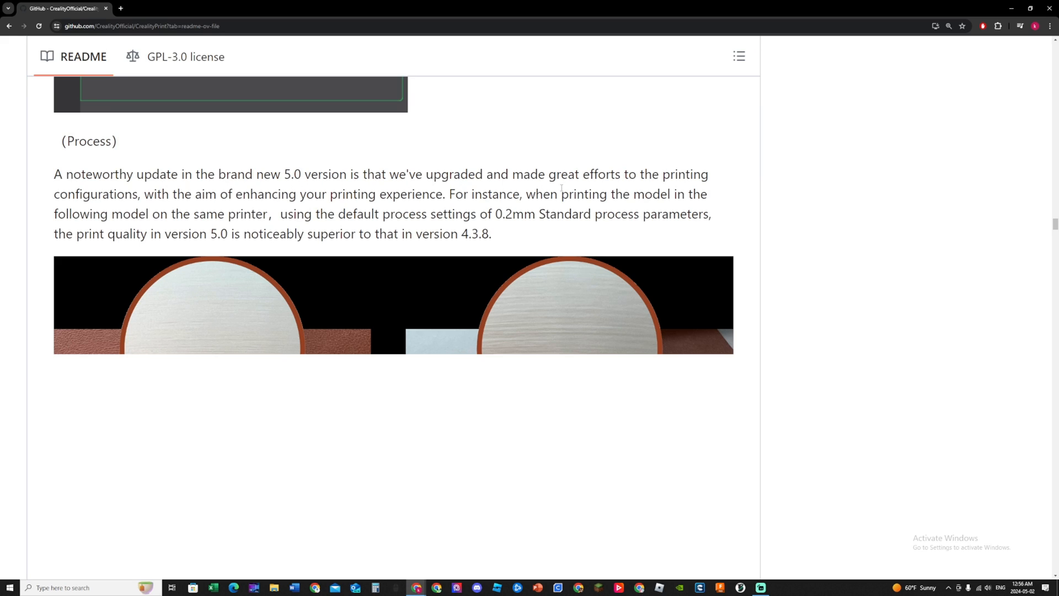
{"action": "scroll", "scroll_direction": "down", "scroll_amount": 3}
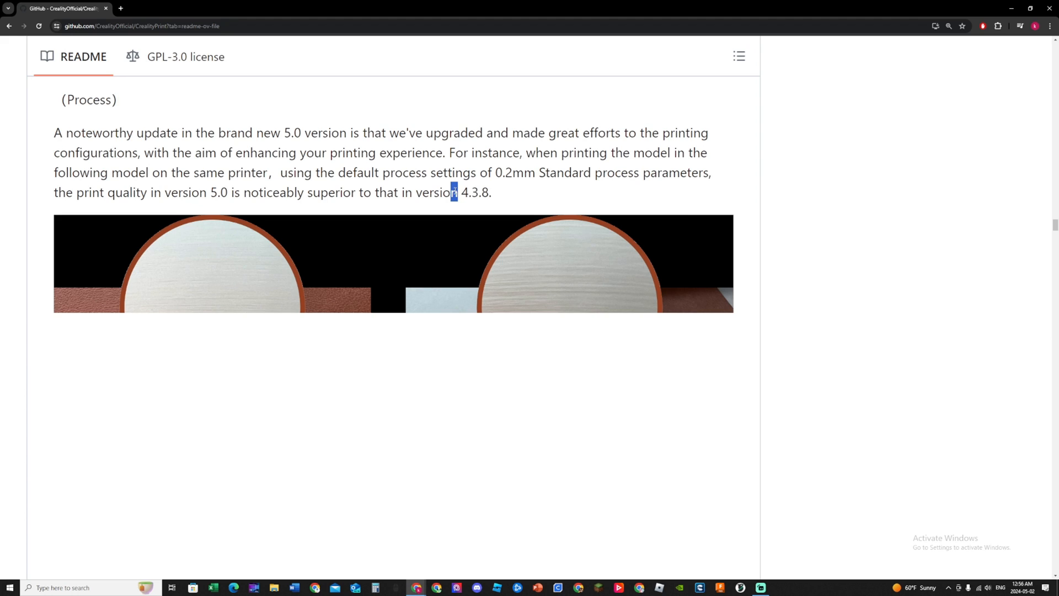
Open the 5.0 versus 4.3.8 print-quality comparison image full-size in a new tab
{"action": "left_click", "coordinate": [454, 193]}
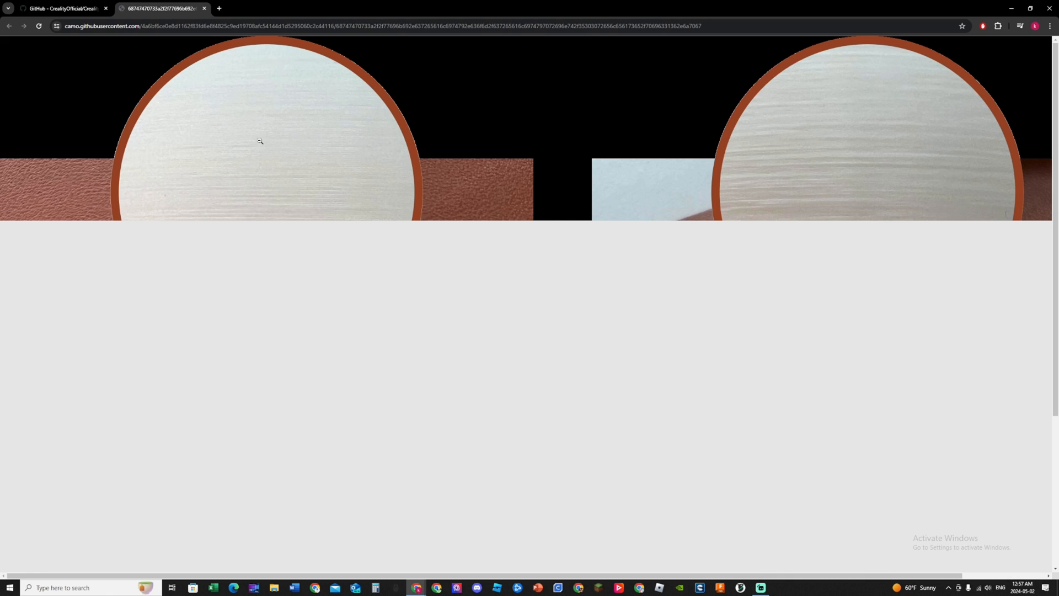
{"action": "mouse_move", "coordinate": [351, 137]}
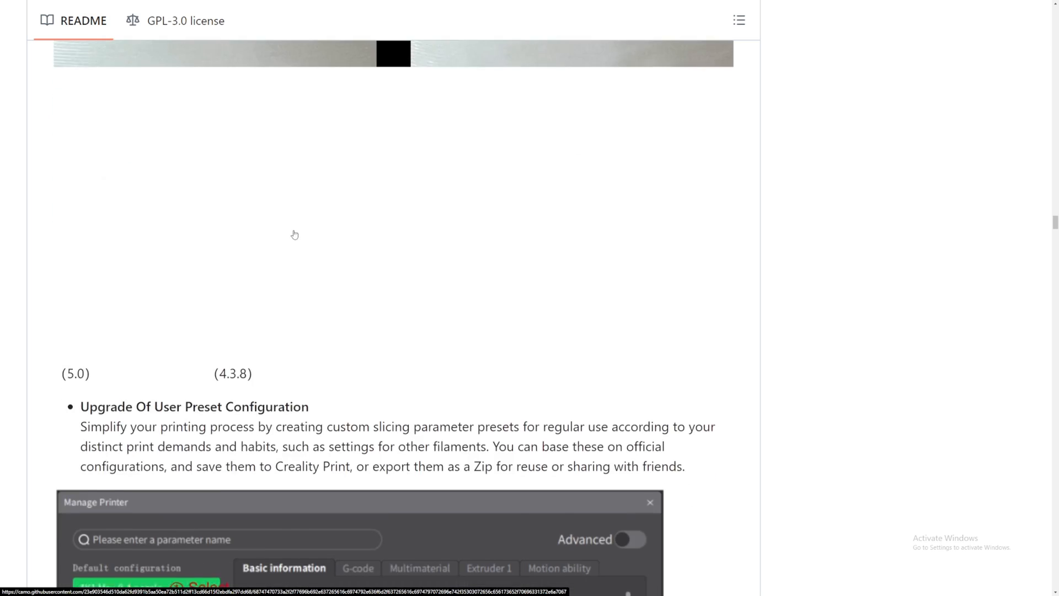
Scroll past the user preset and 1.3 Multi-Plates Management sections to 2. Performance and Quality
{"action": "scroll", "scroll_direction": "down", "scroll_amount": 3}
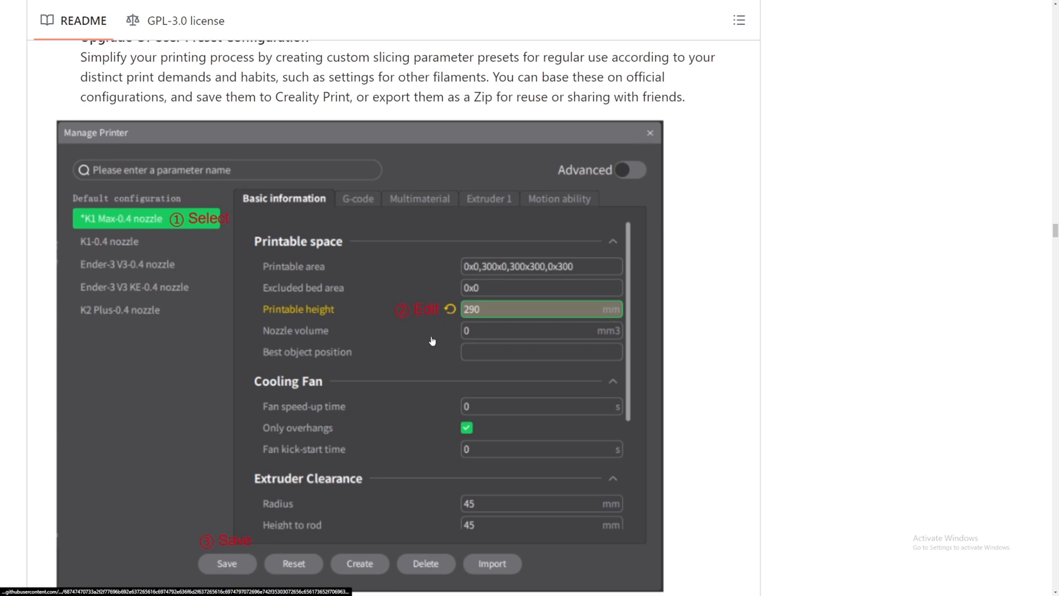
{"action": "scroll", "scroll_direction": "down", "scroll_amount": 3}
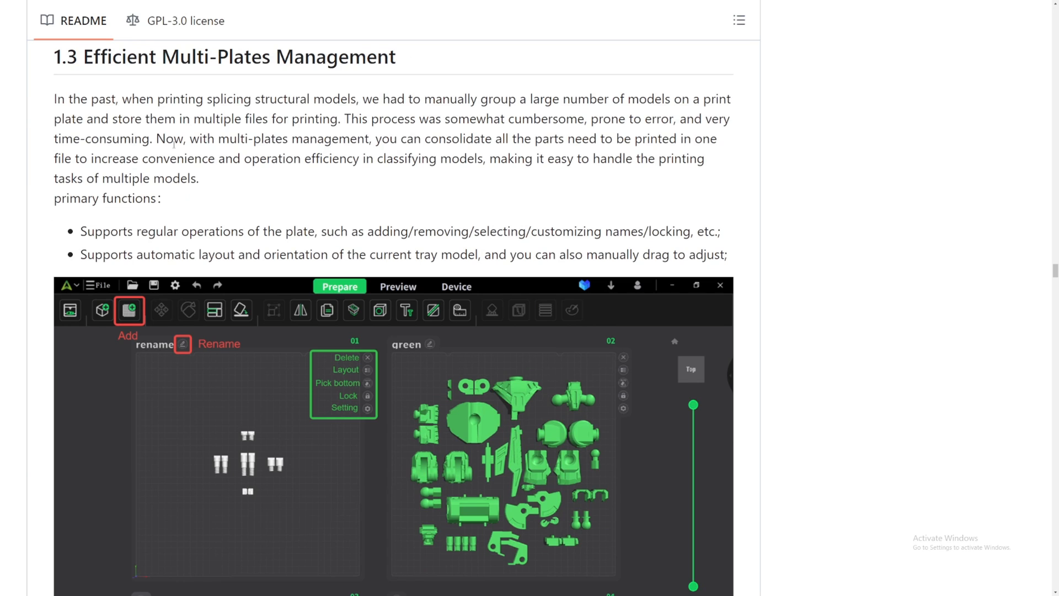
{"action": "scroll", "scroll_direction": "down", "scroll_amount": 3}
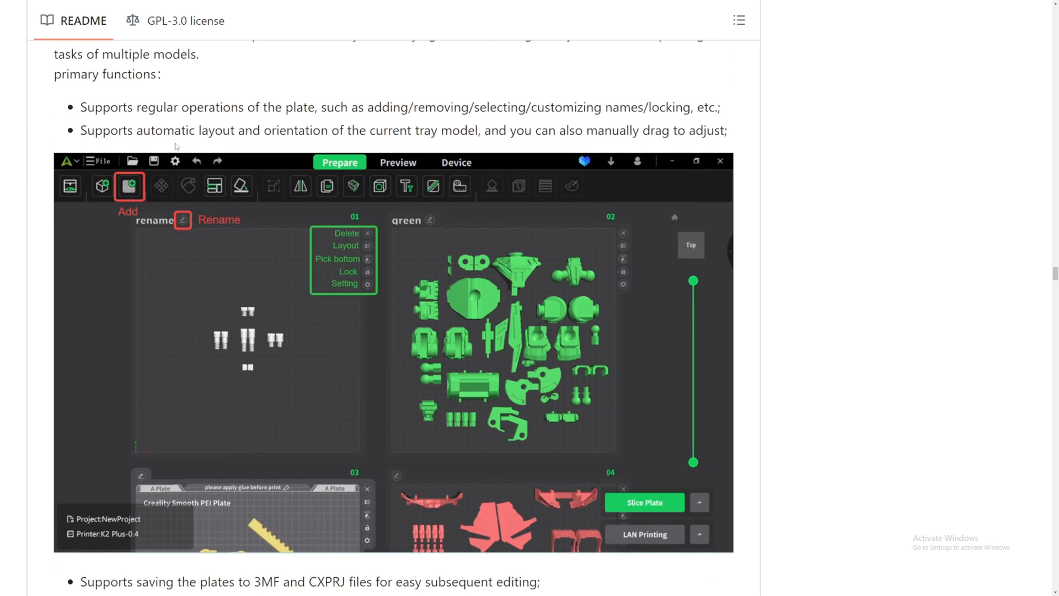
{"action": "scroll", "scroll_direction": "down", "scroll_amount": 3}
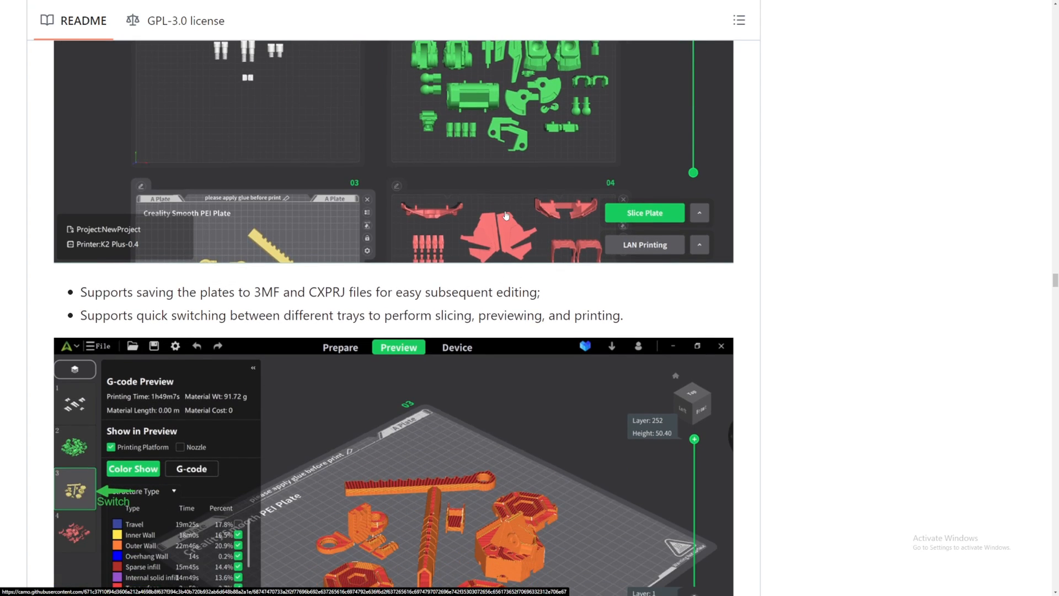
{"action": "scroll", "scroll_direction": "down", "scroll_amount": 3}
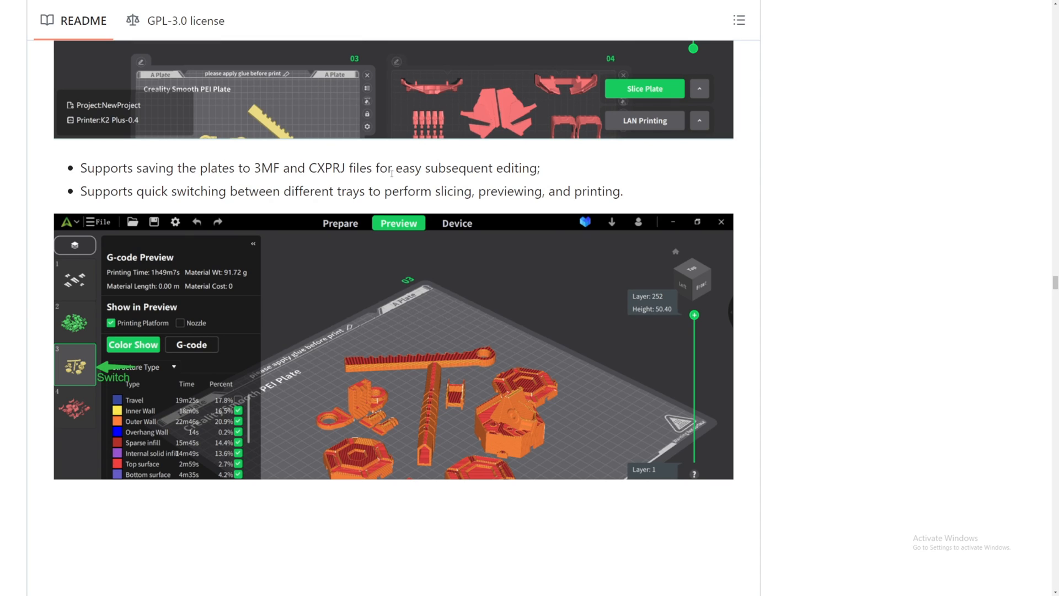
{"action": "scroll", "scroll_direction": "down", "scroll_amount": 3}
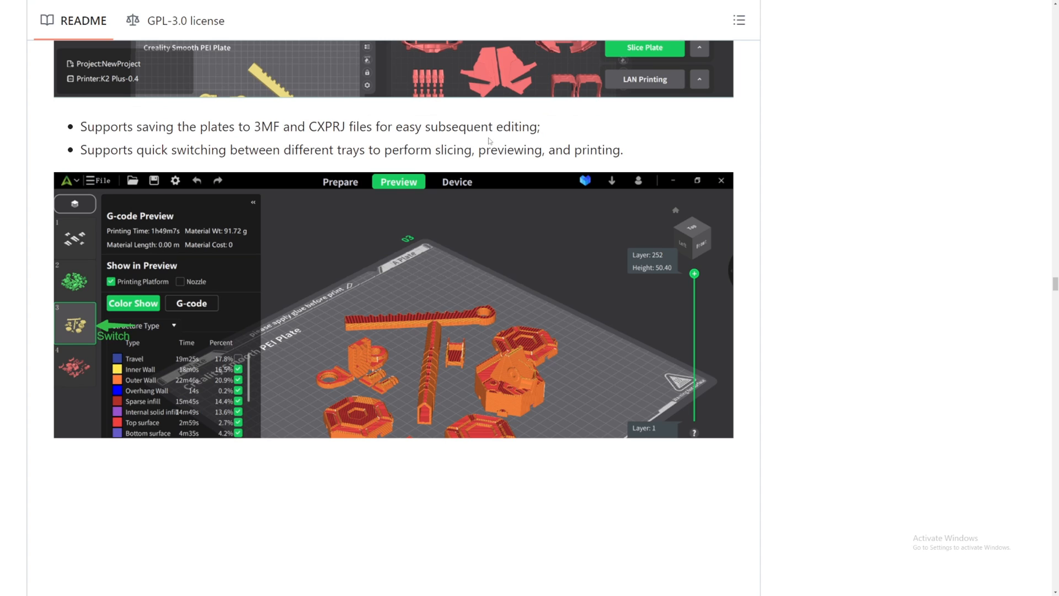
{"action": "scroll", "scroll_direction": "down", "scroll_amount": 3}
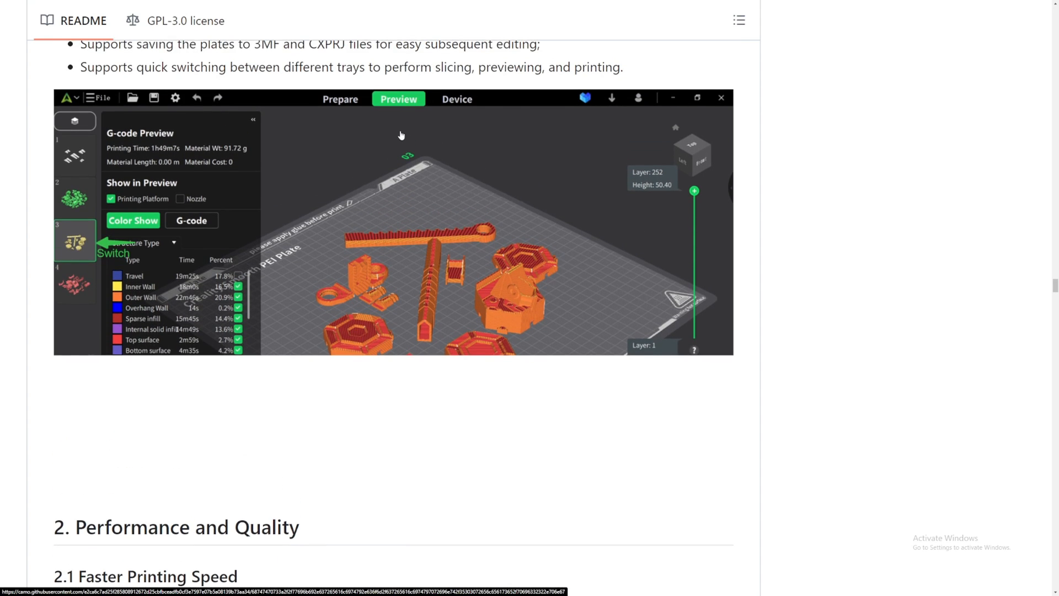
{"action": "scroll", "scroll_direction": "down", "scroll_amount": 3}
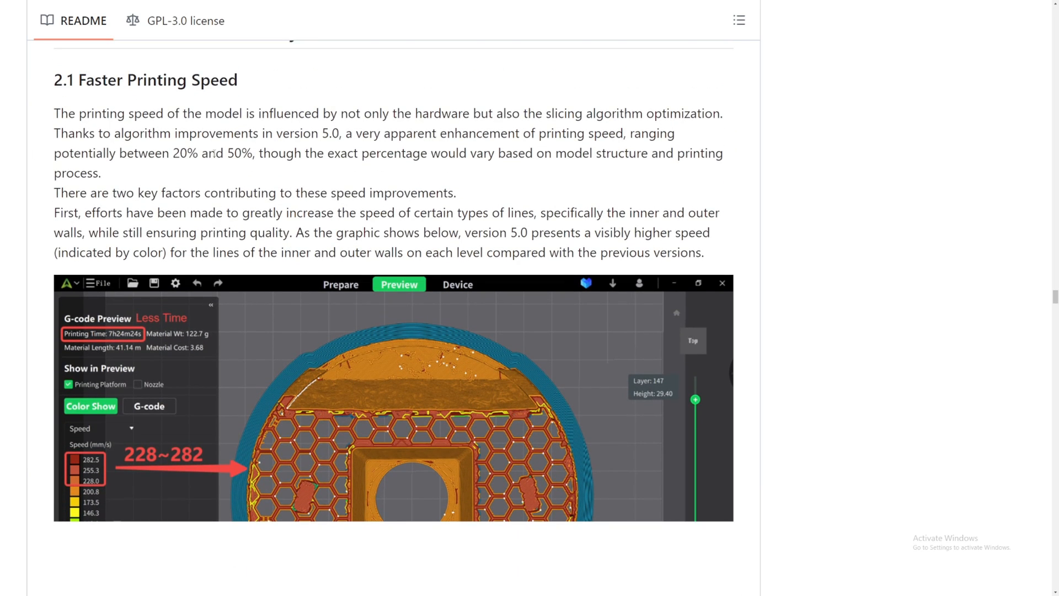
Highlight the algorithm improvements phrase, then scroll past the 7h24m24s vs 9h4m15s comparison to path continuity
{"action": "left_click_drag", "start_coordinate": [115, 133], "coordinate": [295, 133]}
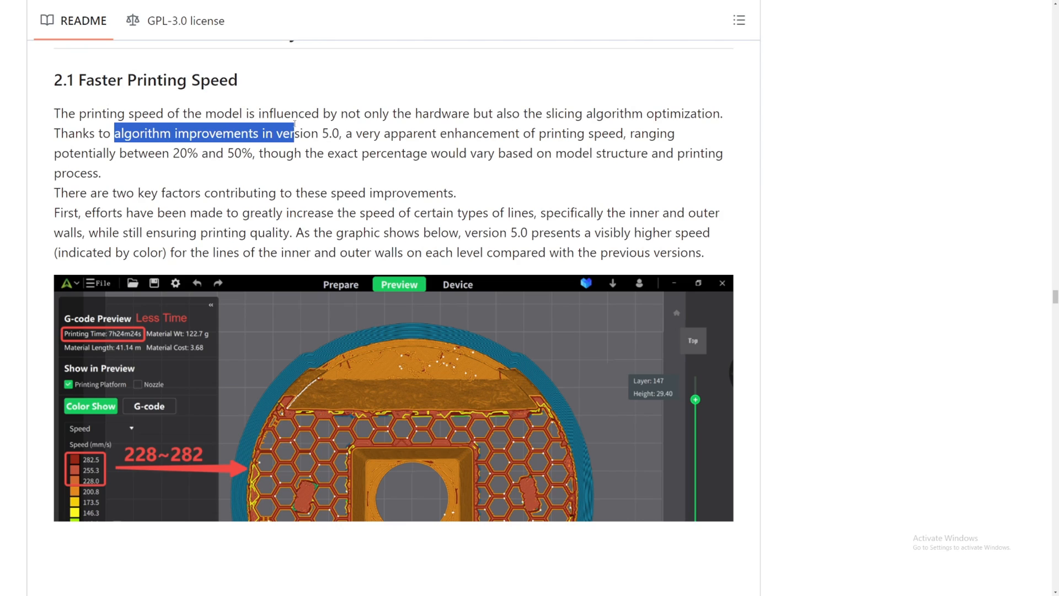
{"action": "left_click", "coordinate": [115, 153]}
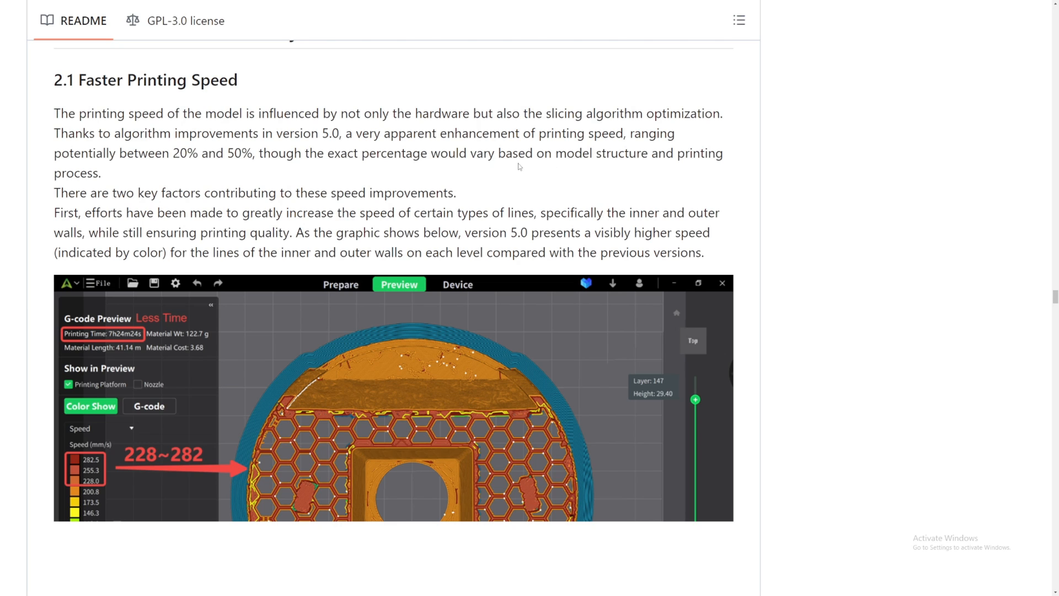
{"action": "scroll", "scroll_direction": "down", "scroll_amount": 3}
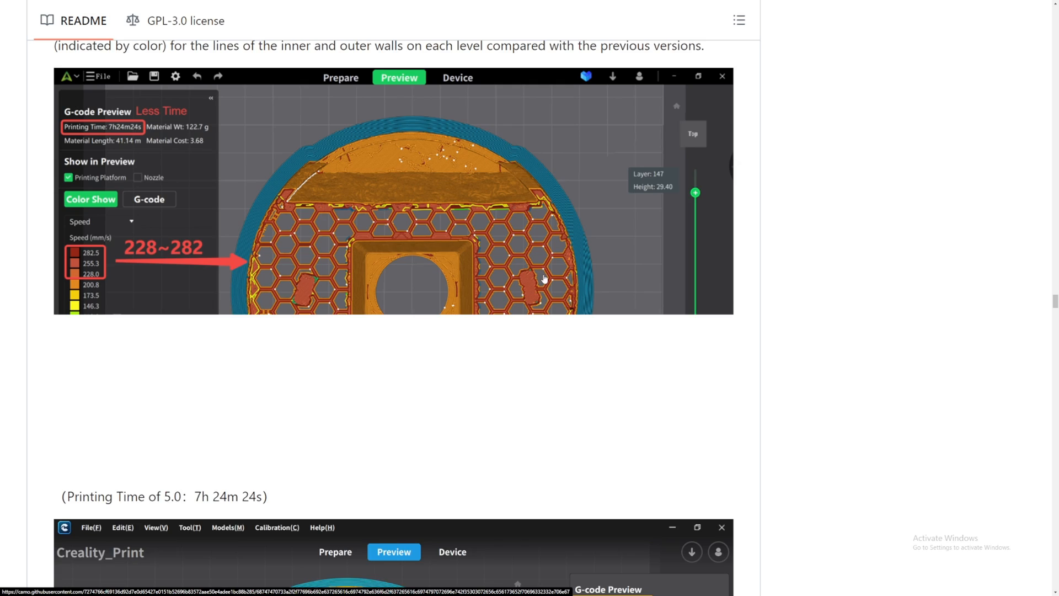
{"action": "scroll", "scroll_direction": "down", "scroll_amount": 3}
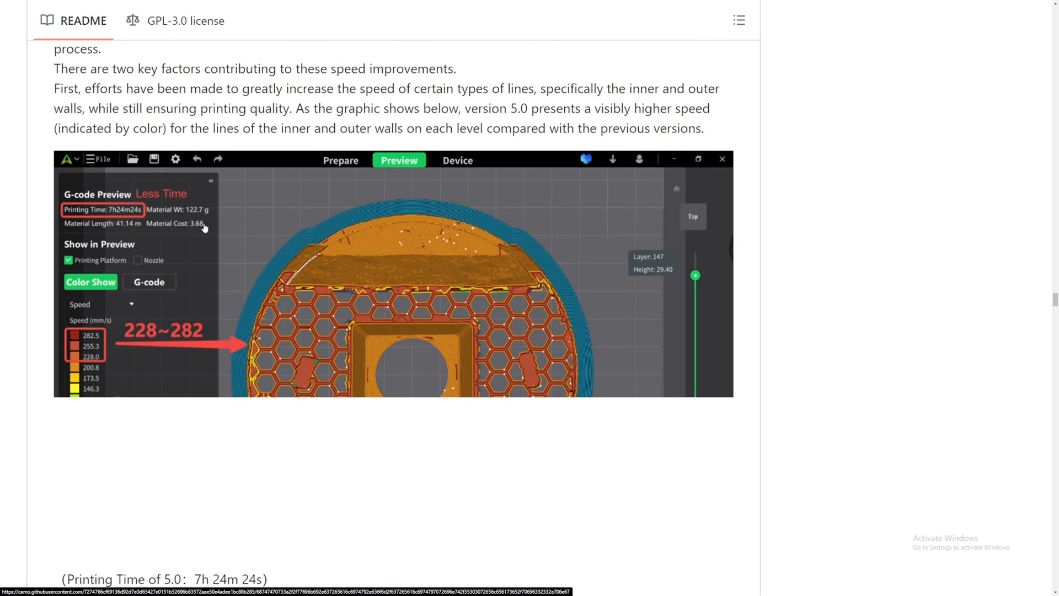
{"action": "scroll", "scroll_direction": "down", "scroll_amount": 3}
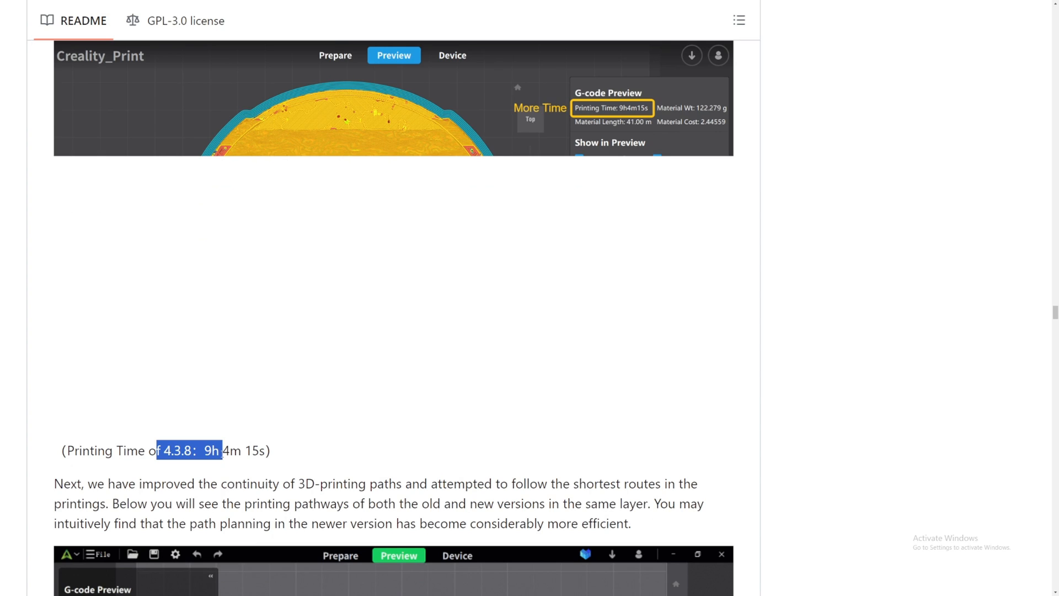
{"action": "scroll", "scroll_direction": "down", "scroll_amount": 3}
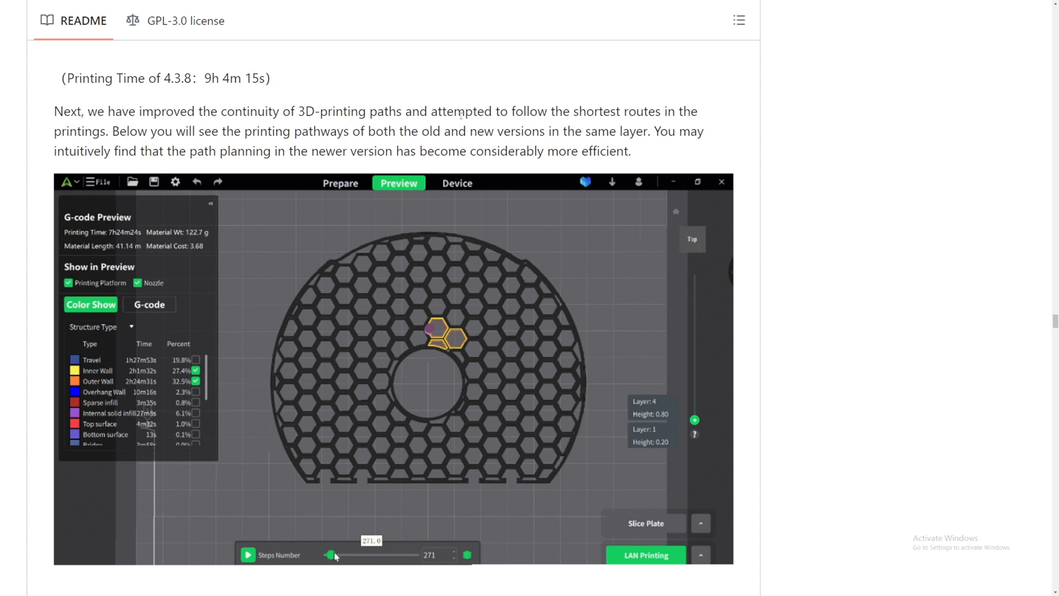
{"action": "scroll", "scroll_direction": "down", "scroll_amount": 3}
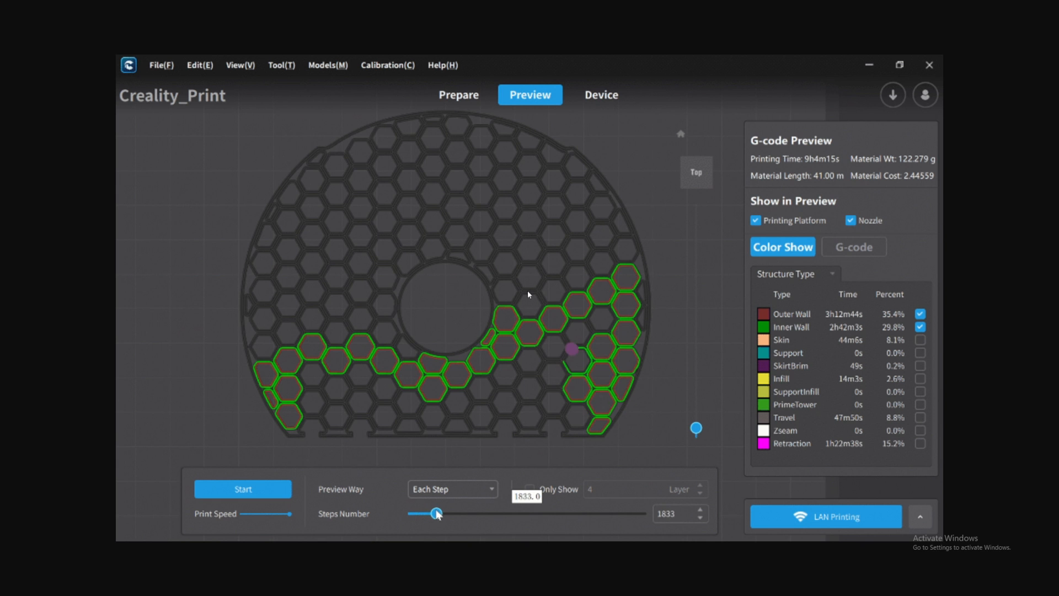
{"action": "left_click_drag", "start_coordinate": [438, 514], "coordinate": [451, 513]}
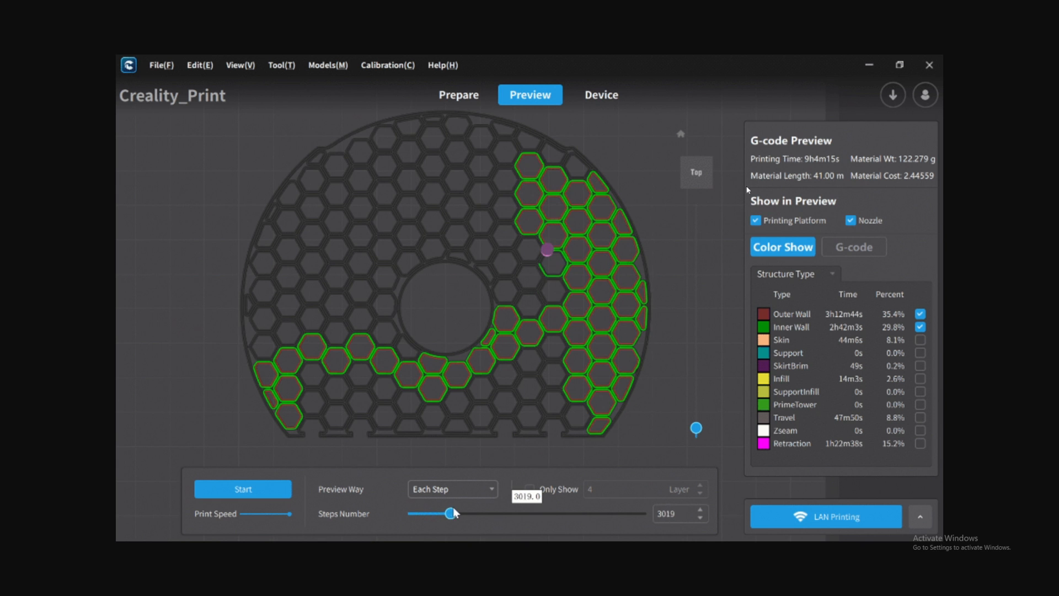
{"action": "left_click_drag", "start_coordinate": [451, 514], "coordinate": [475, 514]}
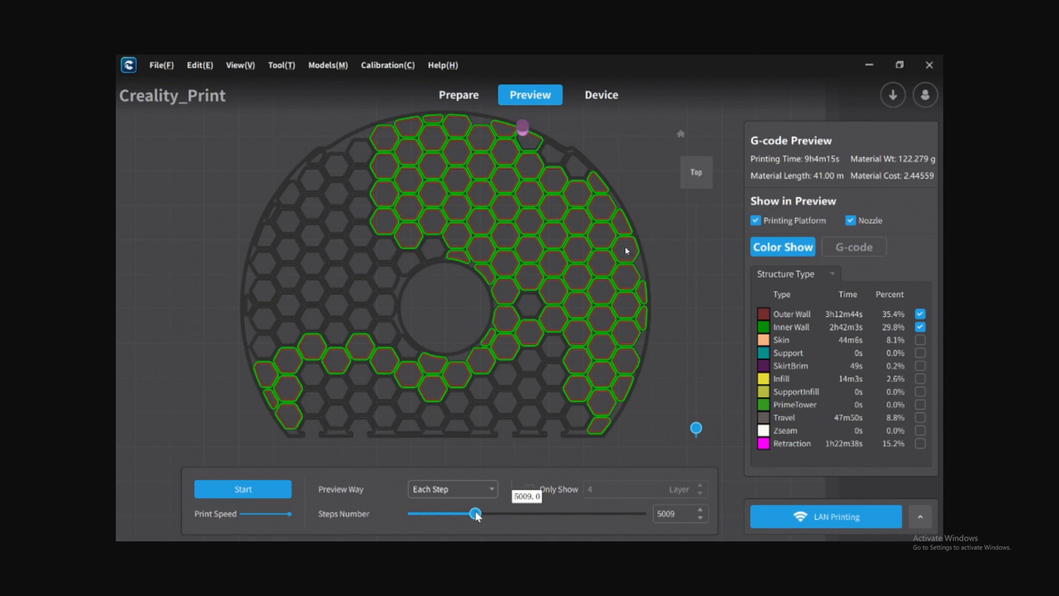
{"action": "left_click_drag", "start_coordinate": [475, 514], "coordinate": [496, 514]}
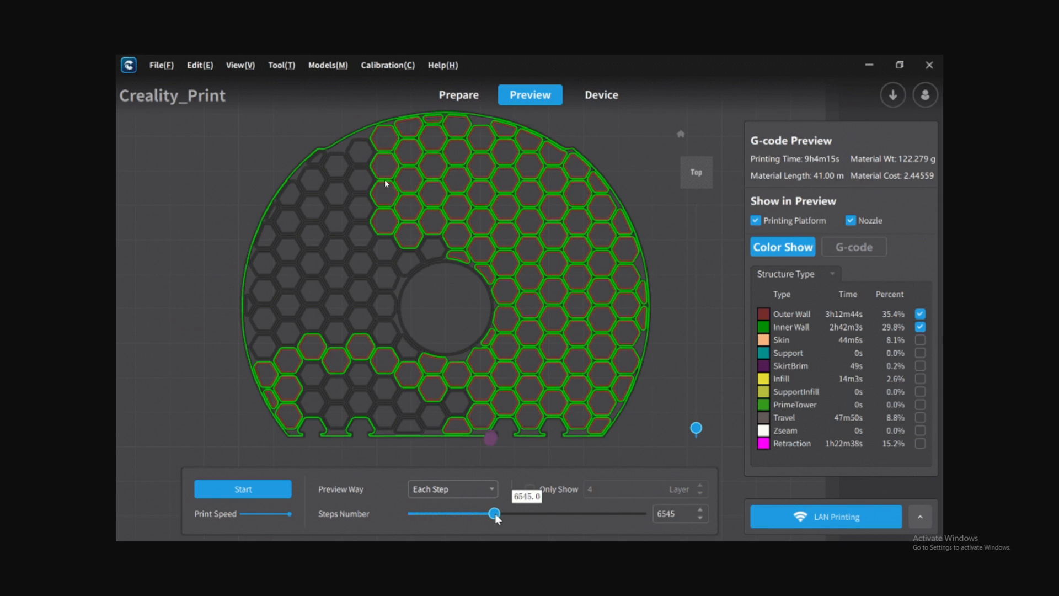
{"action": "left_click_drag", "start_coordinate": [494, 514], "coordinate": [525, 514]}
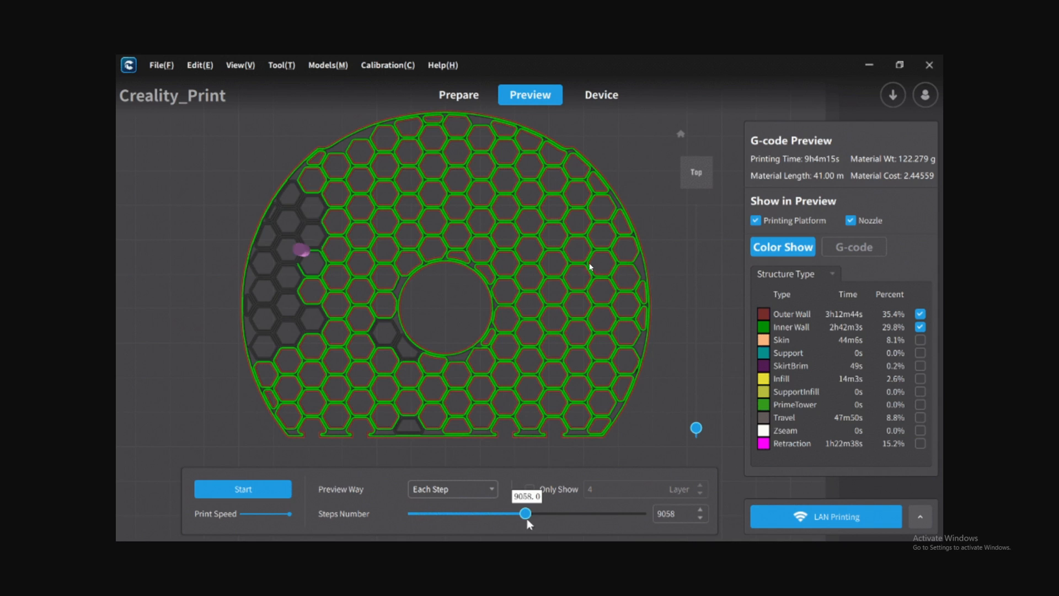
{"action": "left_click_drag", "start_coordinate": [527, 514], "coordinate": [412, 514]}
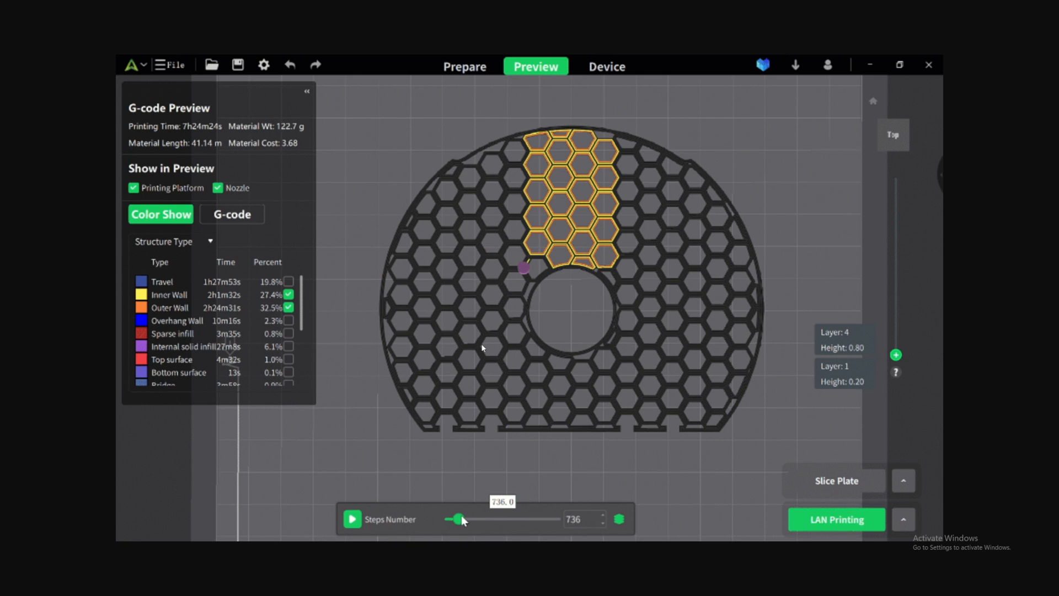
{"action": "left_click_drag", "start_coordinate": [462, 519], "coordinate": [471, 518]}
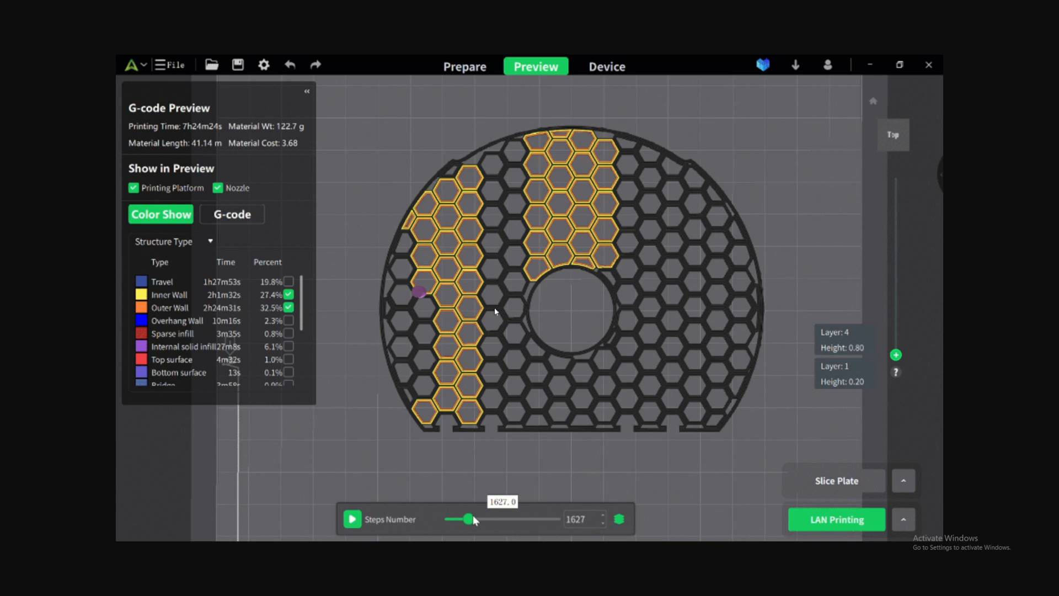
{"action": "left_click_drag", "start_coordinate": [466, 519], "coordinate": [483, 519]}
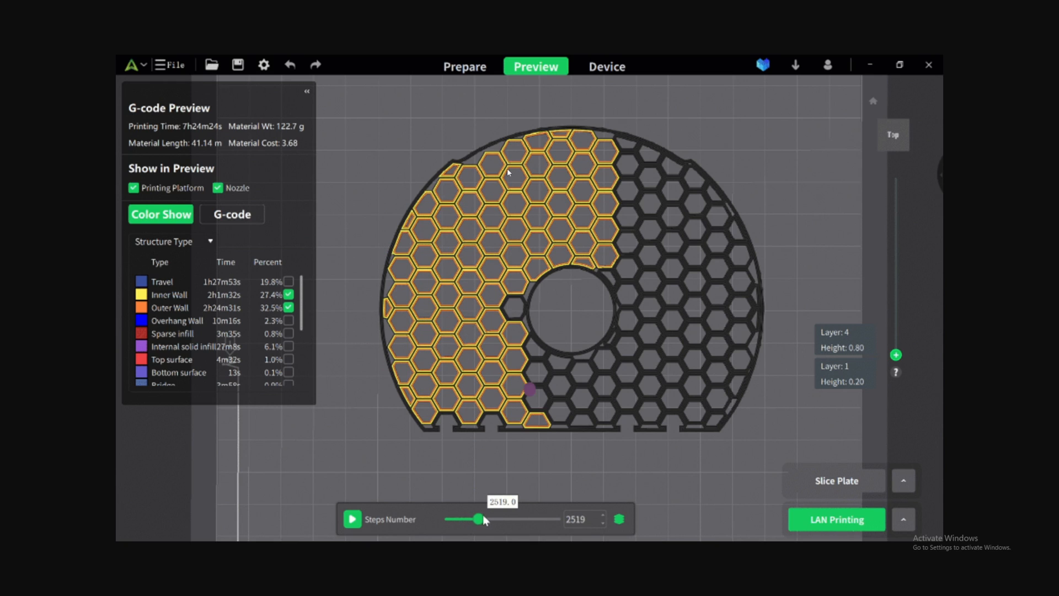
{"action": "left_click_drag", "start_coordinate": [480, 518], "coordinate": [494, 518]}
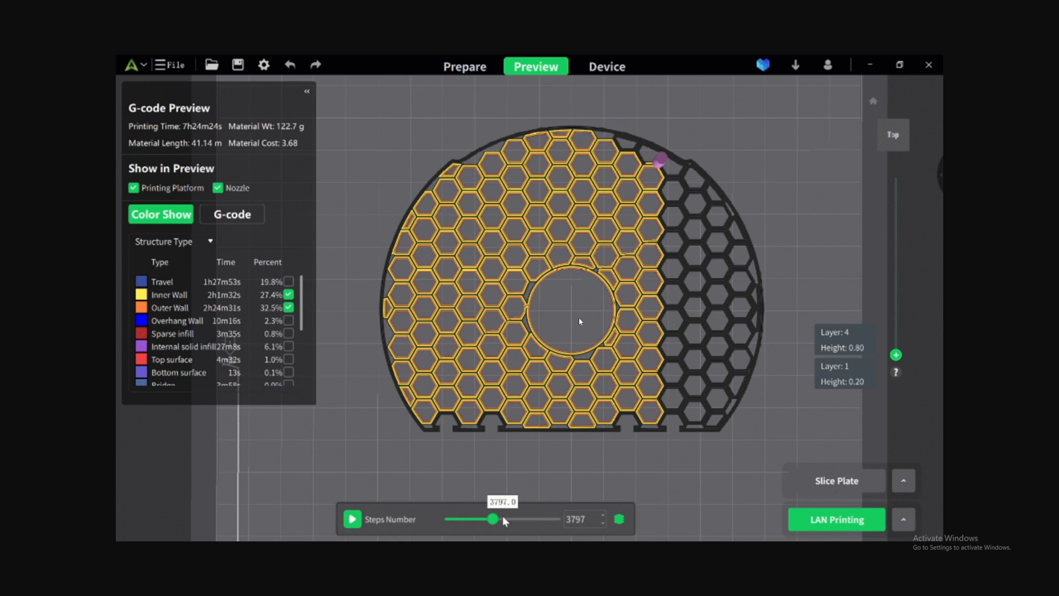
{"action": "left_click_drag", "start_coordinate": [491, 518], "coordinate": [515, 518]}
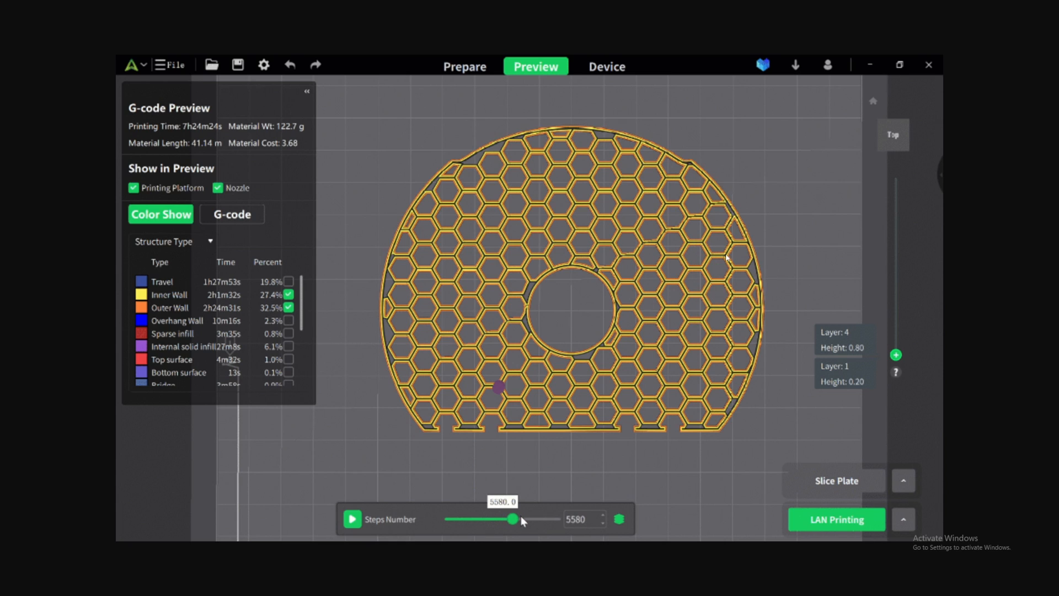
{"action": "left_click_drag", "start_coordinate": [515, 518], "coordinate": [462, 519]}
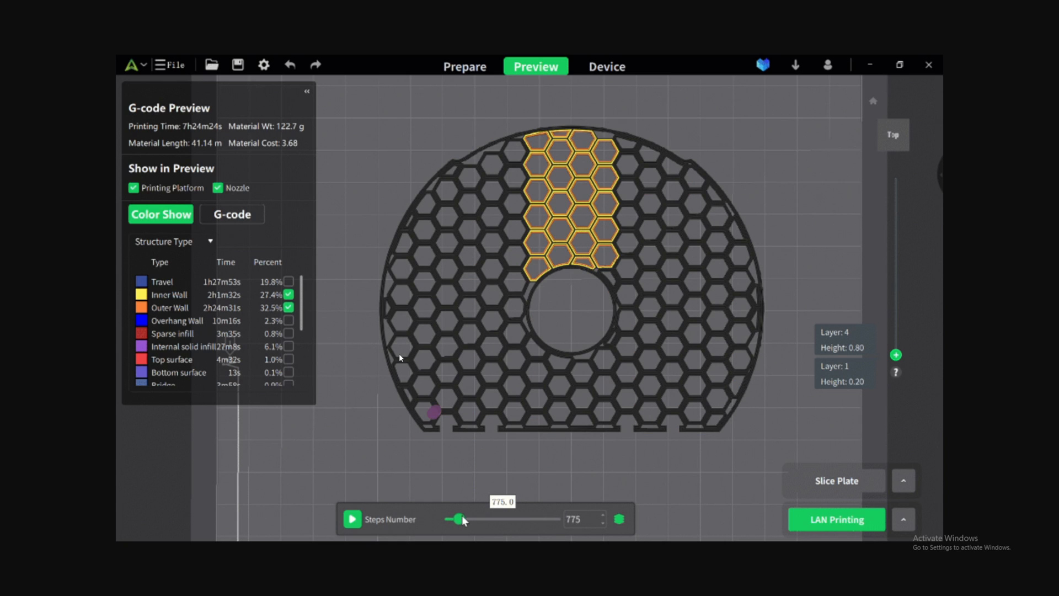
{"action": "left_click_drag", "start_coordinate": [463, 519], "coordinate": [470, 518]}
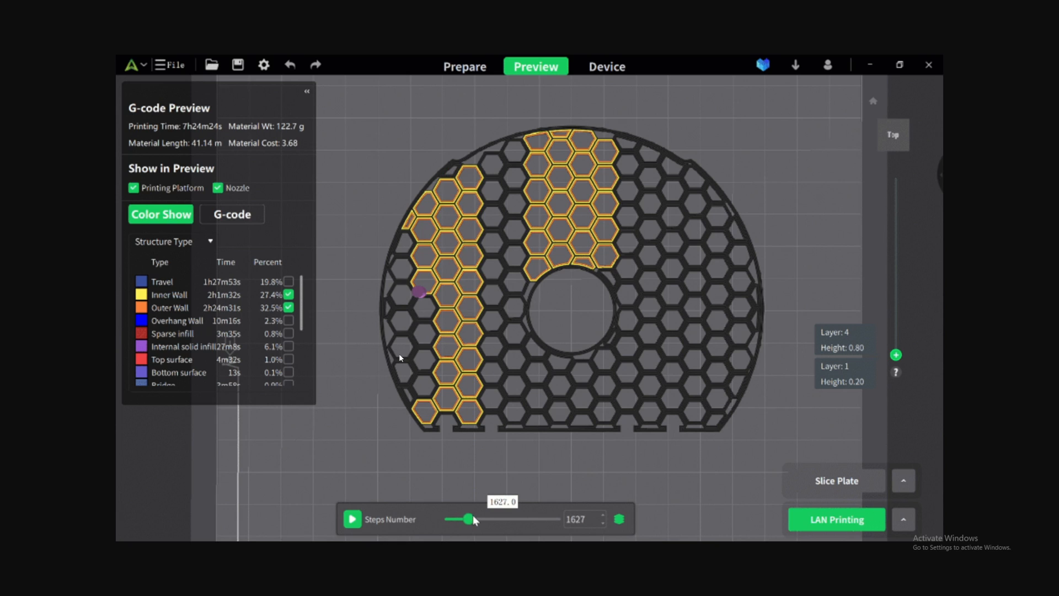
{"action": "left_click_drag", "start_coordinate": [467, 519], "coordinate": [483, 518]}
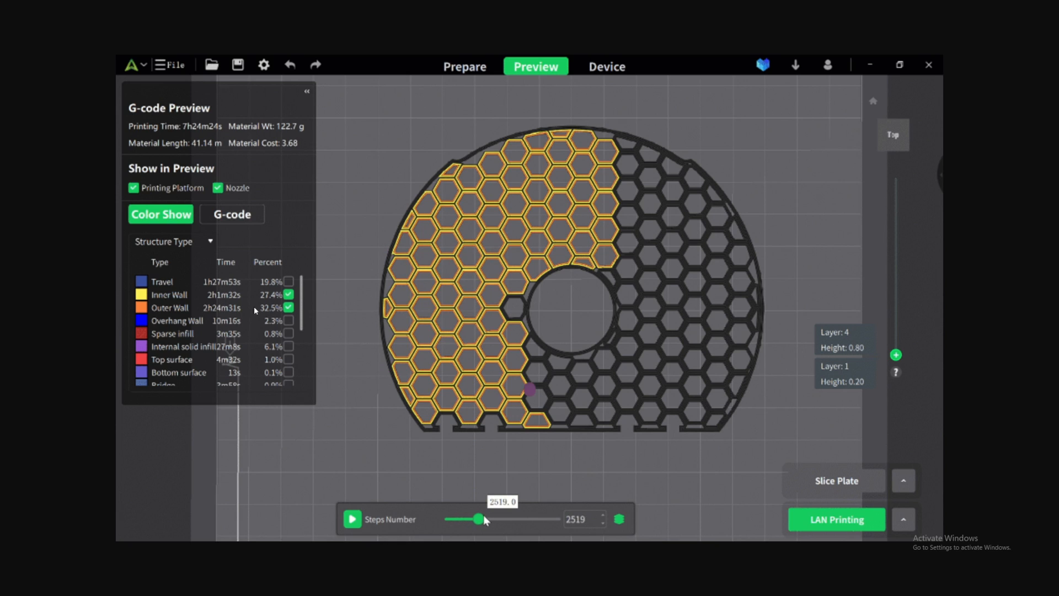
{"action": "left_click_drag", "start_coordinate": [482, 518], "coordinate": [493, 519]}
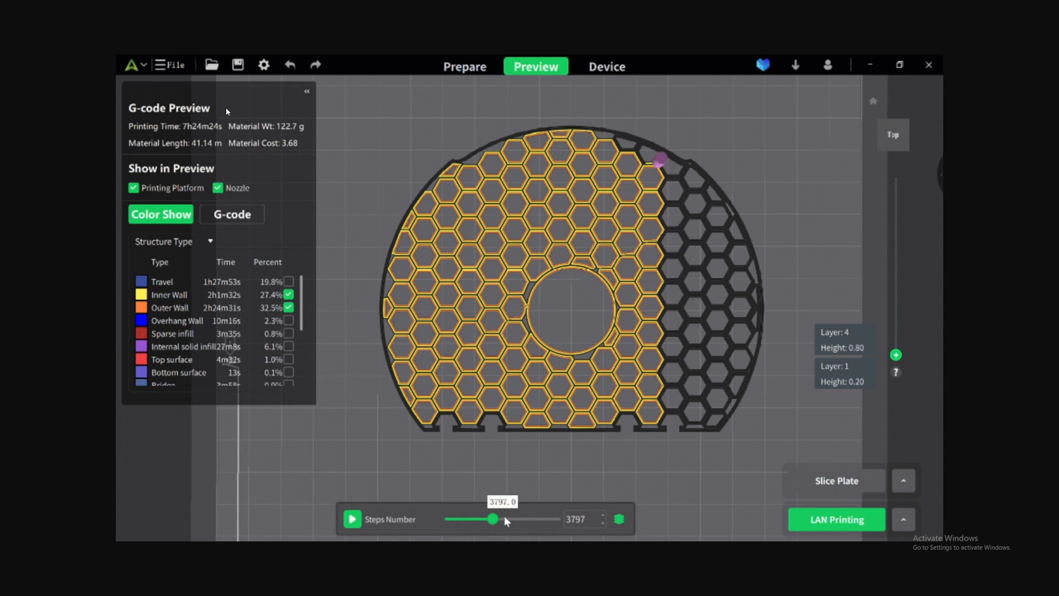
{"action": "left_click_drag", "start_coordinate": [491, 519], "coordinate": [517, 519]}
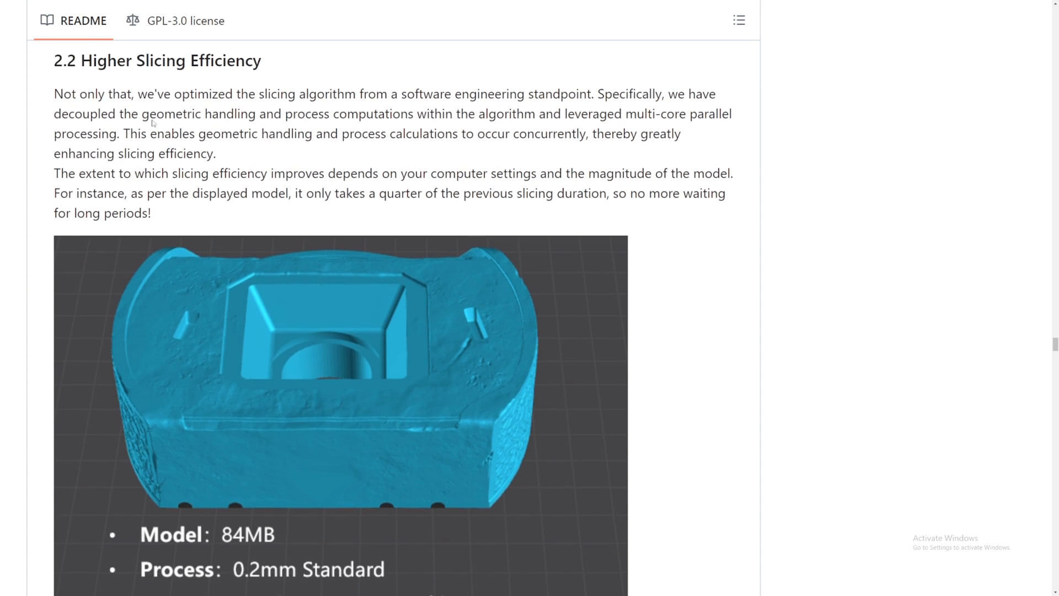
Scroll past the 84MB example benchmark on the Win 10/i5-9400 computer to 2.3 Better Quality
{"action": "scroll", "scroll_direction": "down", "scroll_amount": 3}
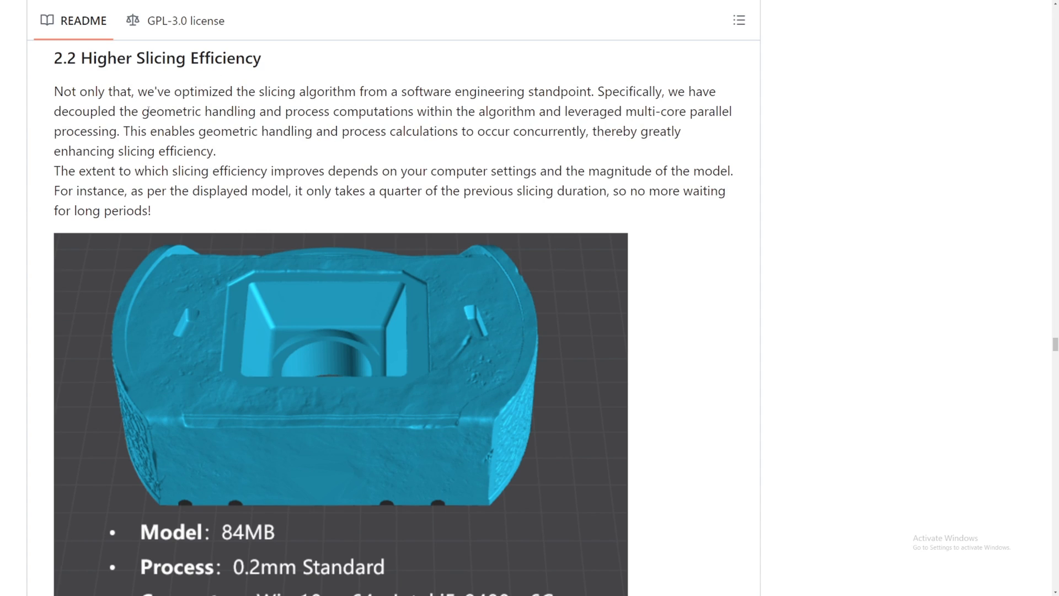
{"action": "mouse_move", "coordinate": [270, 62]}
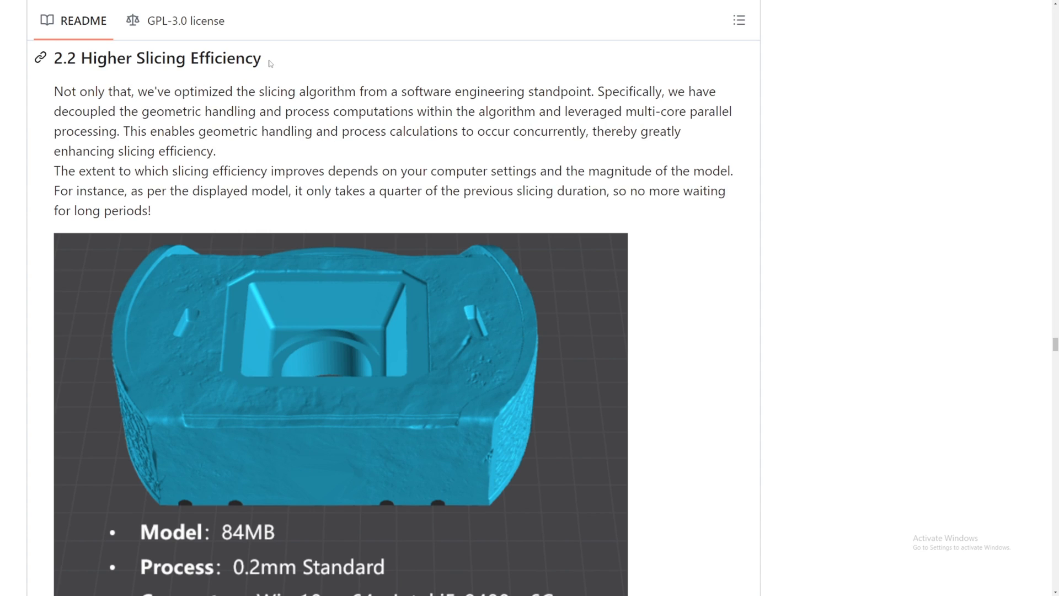
{"action": "scroll", "scroll_direction": "down", "scroll_amount": 3}
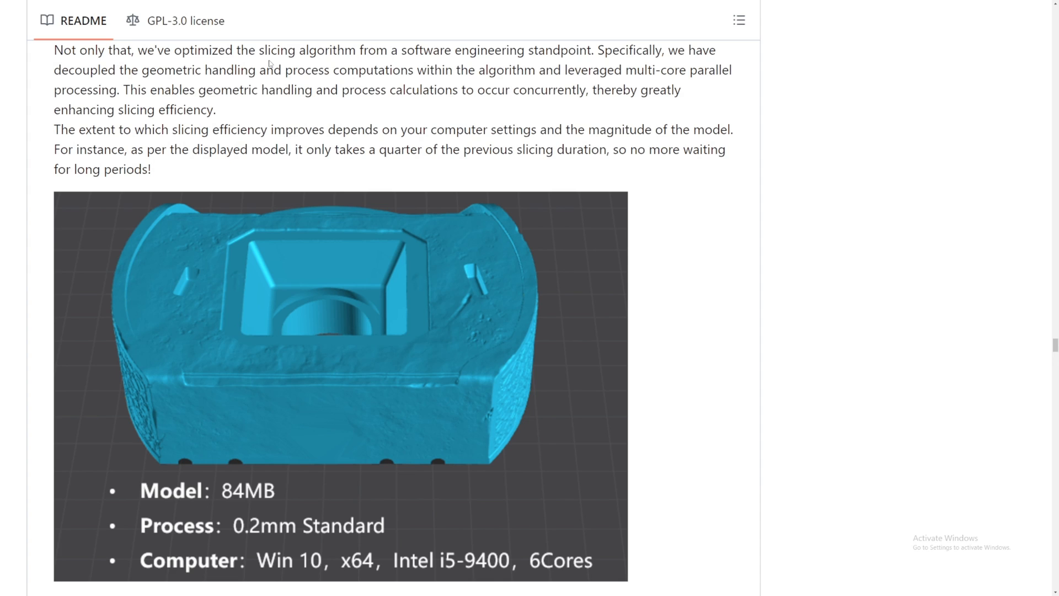
{"action": "scroll", "scroll_direction": "down", "scroll_amount": 3}
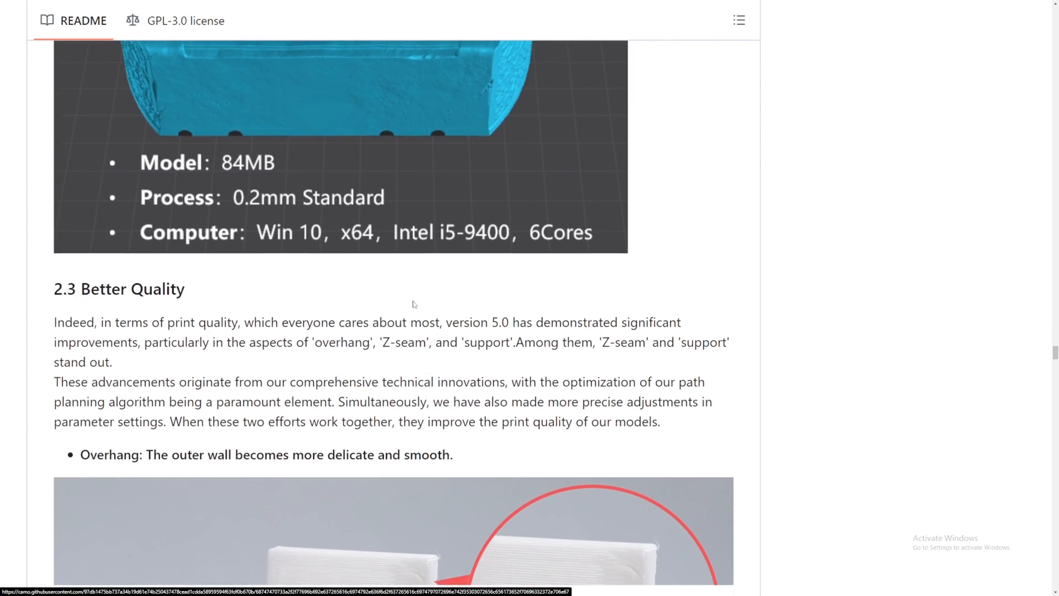
Scroll the README past the Overhang and Z Seam comparison images to the Support bullet
{"action": "scroll", "scroll_direction": "down", "scroll_amount": 3}
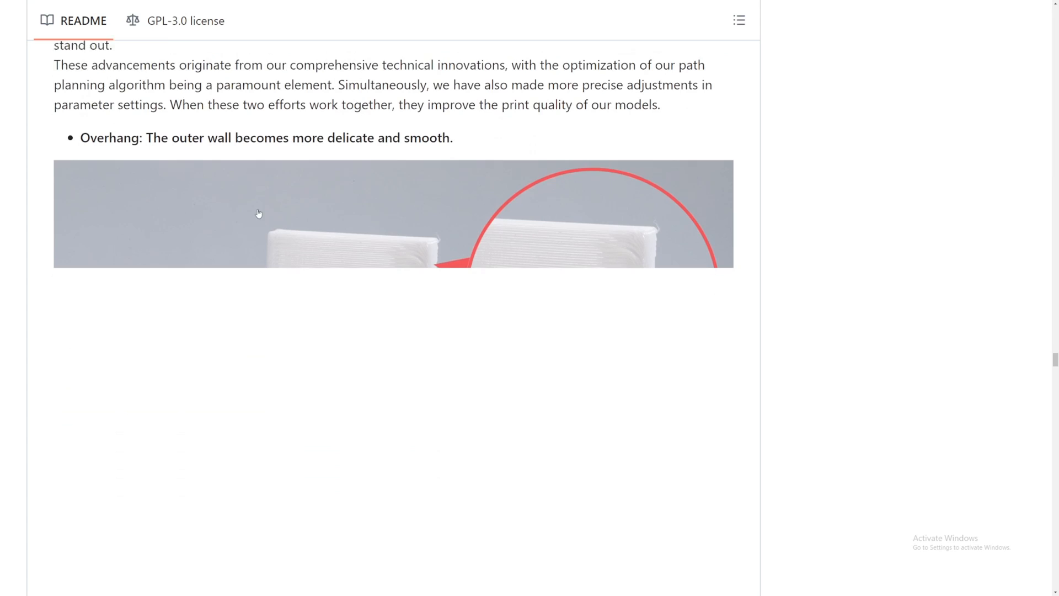
{"action": "scroll", "scroll_direction": "down", "scroll_amount": 3}
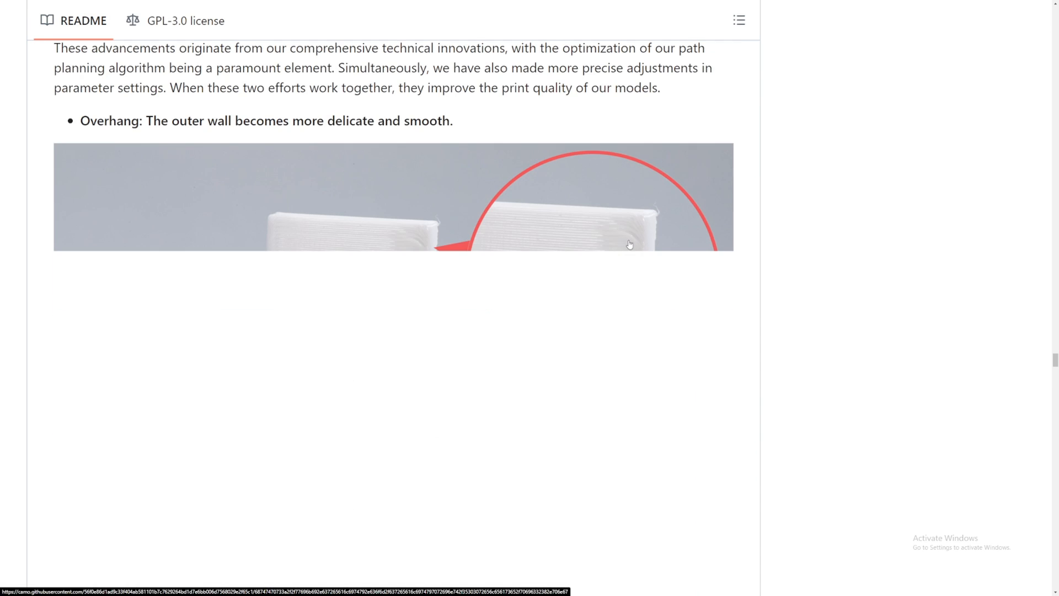
{"action": "scroll", "scroll_direction": "down", "scroll_amount": 3}
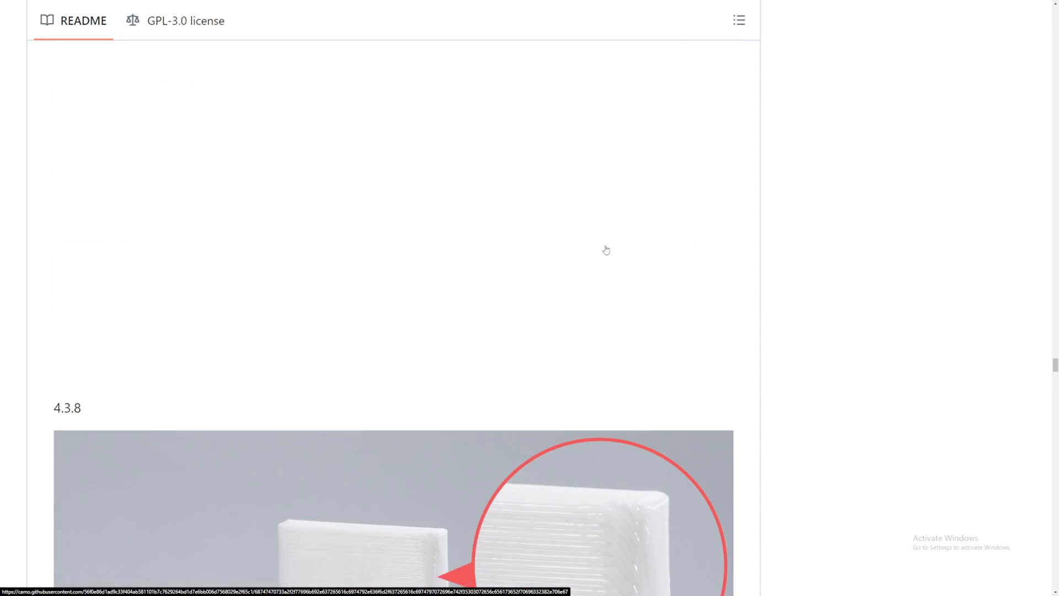
{"action": "scroll", "scroll_direction": "down", "scroll_amount": 3}
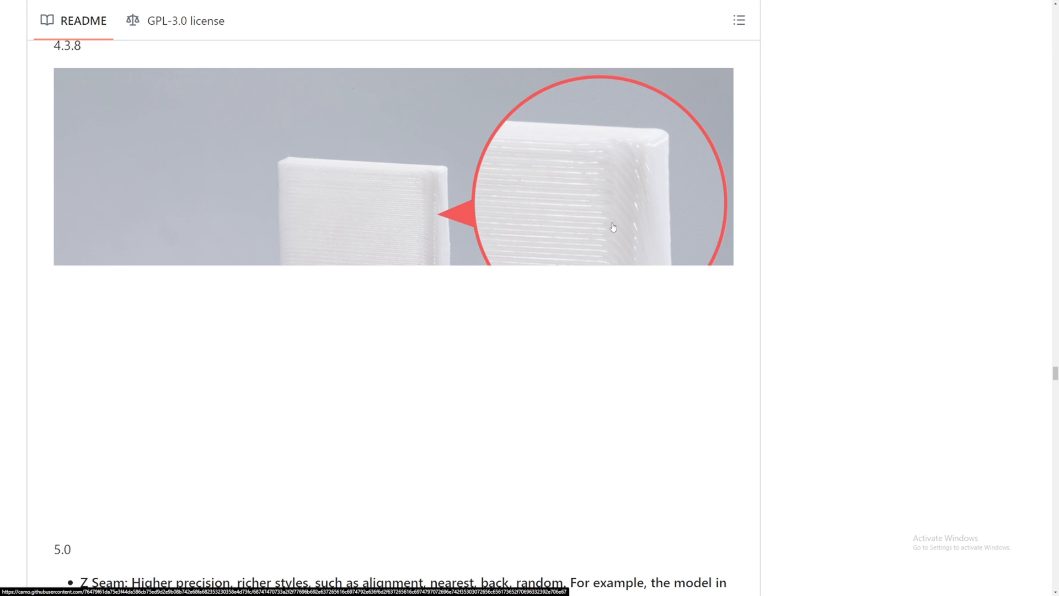
{"action": "mouse_move", "coordinate": [615, 204]}
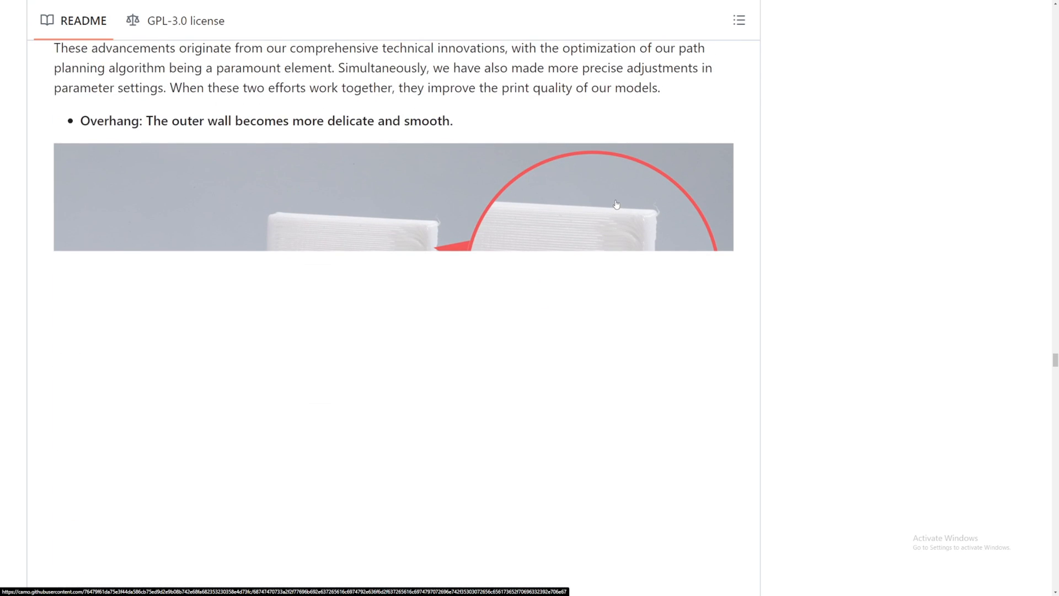
{"action": "scroll", "scroll_direction": "down", "scroll_amount": 3}
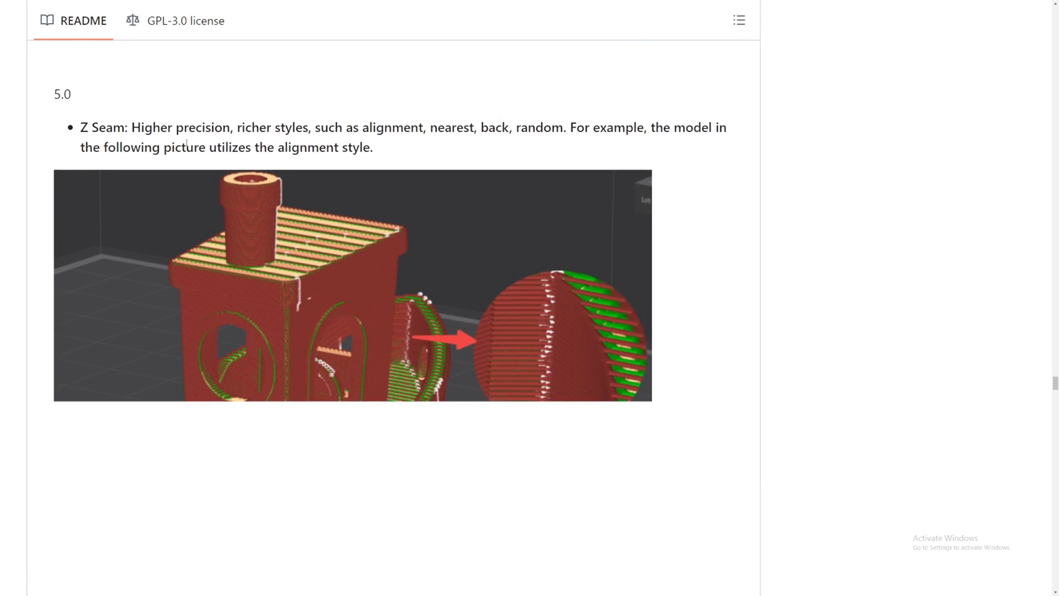
{"action": "scroll", "scroll_direction": "down", "scroll_amount": 3}
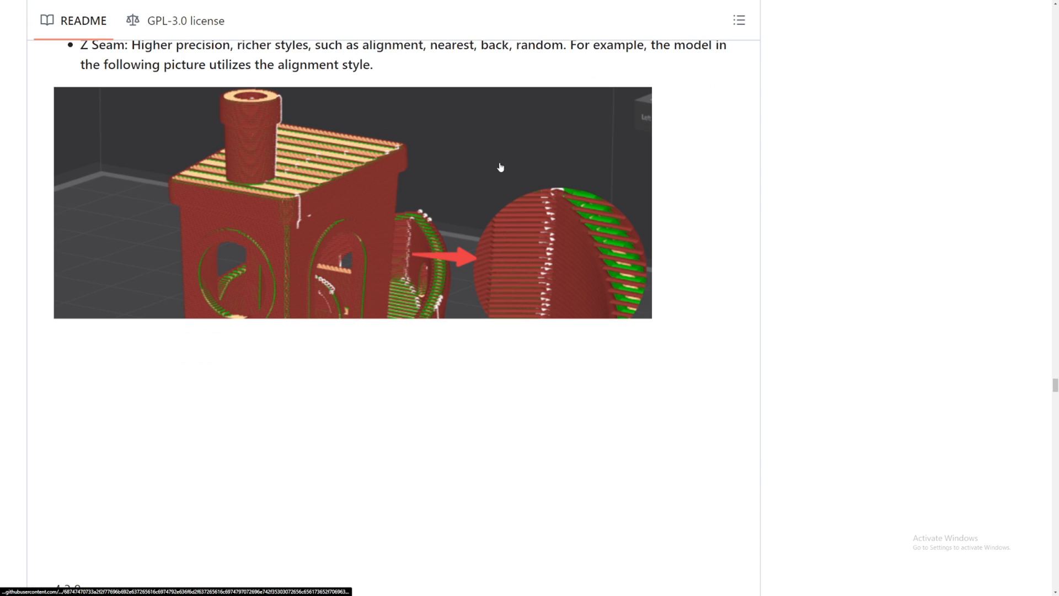
{"action": "mouse_move", "coordinate": [540, 208]}
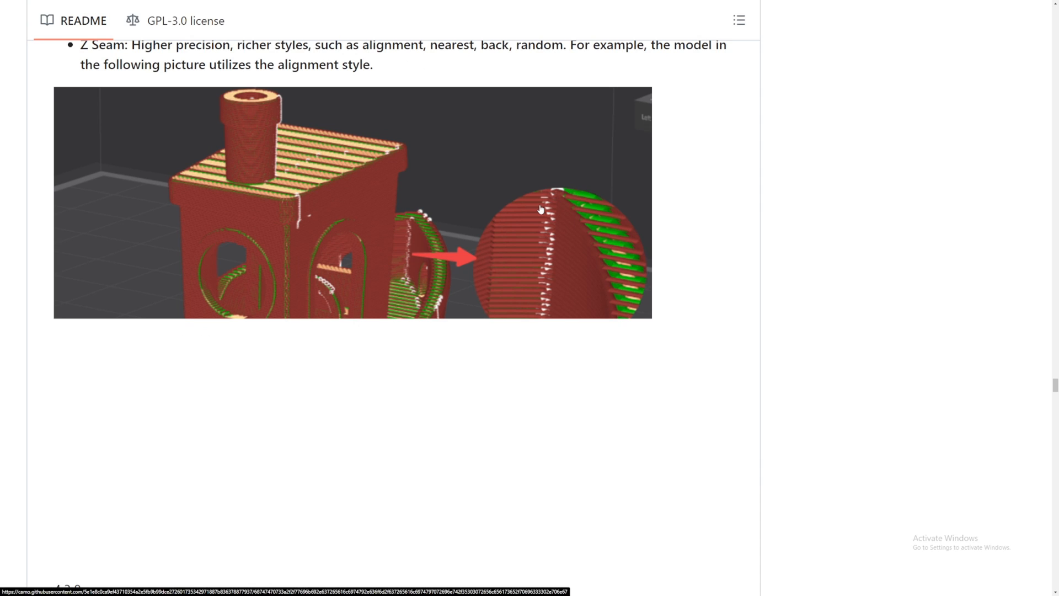
{"action": "mouse_move", "coordinate": [545, 225]}
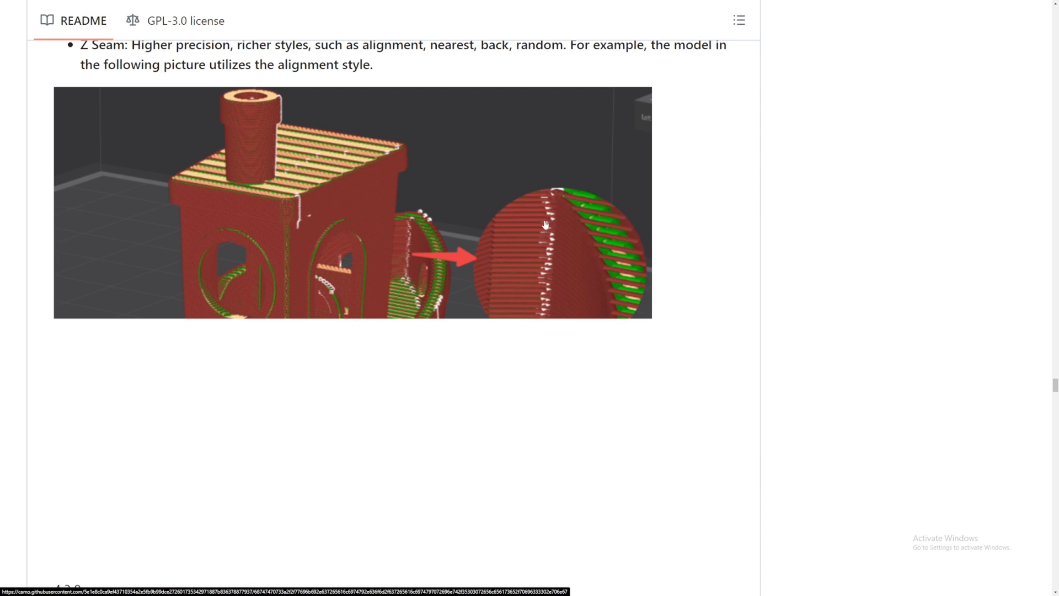
{"action": "scroll", "scroll_direction": "down", "scroll_amount": 3}
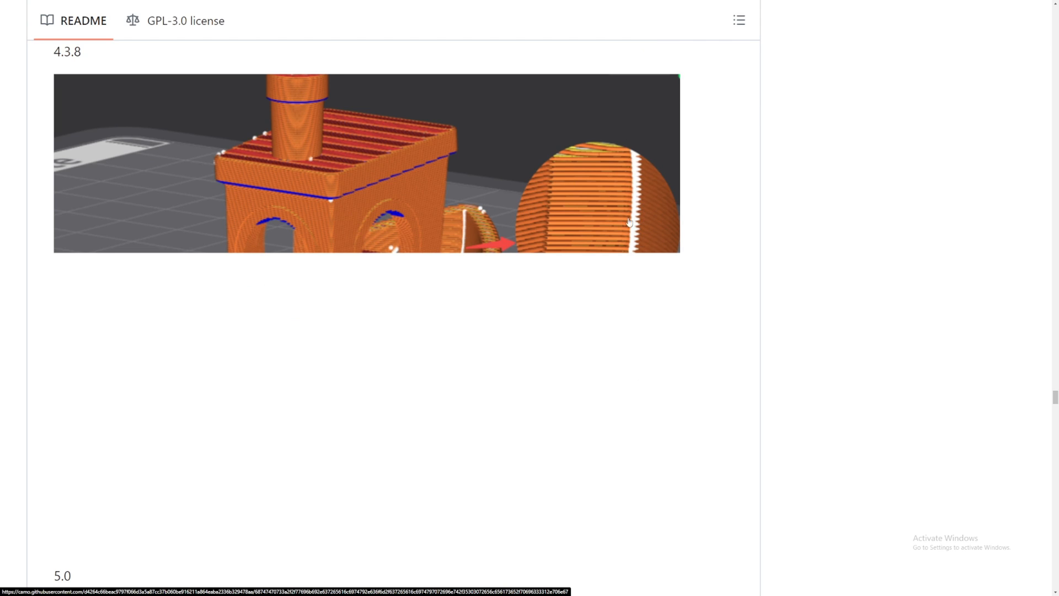
{"action": "scroll", "scroll_direction": "down", "scroll_amount": 3}
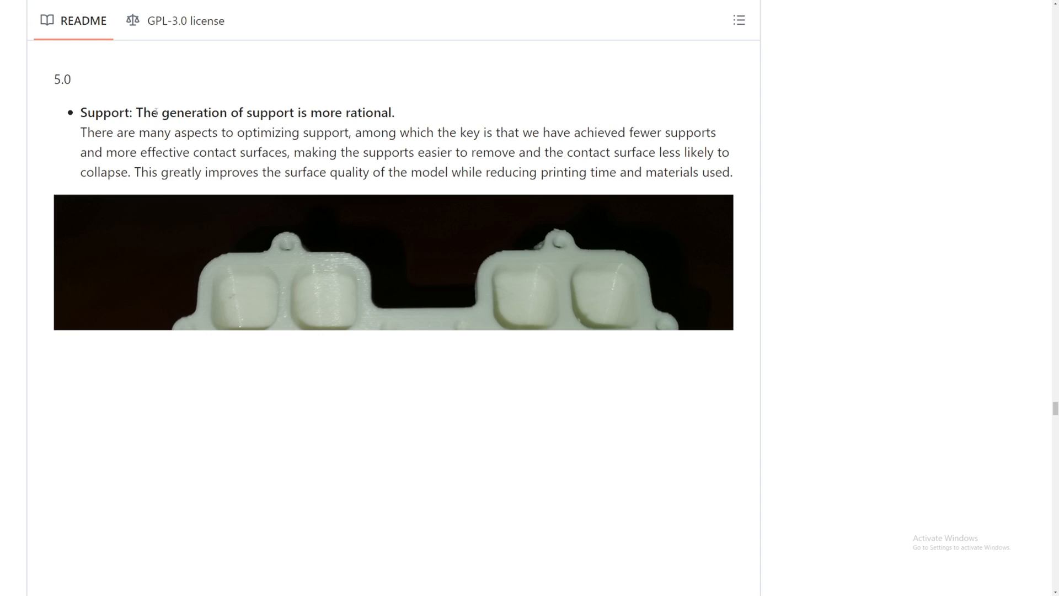
Scroll past the 4.3.8 vs 5.0 Supporting Results images to 3.1 Multi-color Printing
{"action": "scroll", "scroll_direction": "down", "scroll_amount": 3}
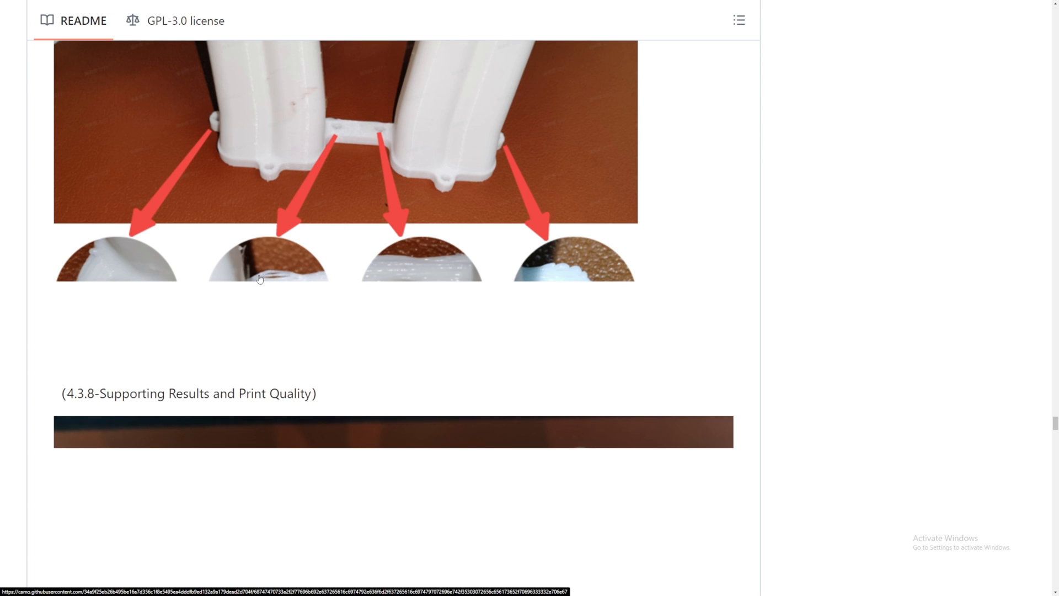
{"action": "scroll", "scroll_direction": "down", "scroll_amount": 3}
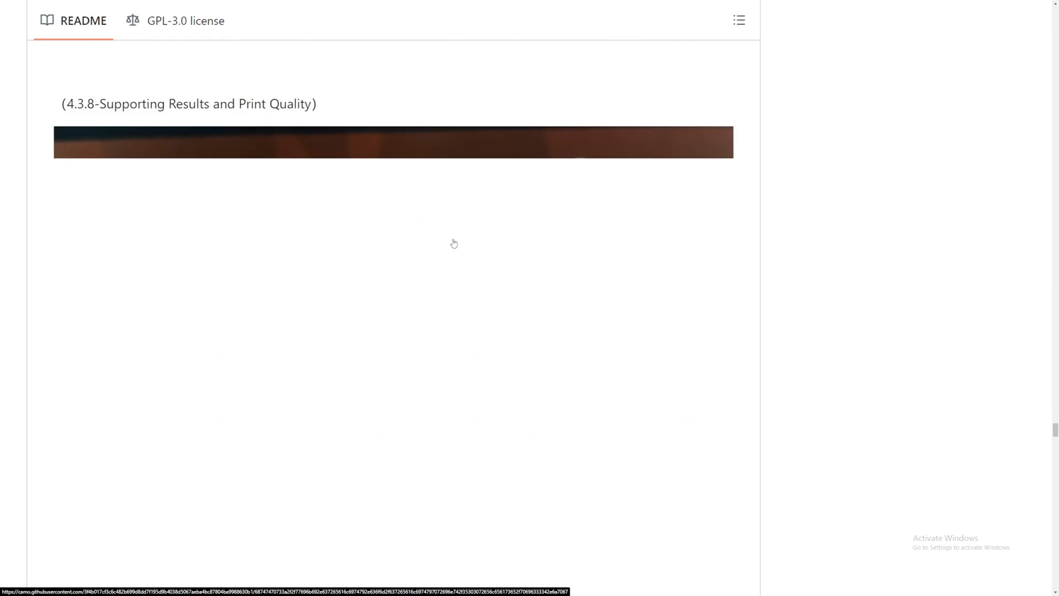
{"action": "scroll", "scroll_direction": "down", "scroll_amount": 3}
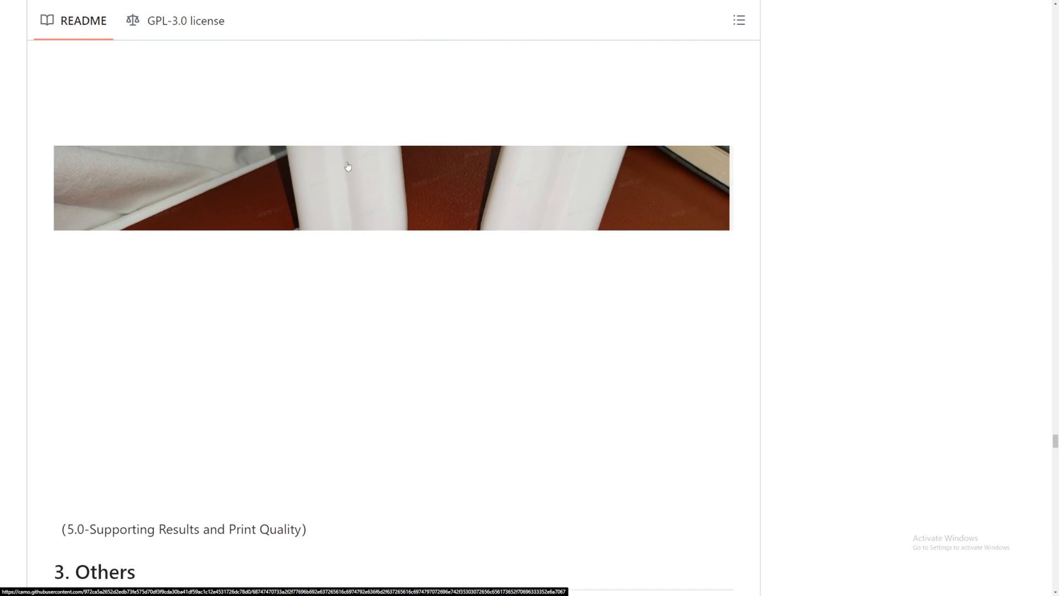
{"action": "scroll", "scroll_direction": "down", "scroll_amount": 3}
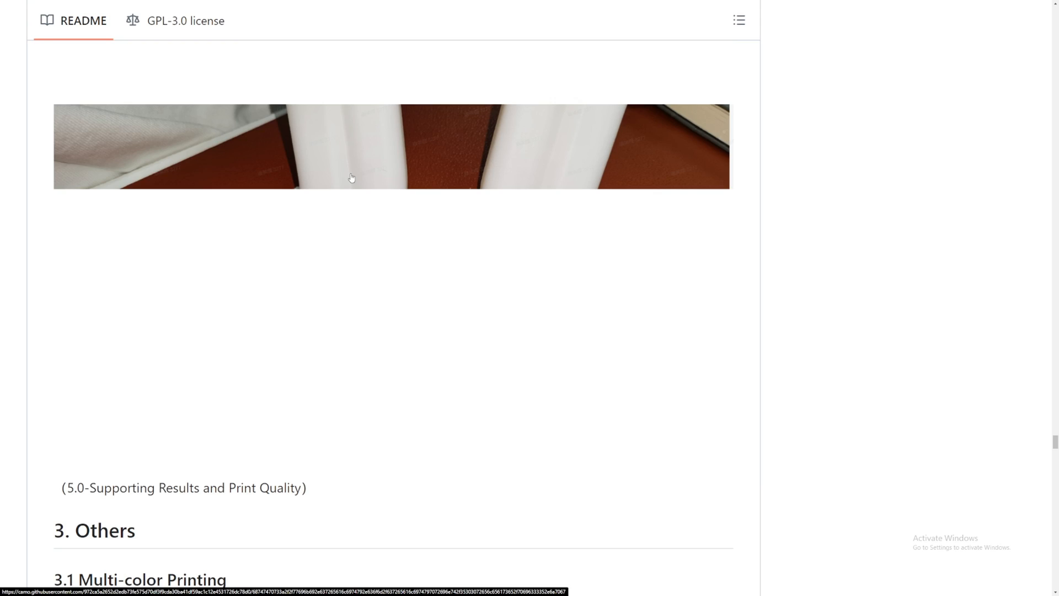
{"action": "scroll", "scroll_direction": "down", "scroll_amount": 3}
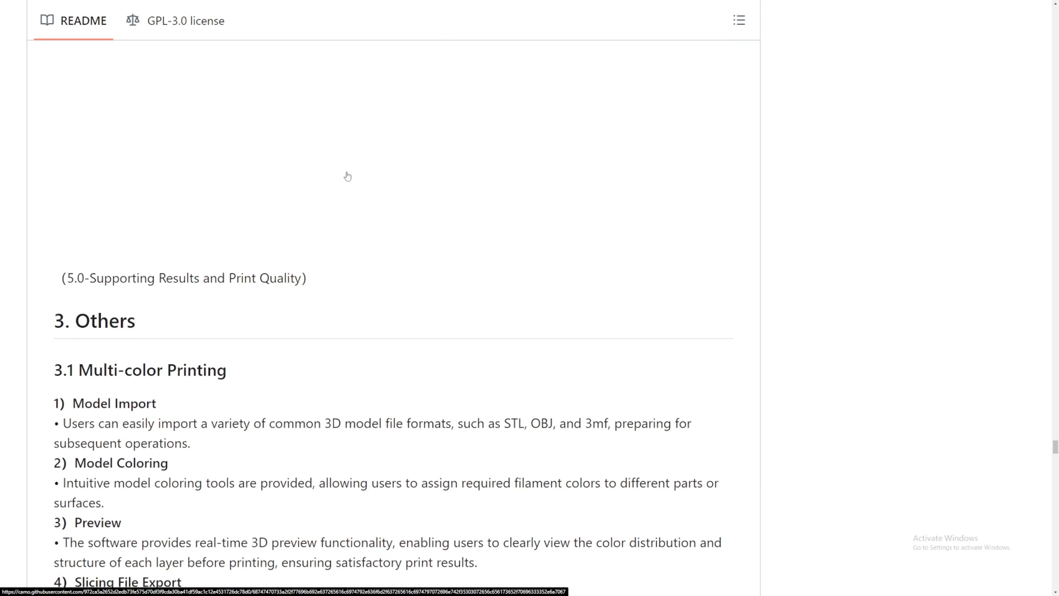
Read the six-step Multi-color Printing list, then scroll to 3.2 cloud configuration sync
{"action": "scroll", "scroll_direction": "down", "scroll_amount": 3}
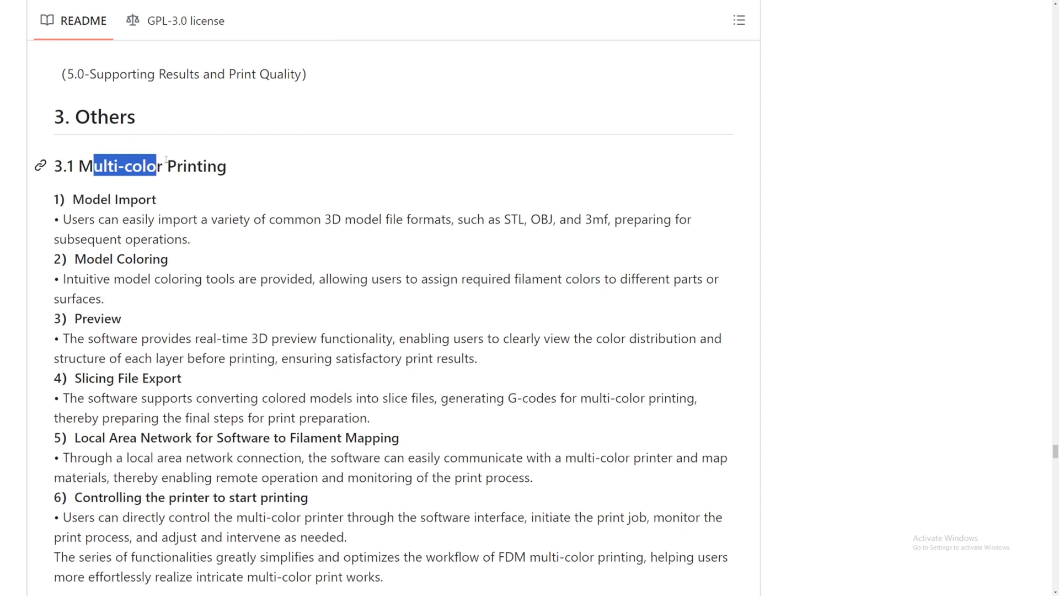
{"action": "left_click", "coordinate": [253, 152]}
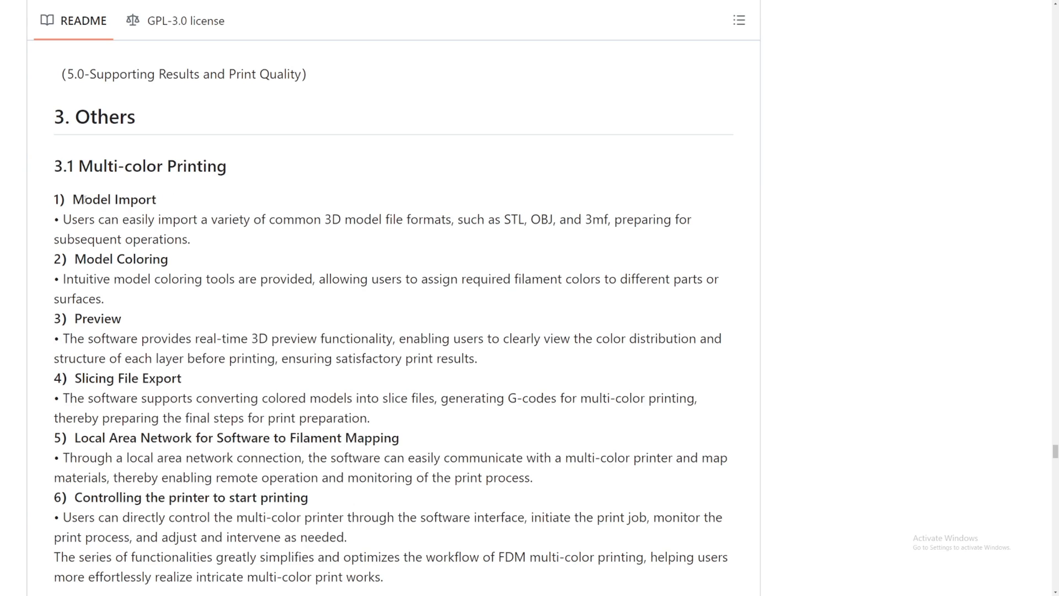
{"action": "mouse_move", "coordinate": [248, 216]}
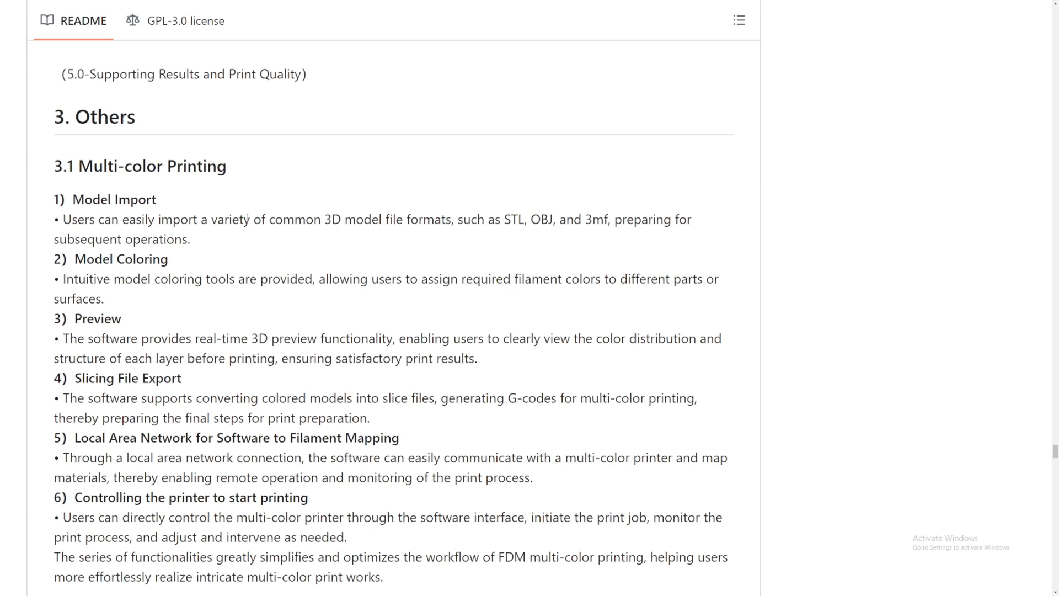
{"action": "left_click_drag", "start_coordinate": [503, 219], "coordinate": [669, 219]}
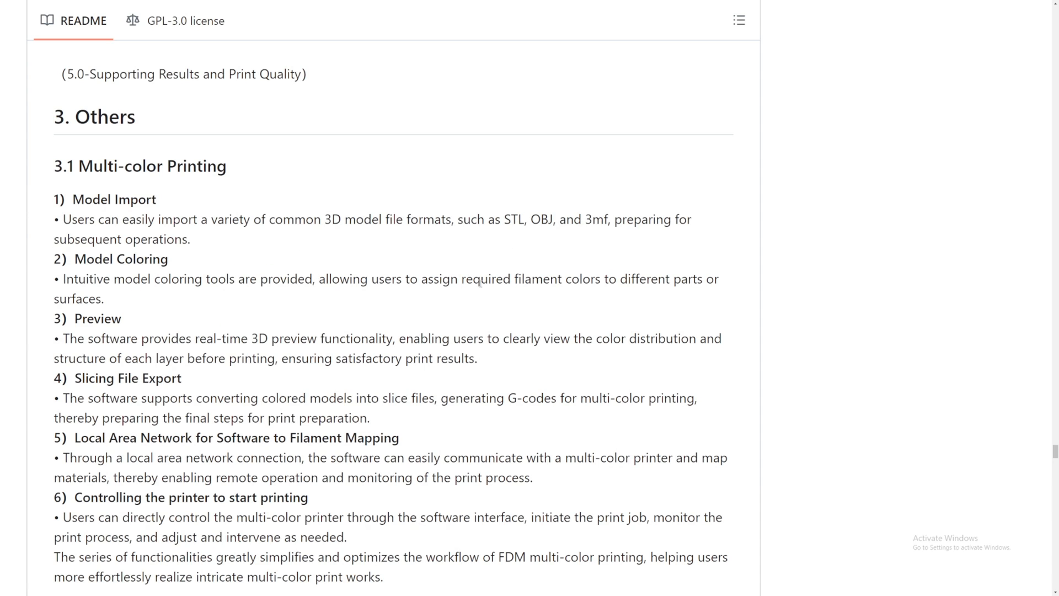
{"action": "scroll", "scroll_direction": "down", "scroll_amount": 3}
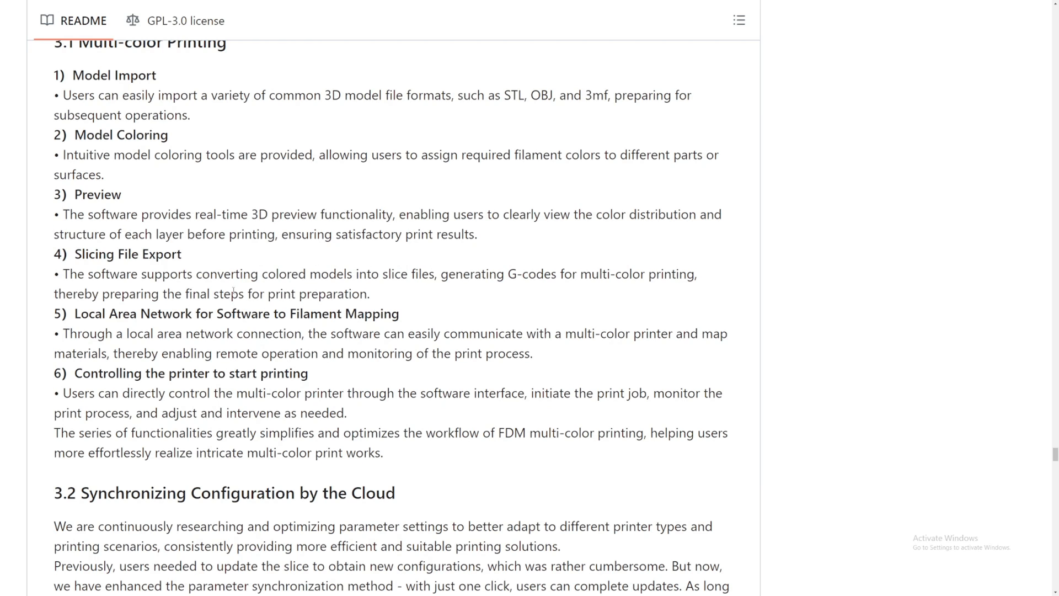
Scroll past the cloud sync screenshot until 3.3 Adaptive Layer and its bunny image show
{"action": "scroll", "scroll_direction": "down", "scroll_amount": 3}
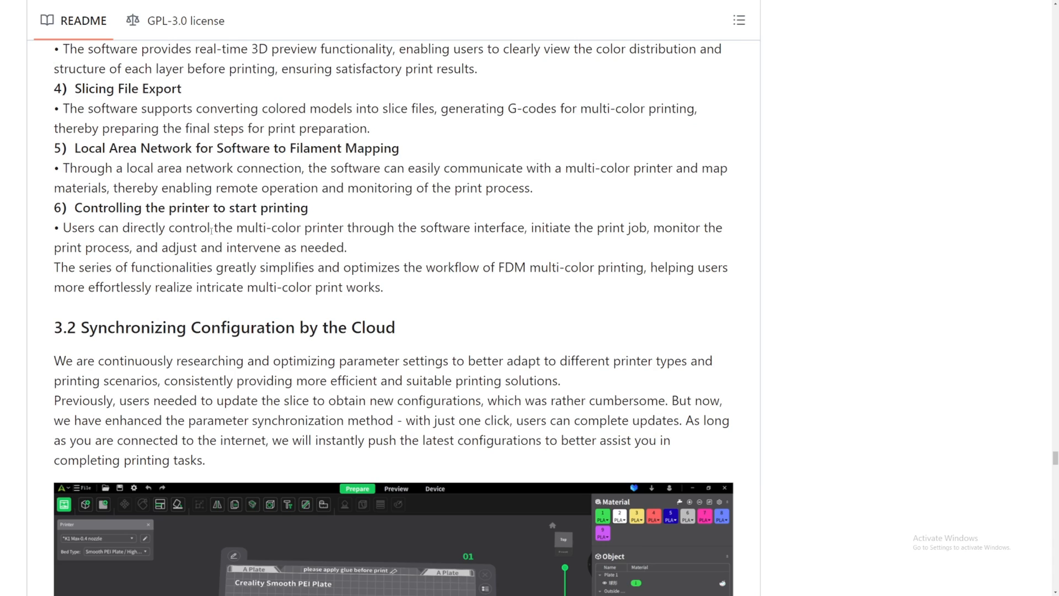
{"action": "mouse_move", "coordinate": [513, 217]}
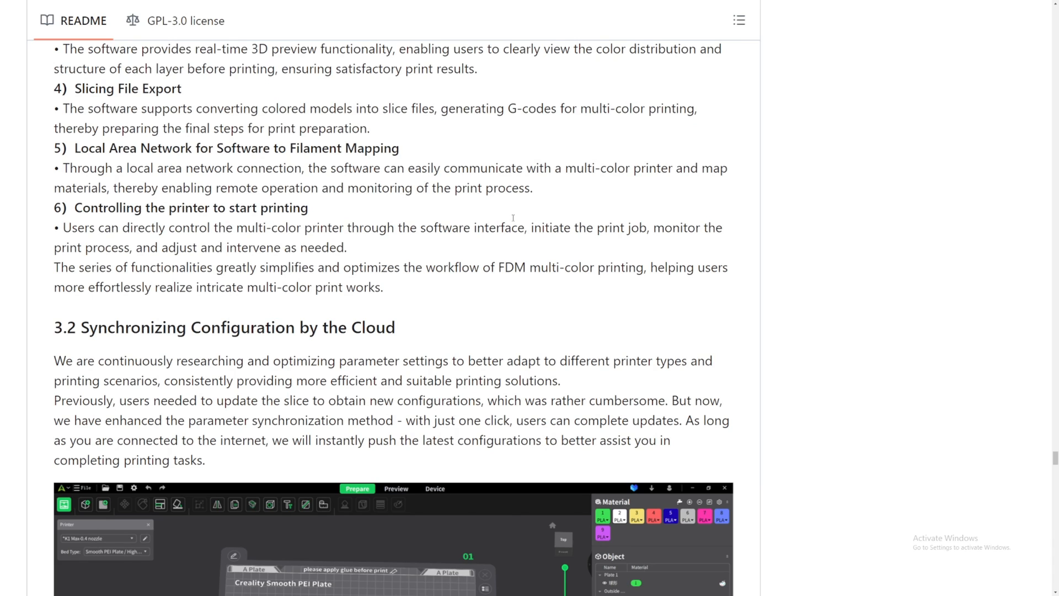
{"action": "mouse_move", "coordinate": [548, 219]}
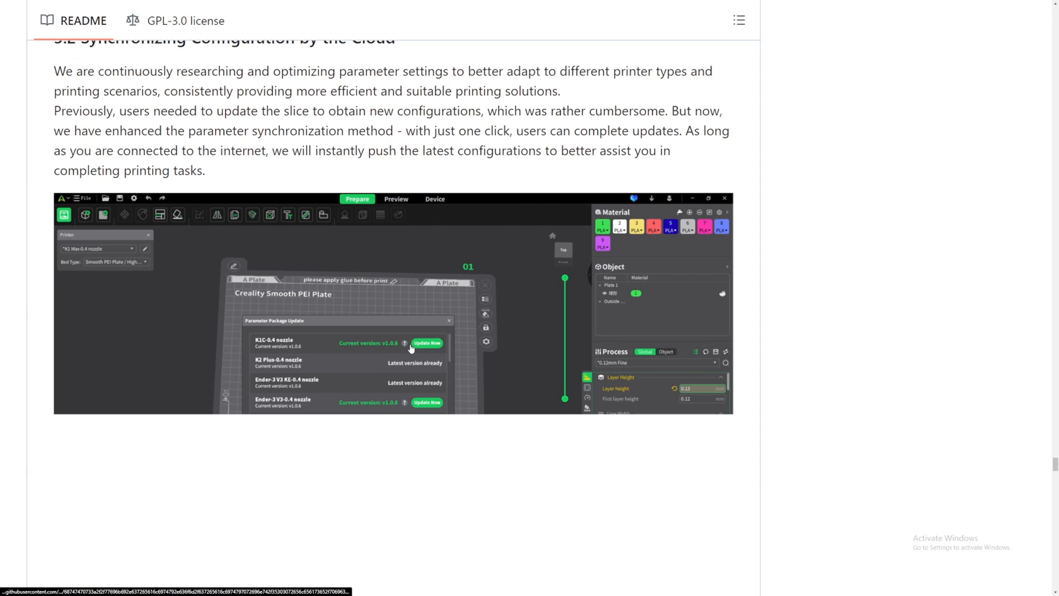
{"action": "scroll", "scroll_direction": "down", "scroll_amount": 3}
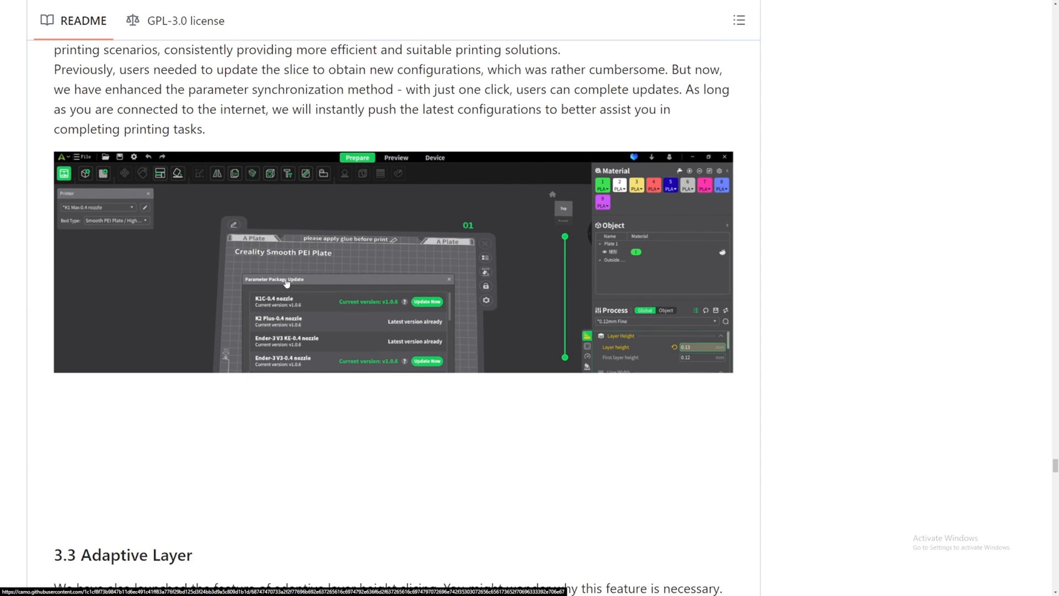
{"action": "scroll", "scroll_direction": "down", "scroll_amount": 3}
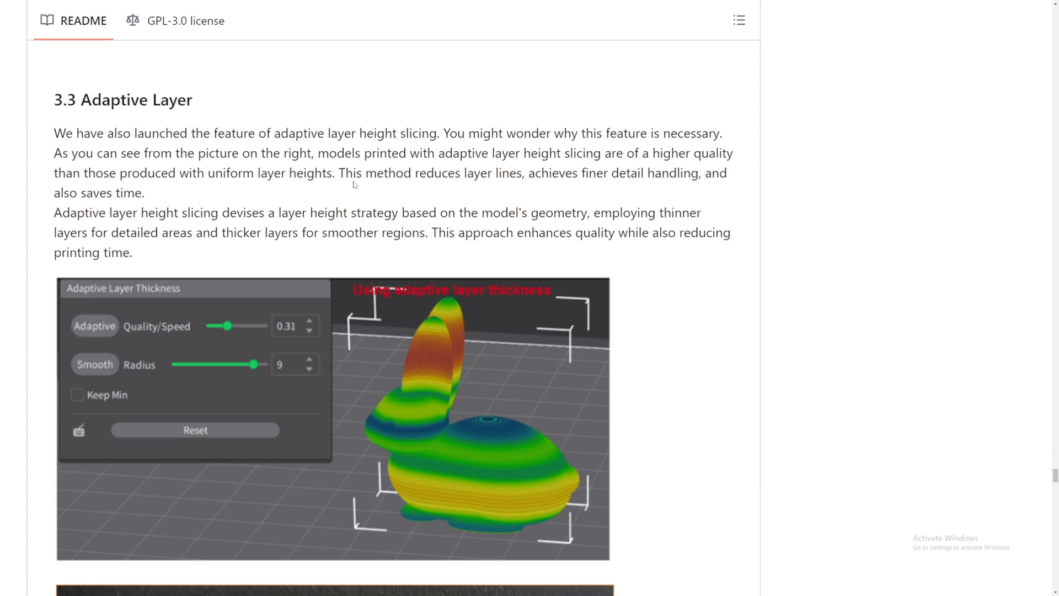
Scroll through Adaptive Layer and Support Painting screenshots to 3.5 Z Seam Painting
{"action": "scroll", "scroll_direction": "down", "scroll_amount": 3}
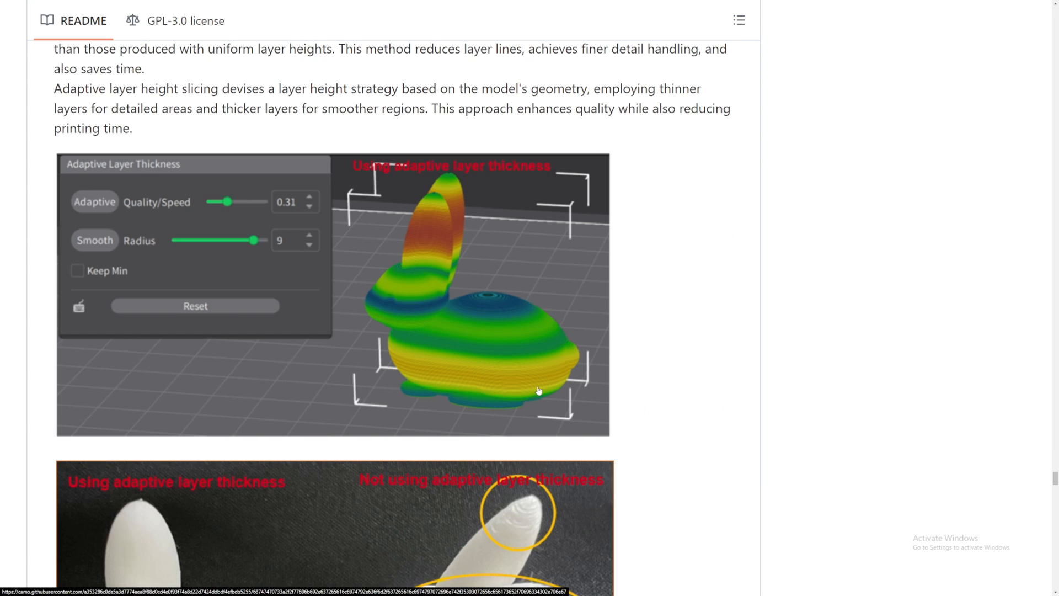
{"action": "mouse_move", "coordinate": [527, 369]}
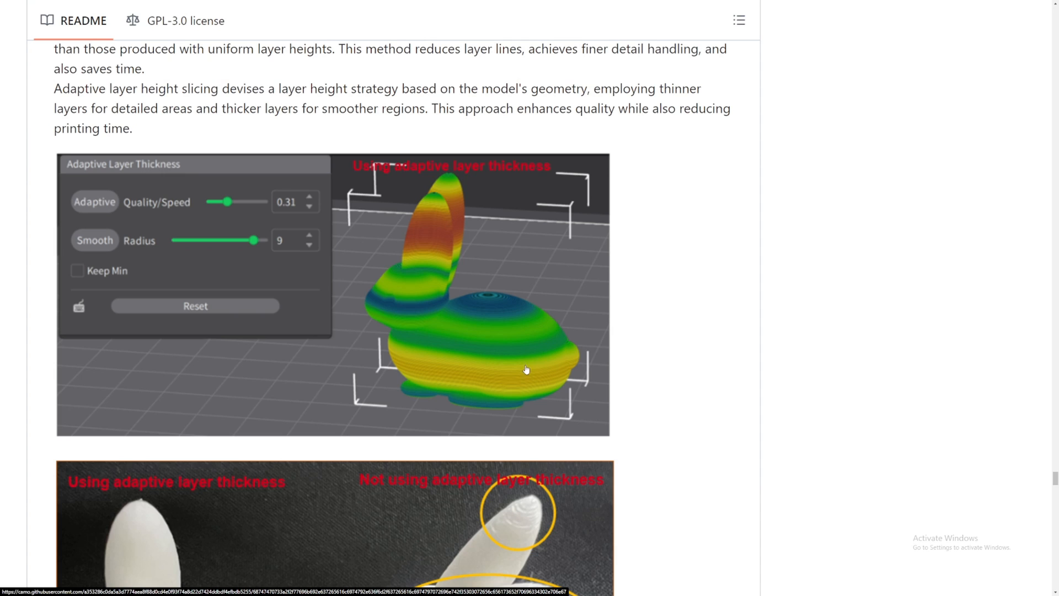
{"action": "mouse_move", "coordinate": [422, 229]}
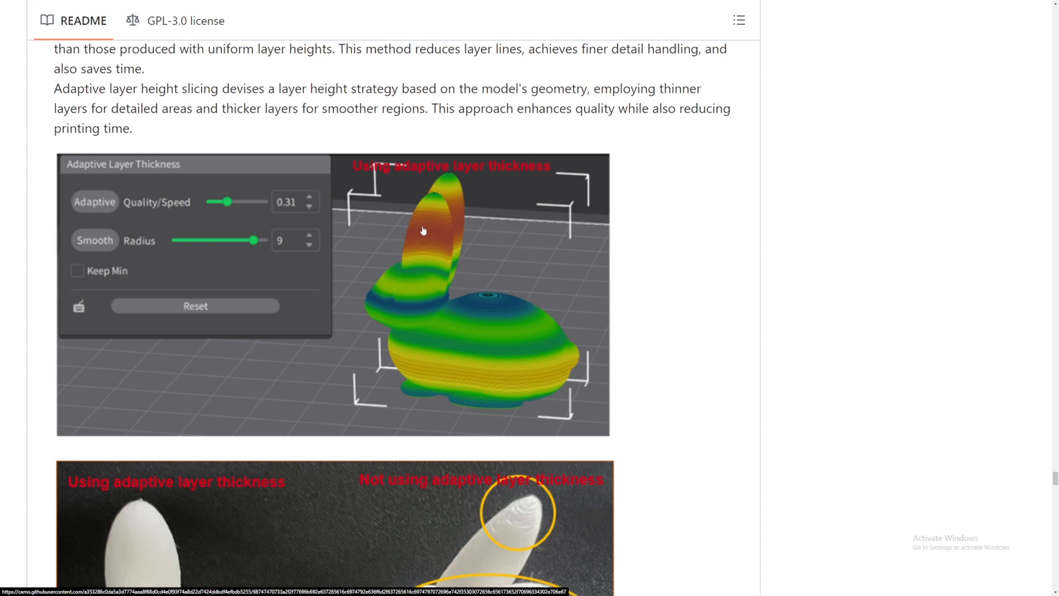
{"action": "scroll", "scroll_direction": "down", "scroll_amount": 3}
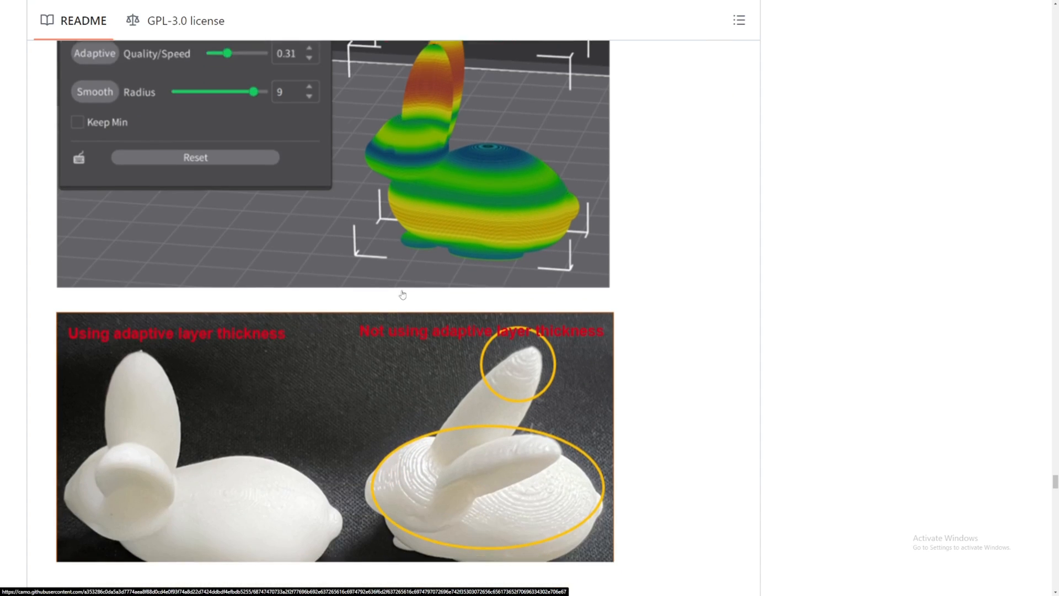
{"action": "scroll", "scroll_direction": "down", "scroll_amount": 3}
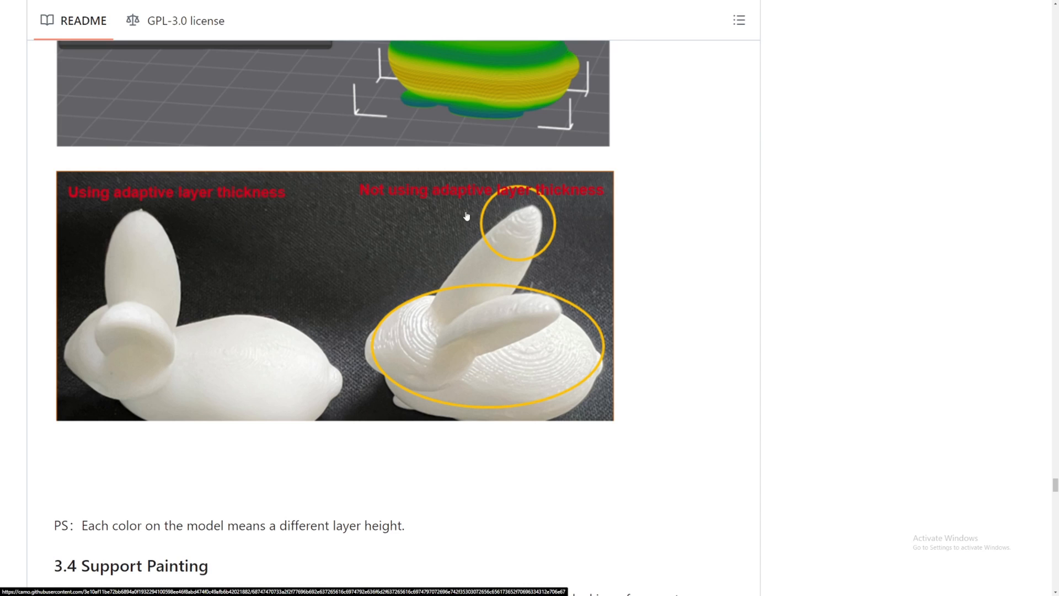
{"action": "mouse_move", "coordinate": [228, 340]}
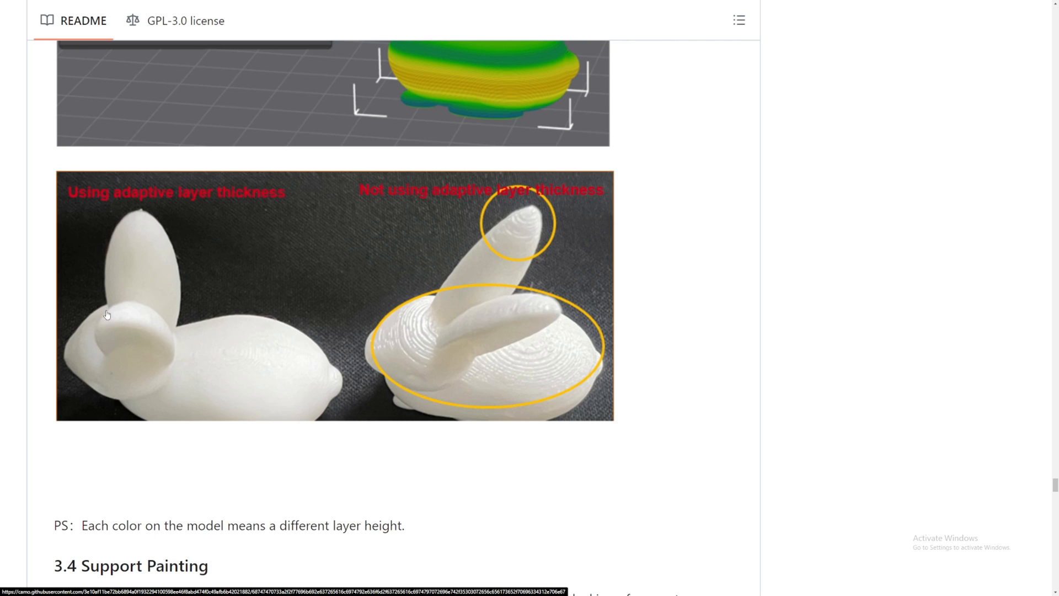
{"action": "mouse_move", "coordinate": [225, 293]}
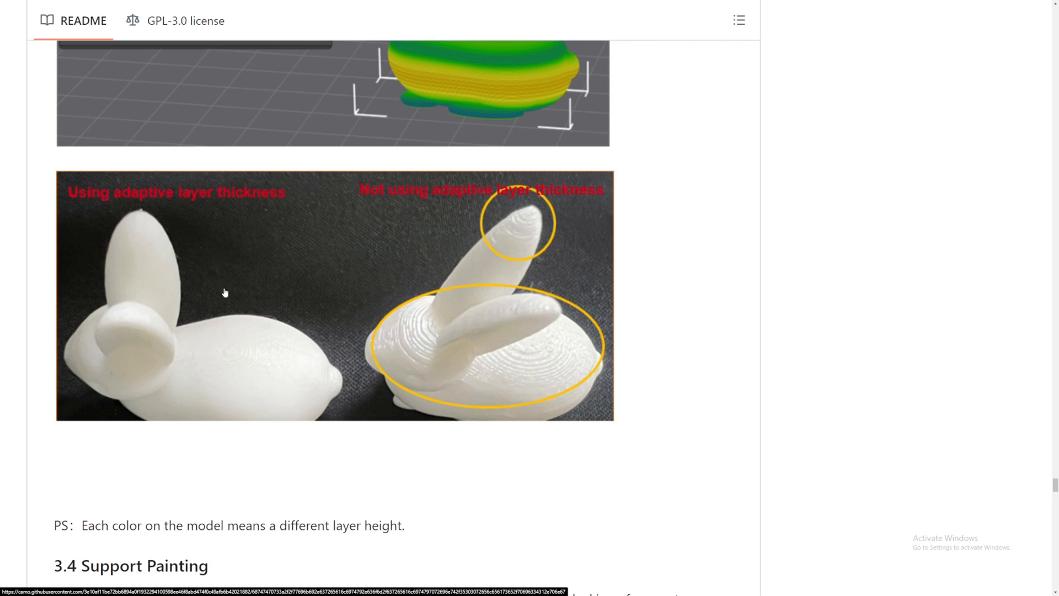
{"action": "scroll", "scroll_direction": "down", "scroll_amount": 3}
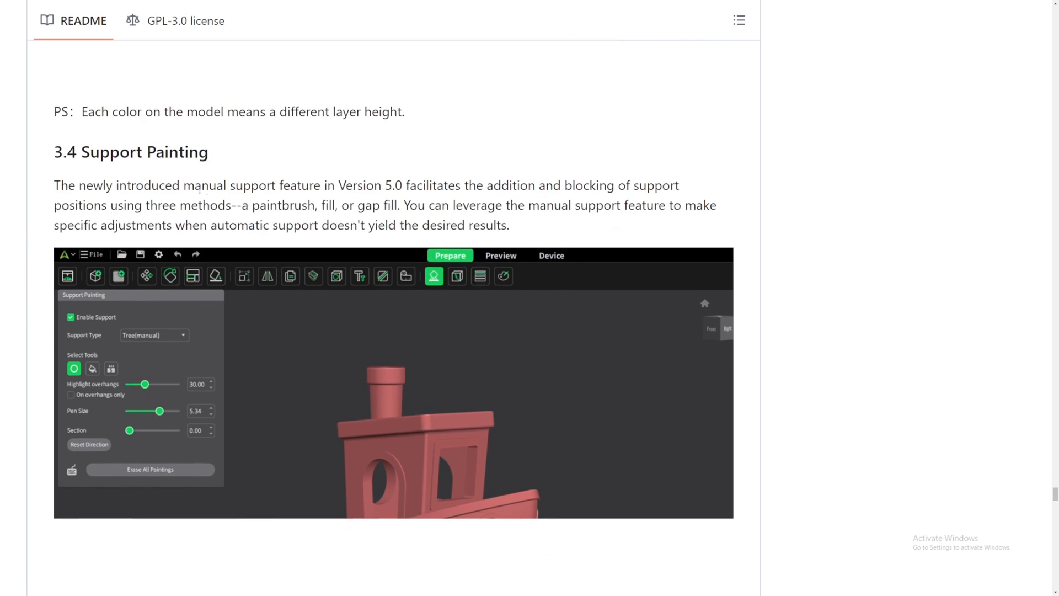
{"action": "scroll", "scroll_direction": "down", "scroll_amount": 3}
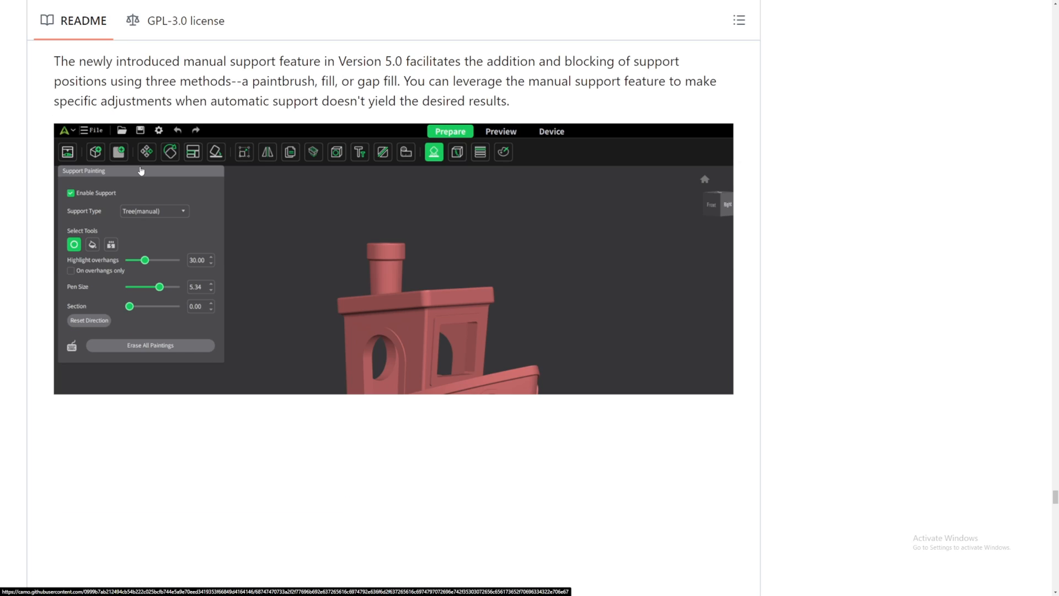
{"action": "scroll", "scroll_direction": "down", "scroll_amount": 3}
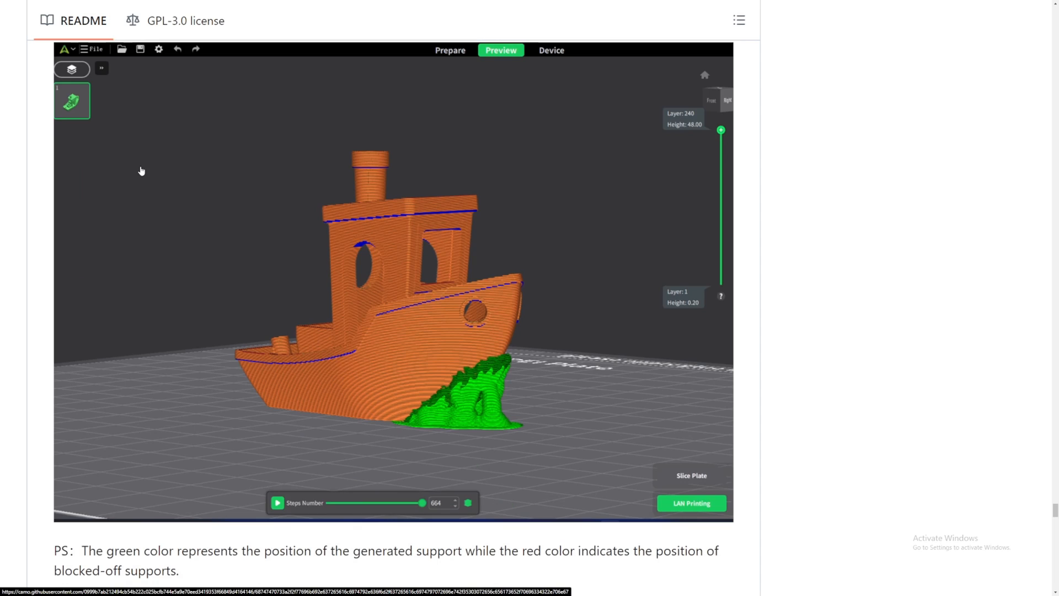
{"action": "scroll", "scroll_direction": "down", "scroll_amount": 3}
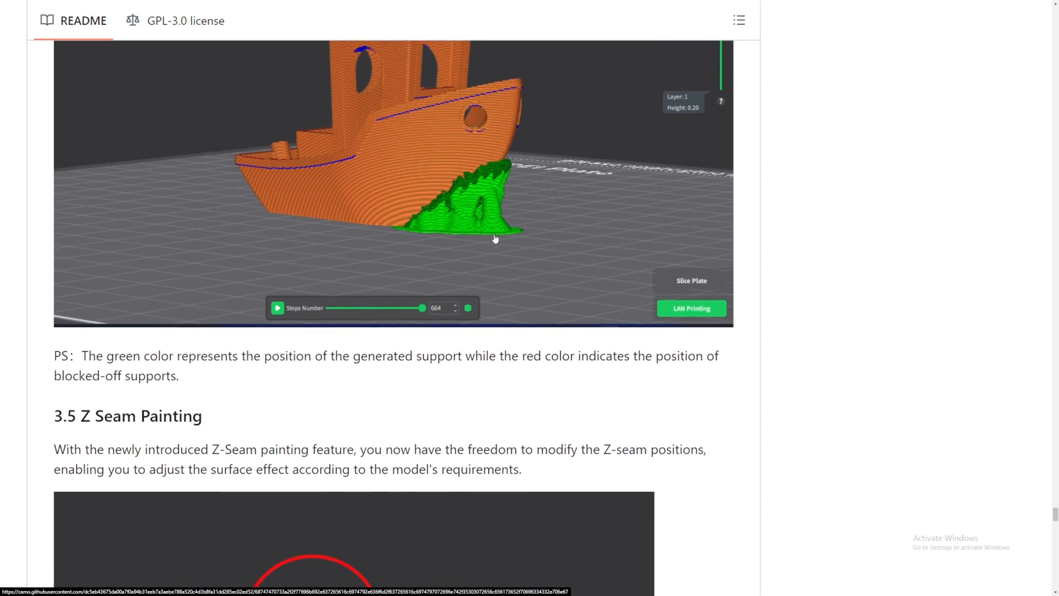
{"action": "scroll", "scroll_direction": "down", "scroll_amount": 3}
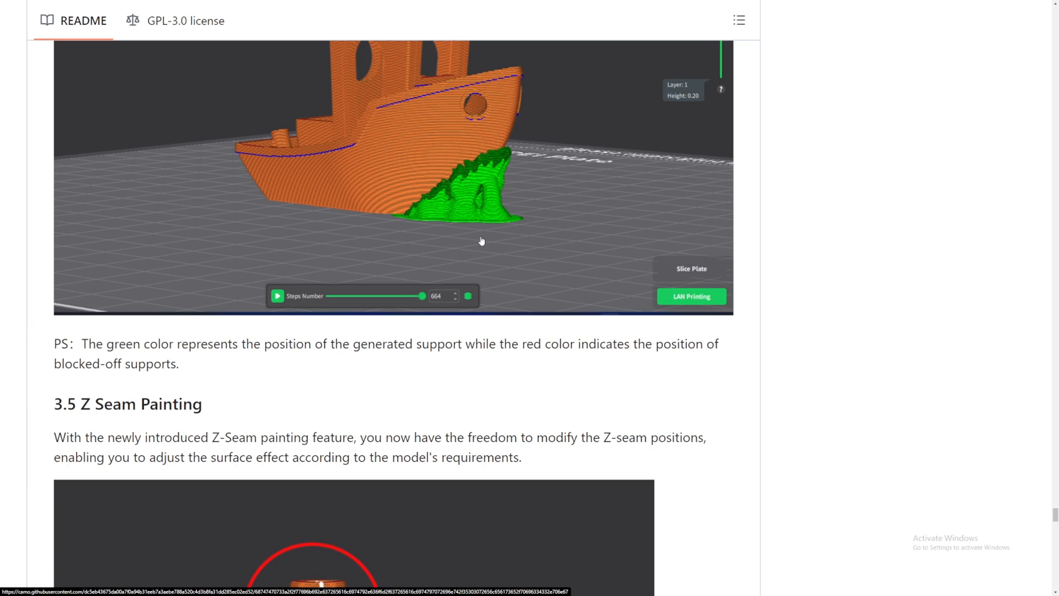
{"action": "scroll", "scroll_direction": "down", "scroll_amount": 3}
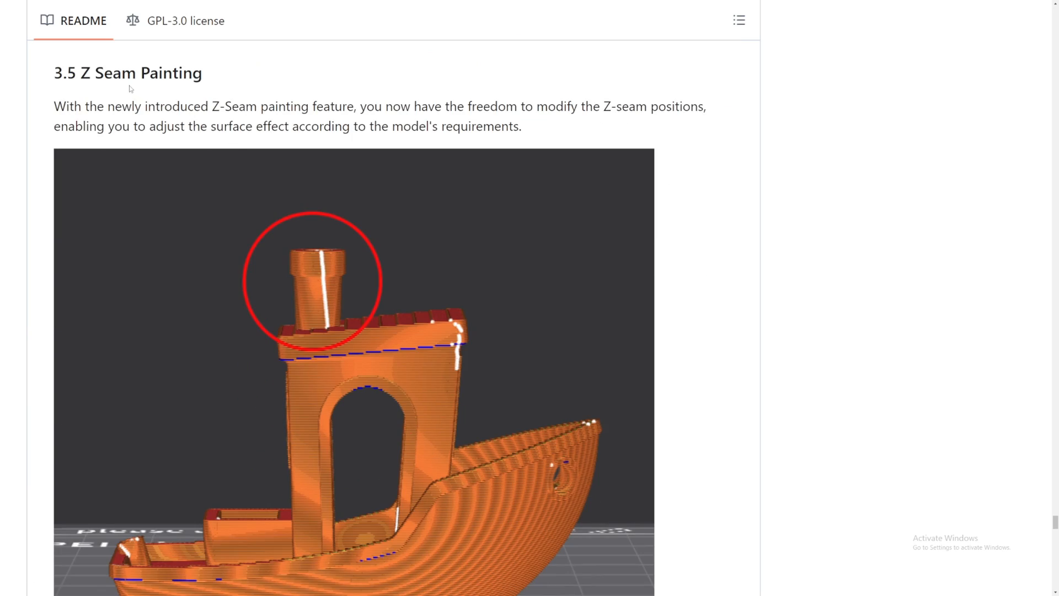
{"action": "scroll", "scroll_direction": "down", "scroll_amount": 3}
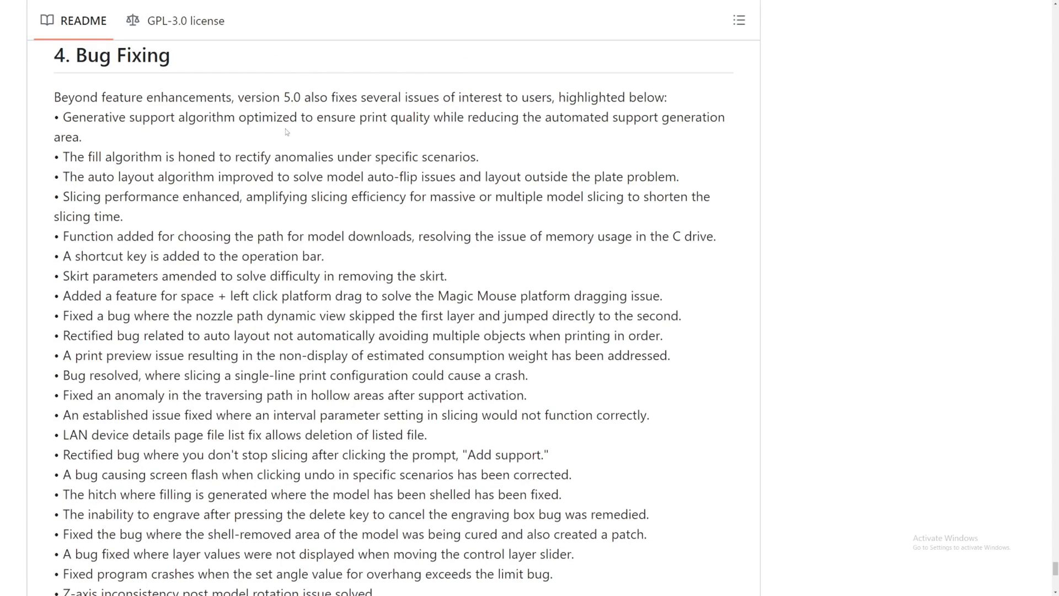
{"action": "mouse_move", "coordinate": [58, 83]}
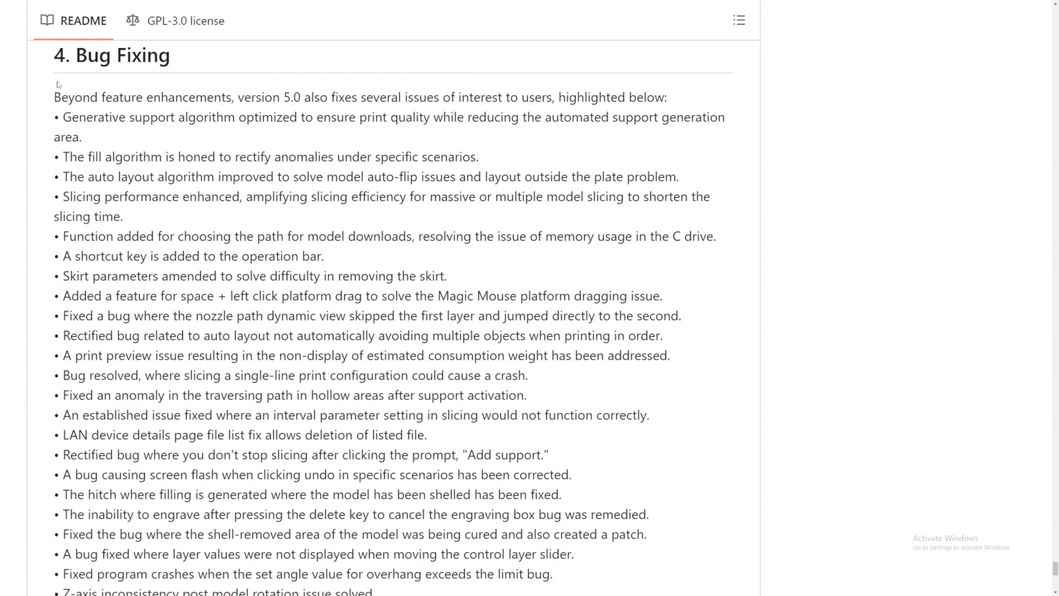
{"action": "mouse_move", "coordinate": [518, 367]}
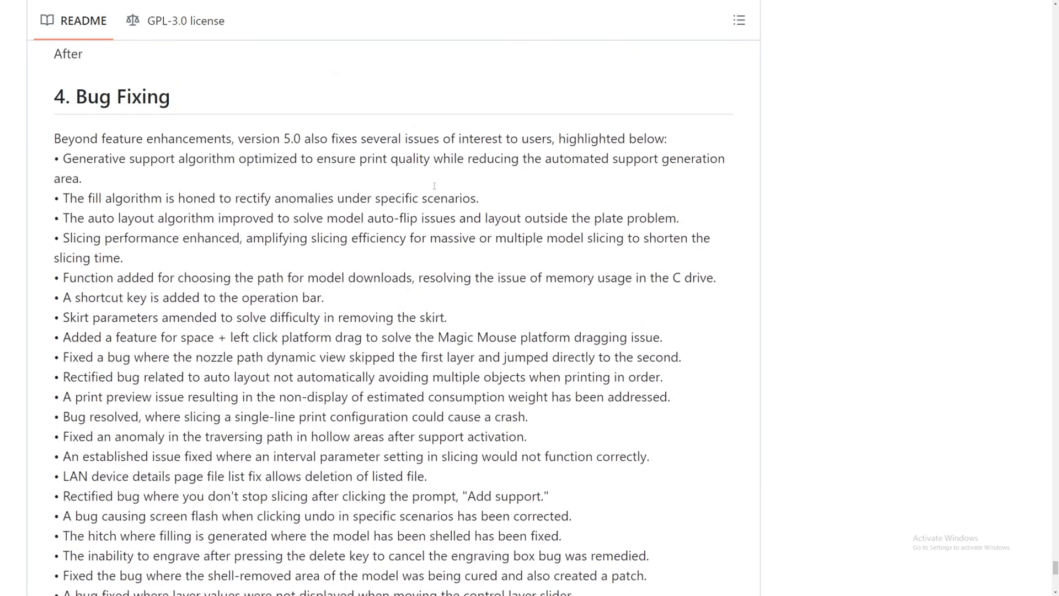
{"action": "mouse_move", "coordinate": [377, 177]}
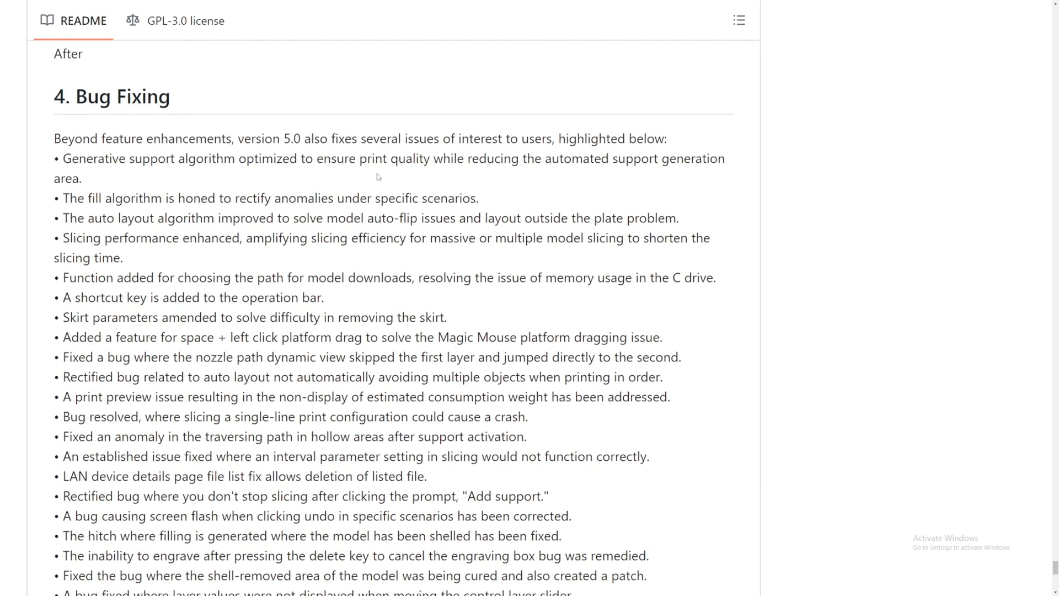
{"action": "scroll", "scroll_direction": "down", "scroll_amount": 3}
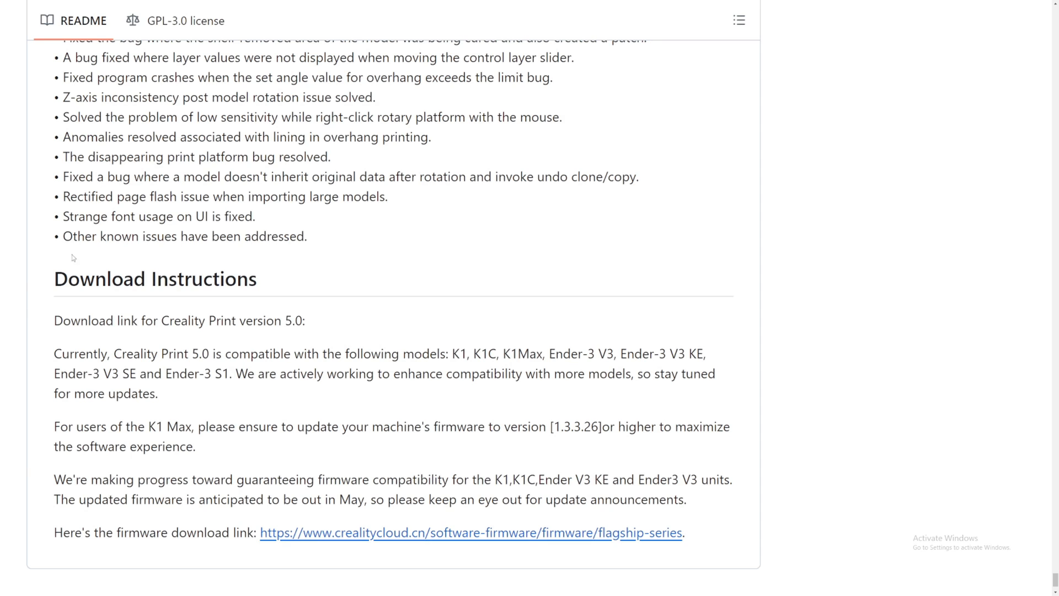
{"action": "double_click", "coordinate": [78, 279]}
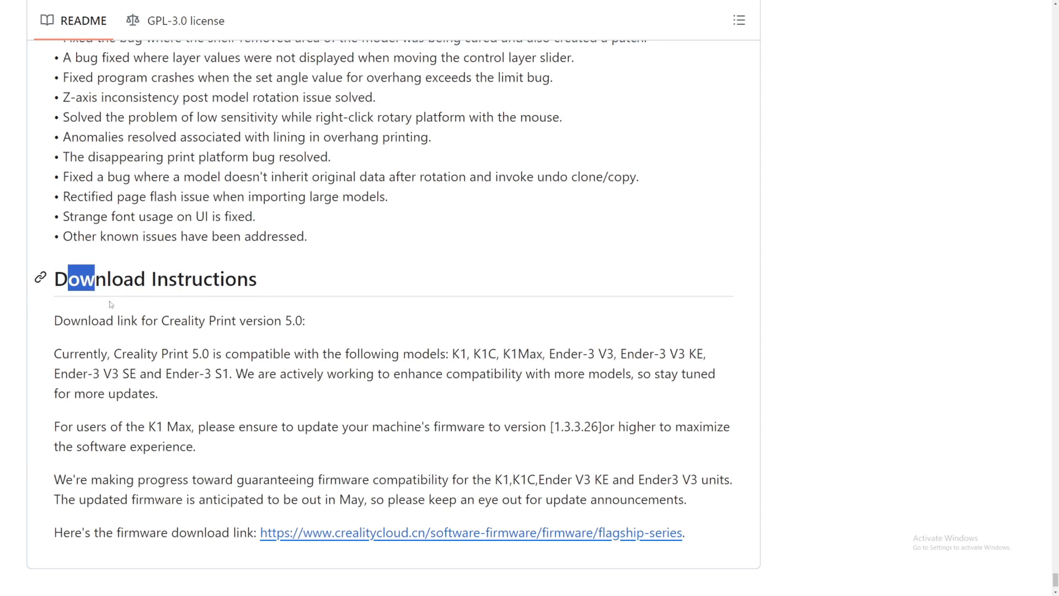
{"action": "scroll", "scroll_direction": "down", "scroll_amount": 3}
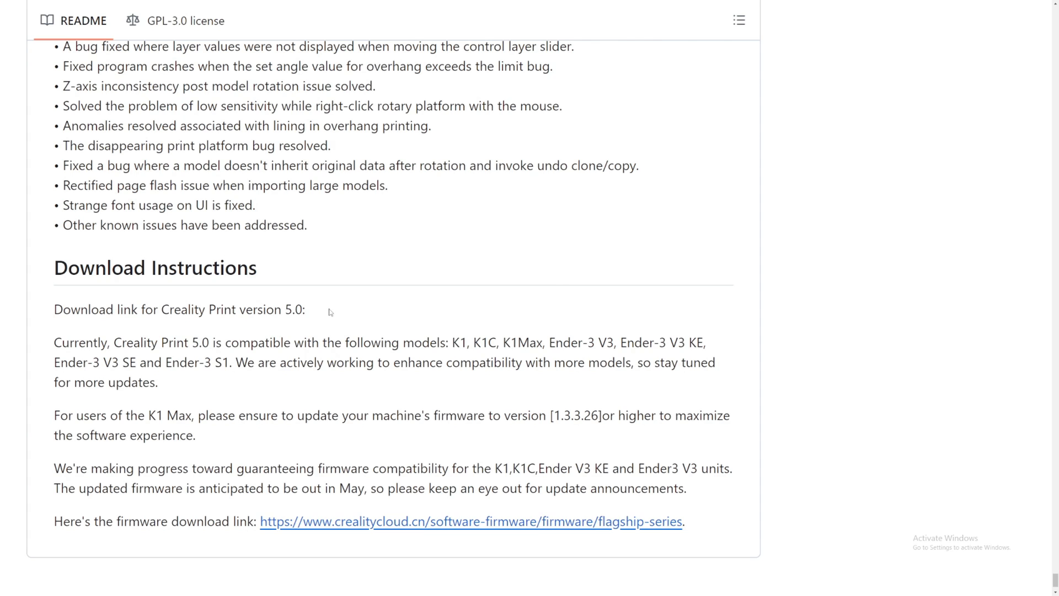
{"action": "scroll", "scroll_direction": "down", "scroll_amount": 3}
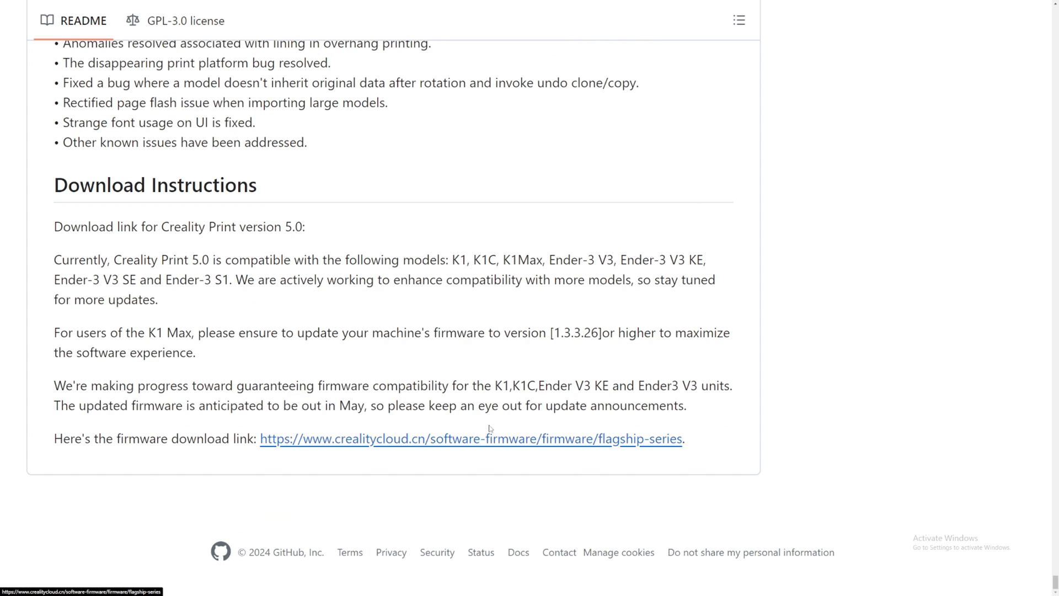
{"action": "mouse_move", "coordinate": [668, 443]}
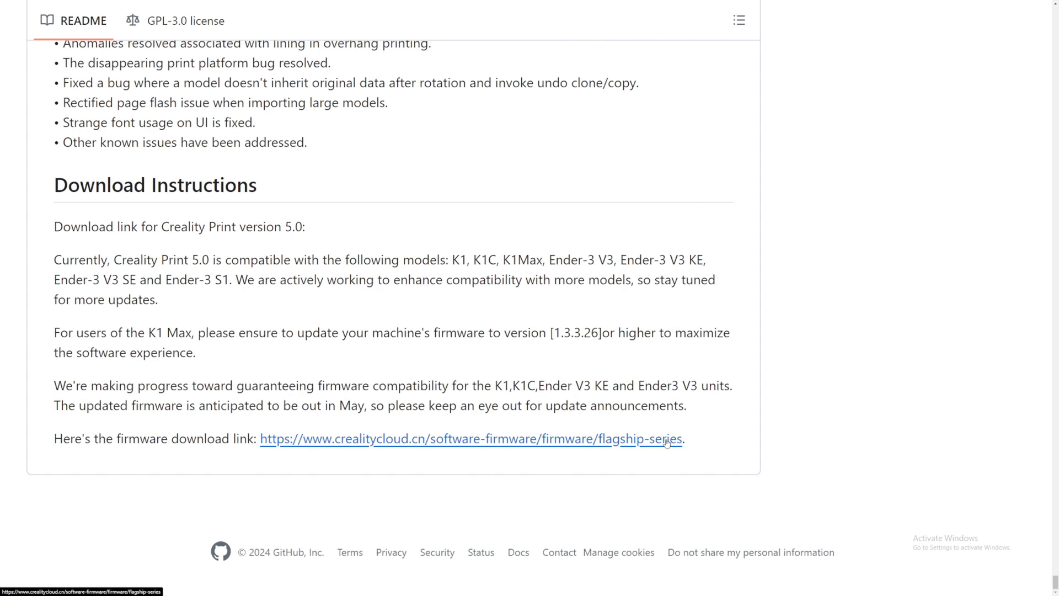
{"action": "mouse_move", "coordinate": [199, 338]}
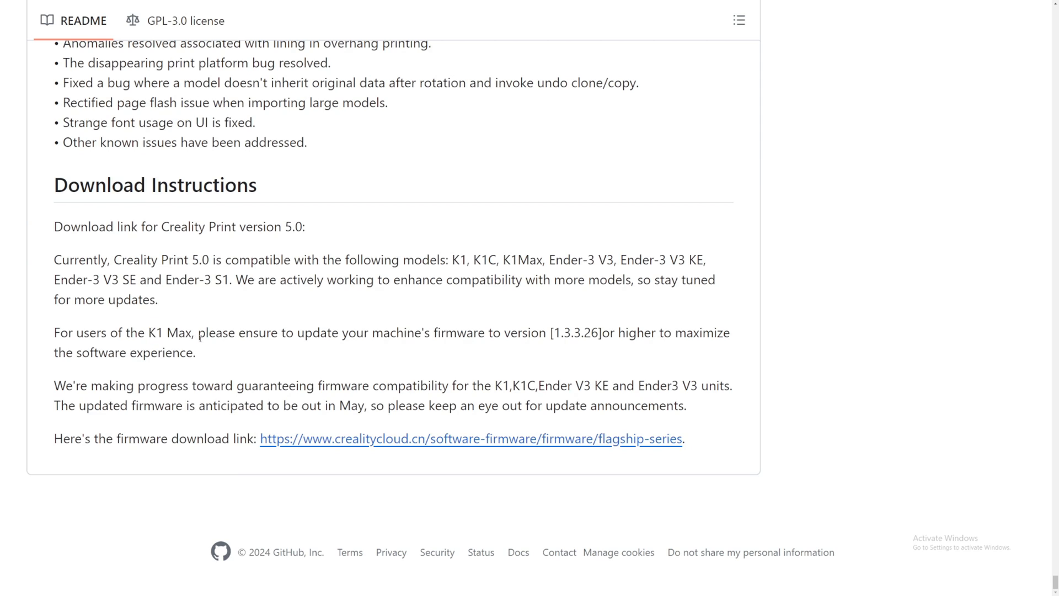
{"action": "double_click", "coordinate": [575, 332]}
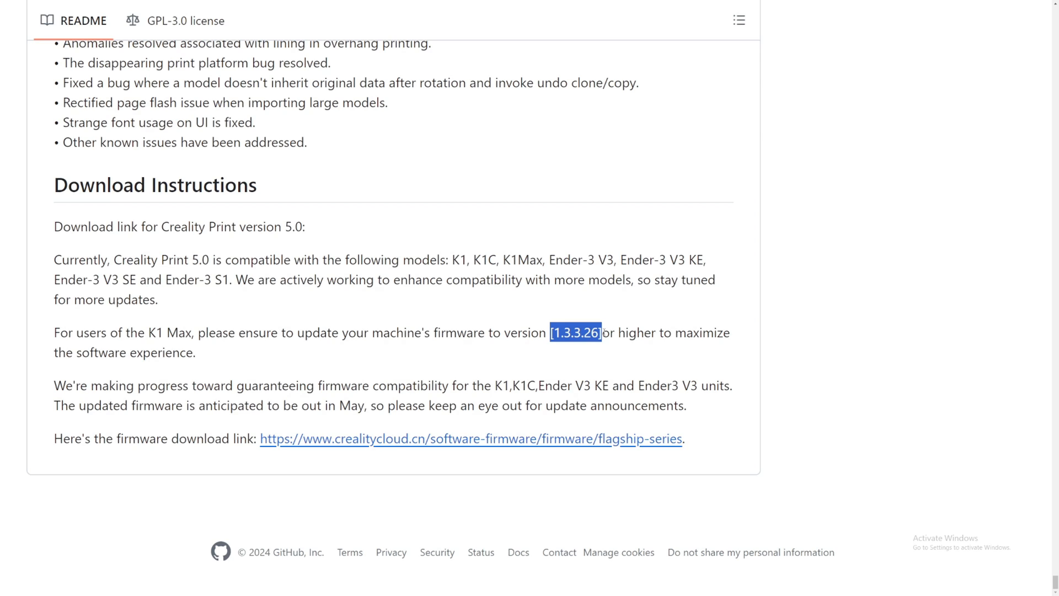
{"action": "scroll", "scroll_direction": "down", "scroll_amount": 3}
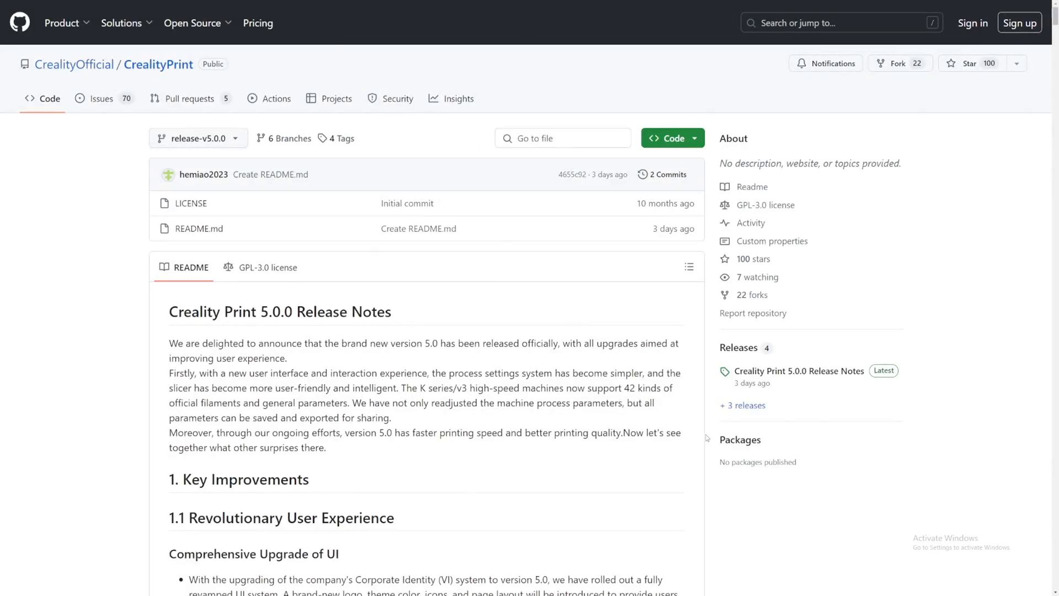
{"action": "mouse_move", "coordinate": [533, 295]}
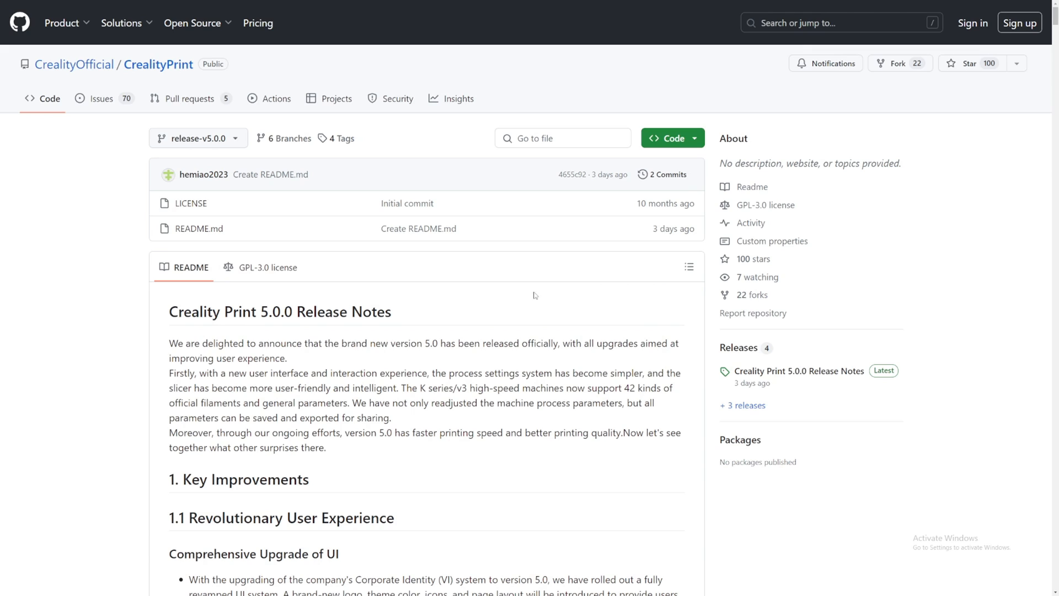
{"action": "mouse_move", "coordinate": [738, 347]}
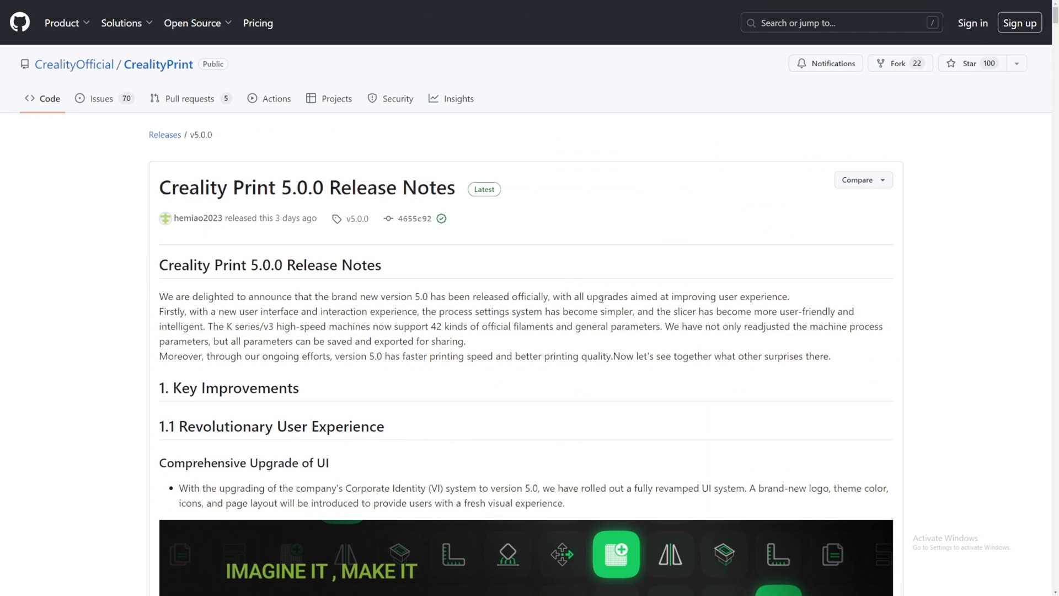
{"action": "mouse_move", "coordinate": [804, 243]}
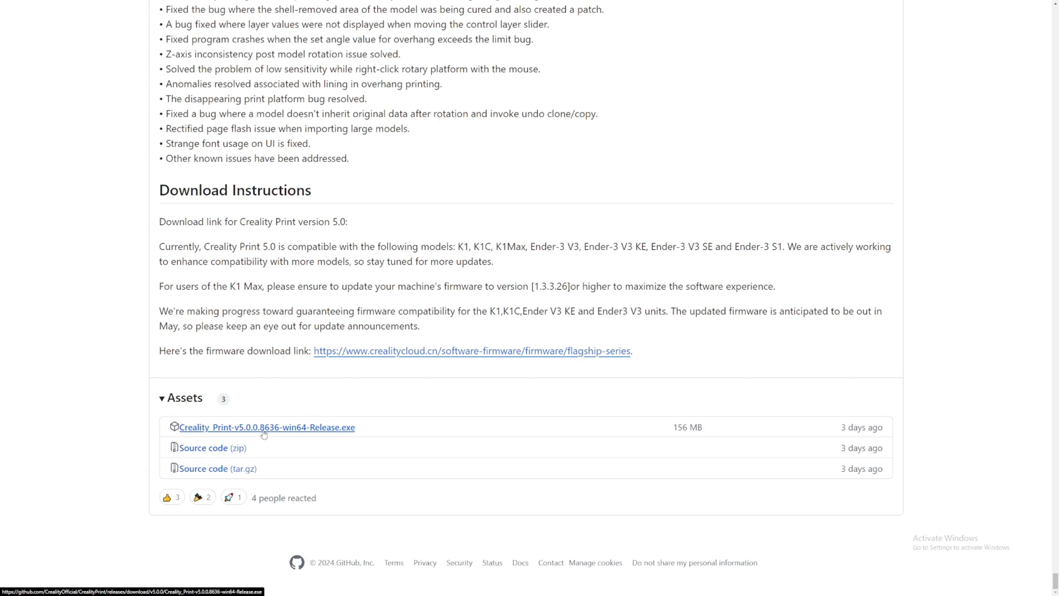
Download the Creality_Print-v5.0.0.8636-win64-Release.exe asset
{"action": "left_click", "coordinate": [266, 426]}
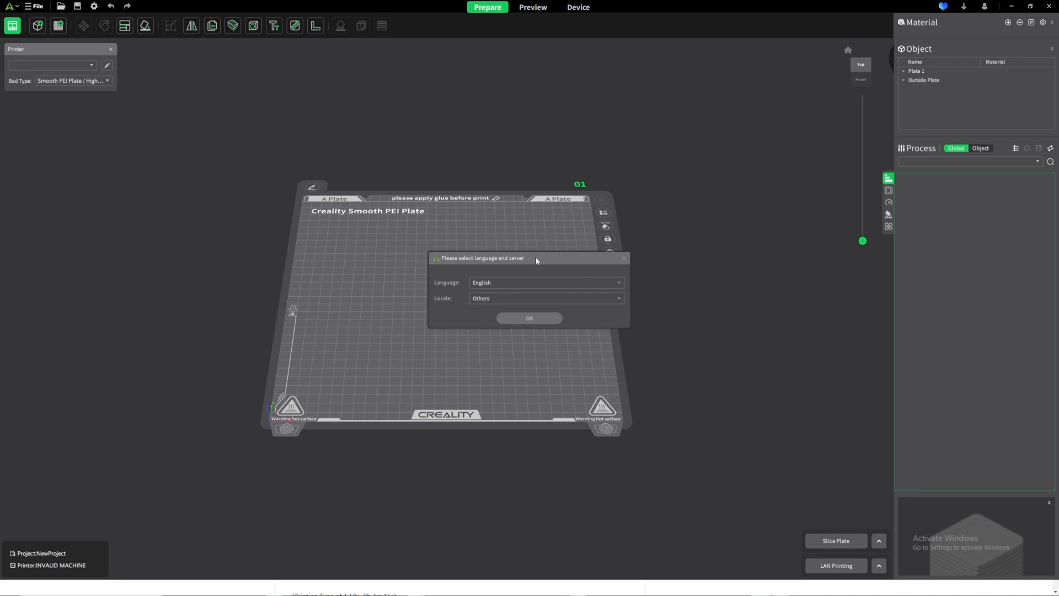
Accept English in the language dialog, toggle the 0.4 mm nozzle option, and confirm Add Printer
{"action": "left_click", "coordinate": [529, 319]}
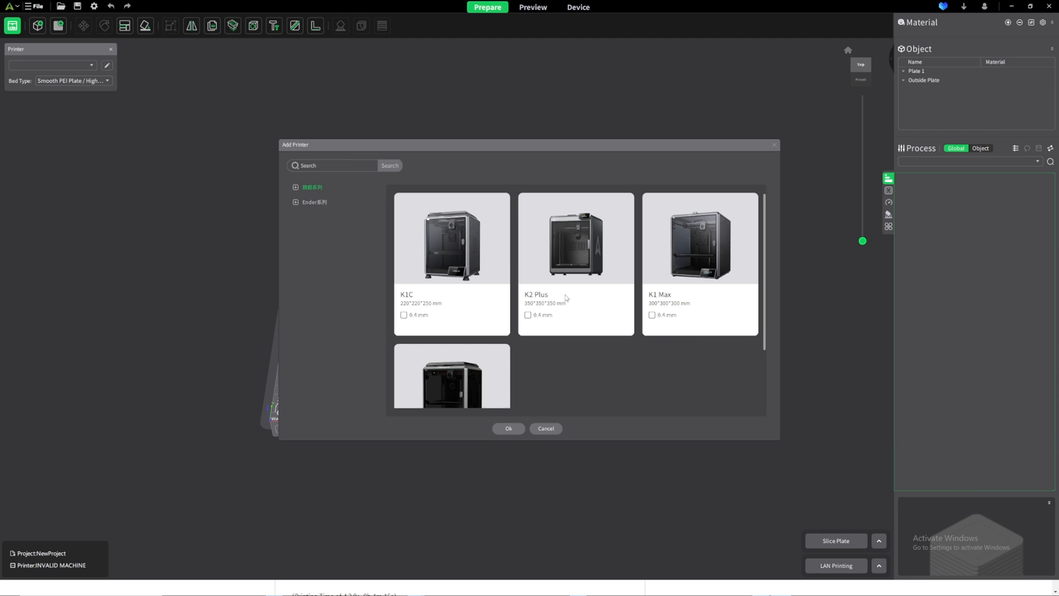
{"action": "mouse_move", "coordinate": [551, 271]}
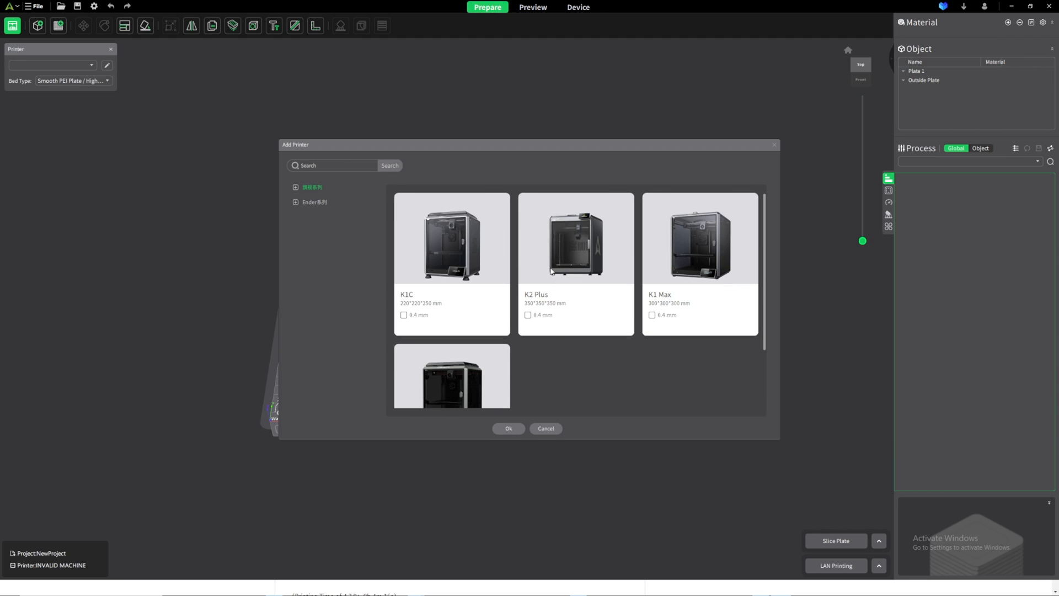
{"action": "left_click", "coordinate": [528, 316]}
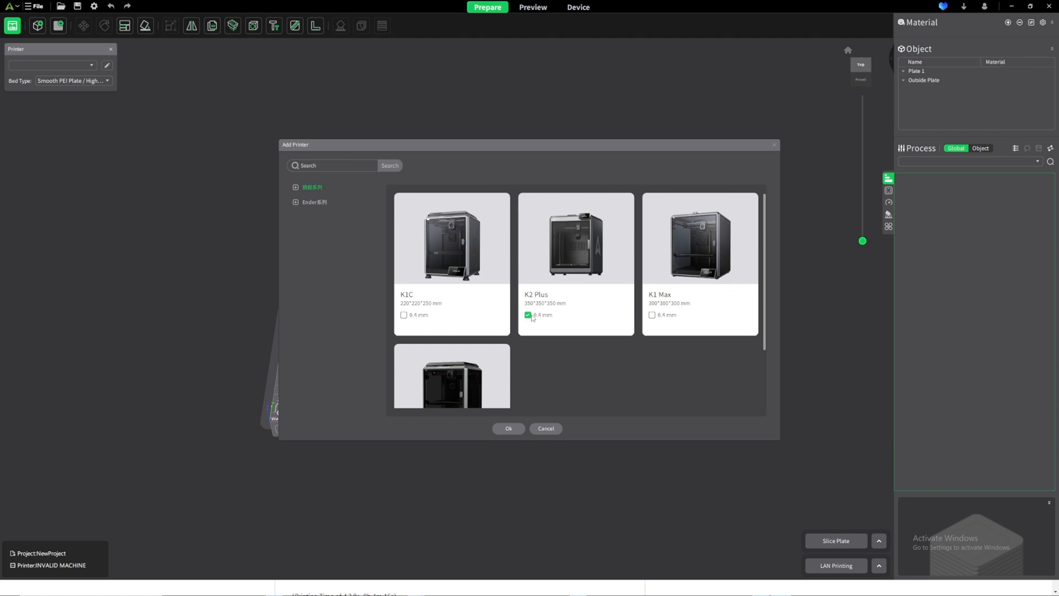
{"action": "left_click", "coordinate": [529, 315]}
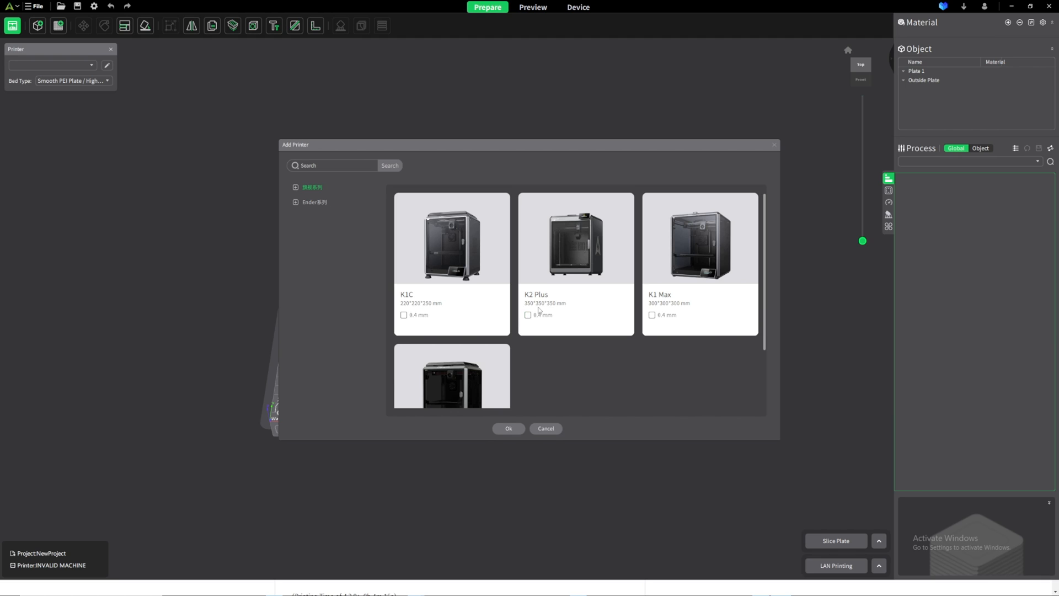
{"action": "left_click", "coordinate": [529, 315]}
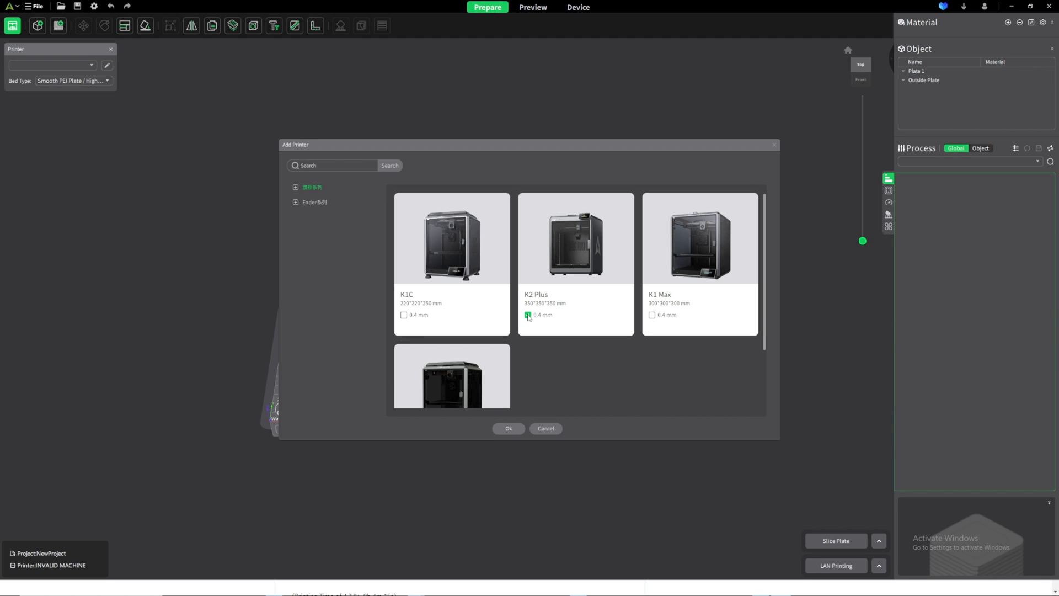
{"action": "left_click", "coordinate": [529, 315]}
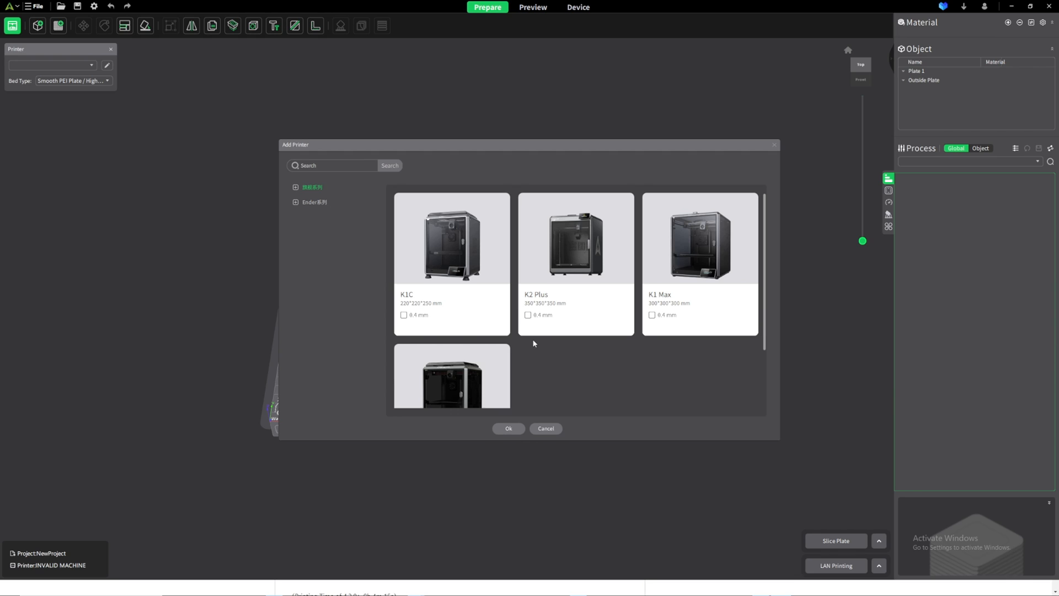
{"action": "mouse_move", "coordinate": [533, 334]}
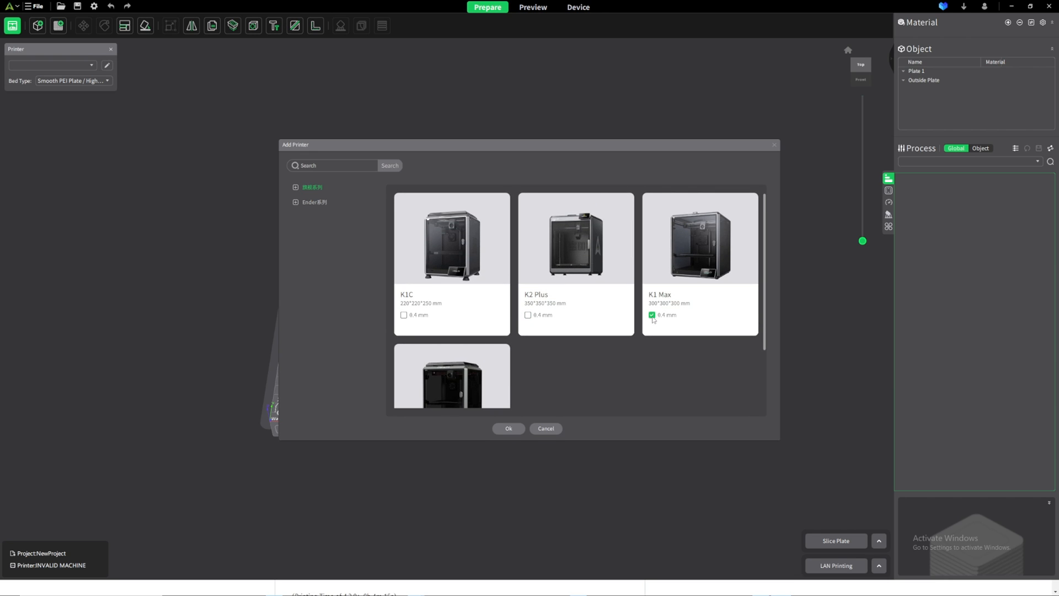
{"action": "left_click", "coordinate": [508, 428]}
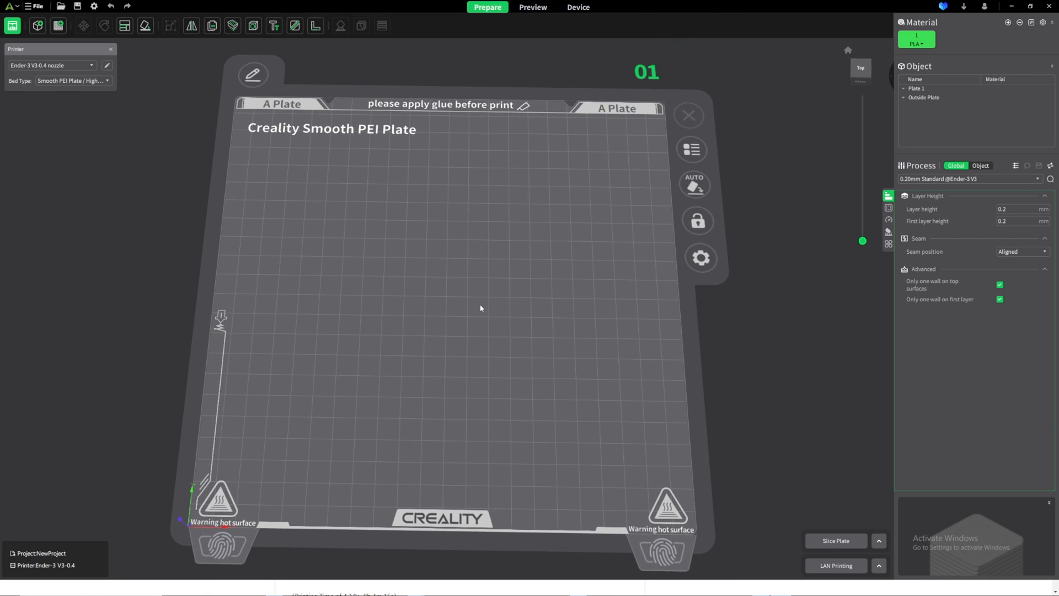
{"action": "mouse_move", "coordinate": [488, 298]}
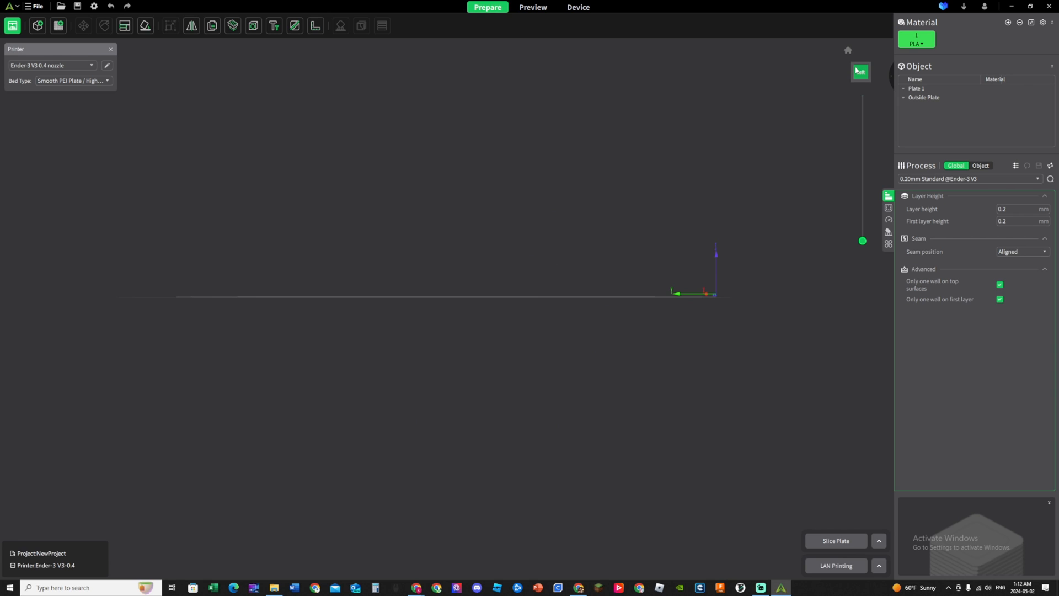
{"action": "left_click", "coordinate": [861, 73]}
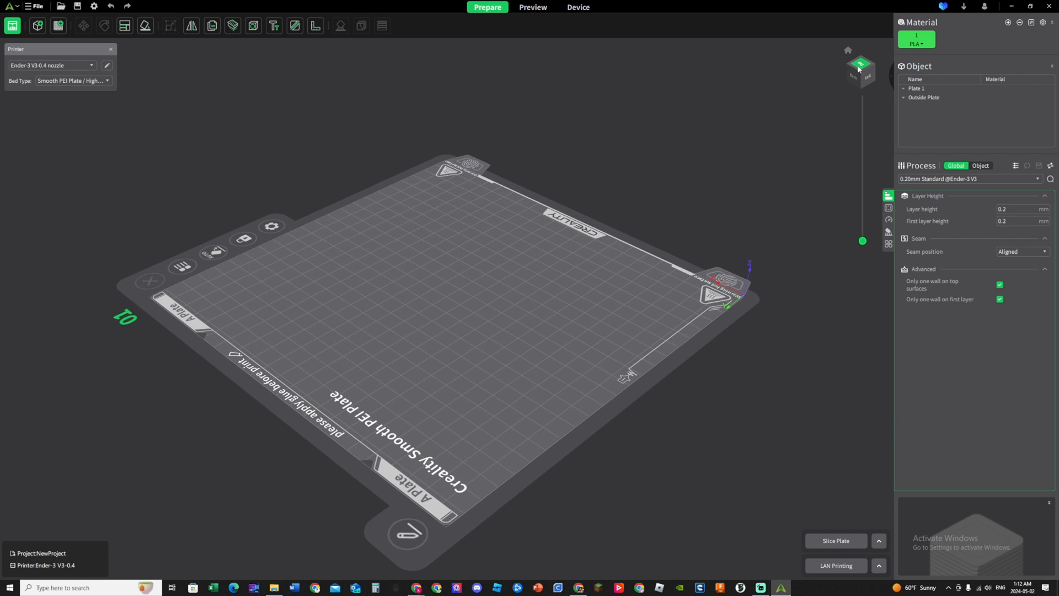
{"action": "left_click", "coordinate": [860, 64]}
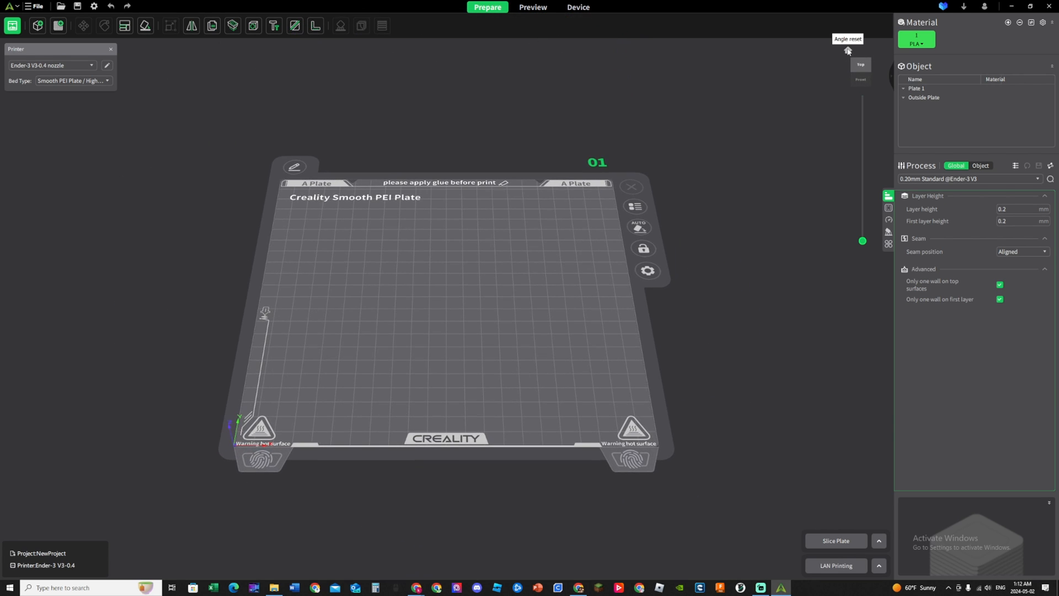